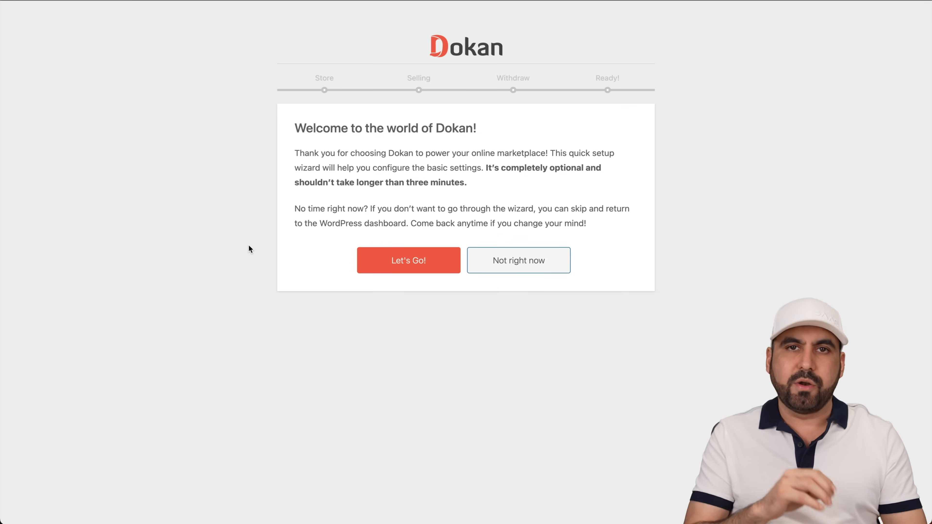
Step: Start the setup wizard and set the vendor store URL to saas-master
click(408, 260)
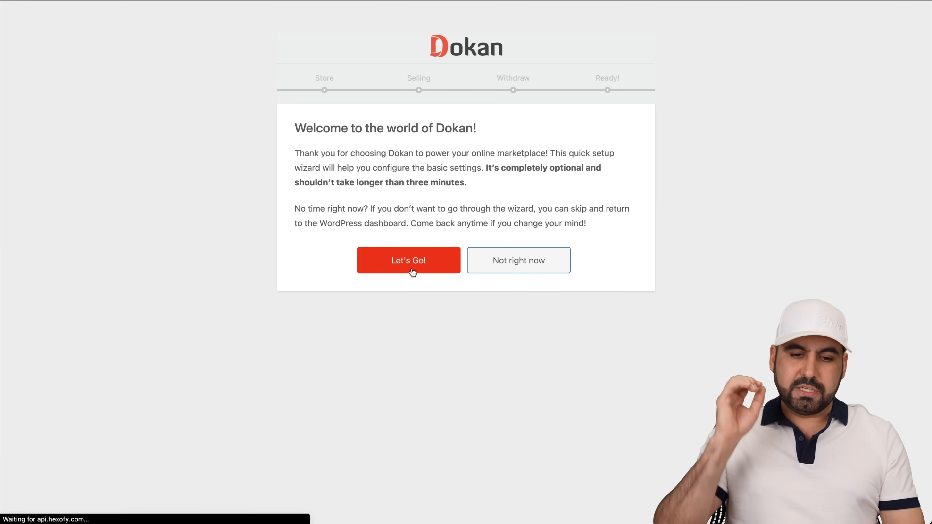
click(408, 260)
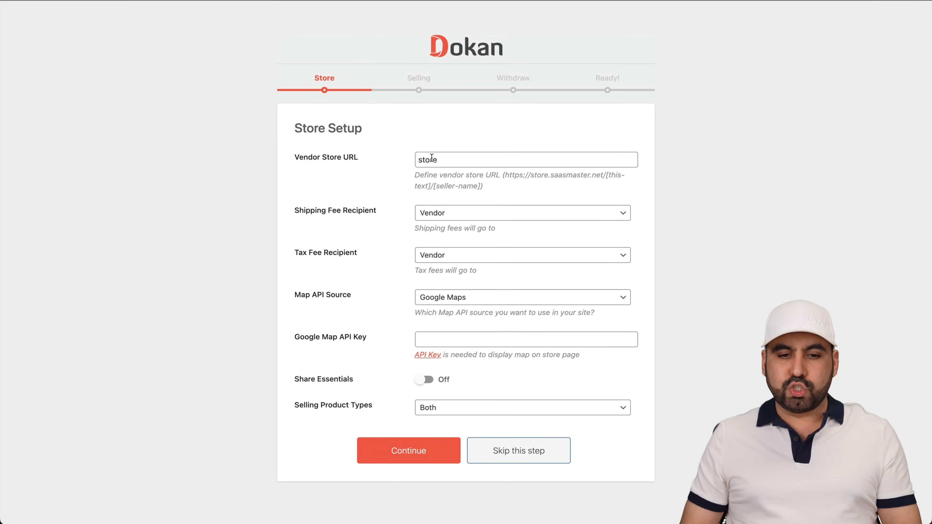
text(saas-master)
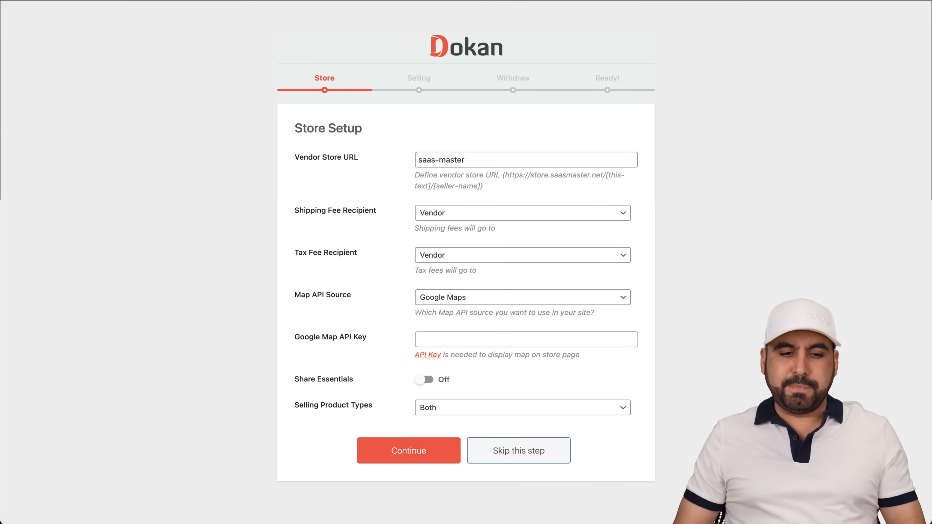
mouse_move(439, 203)
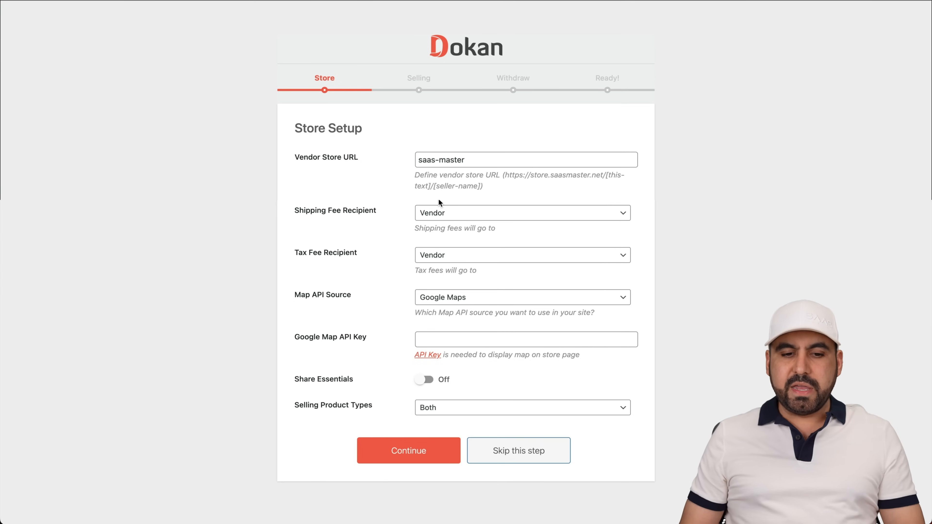
Step: Keep shipping fees going to the vendor and selling type as both physical and digital
click(521, 212)
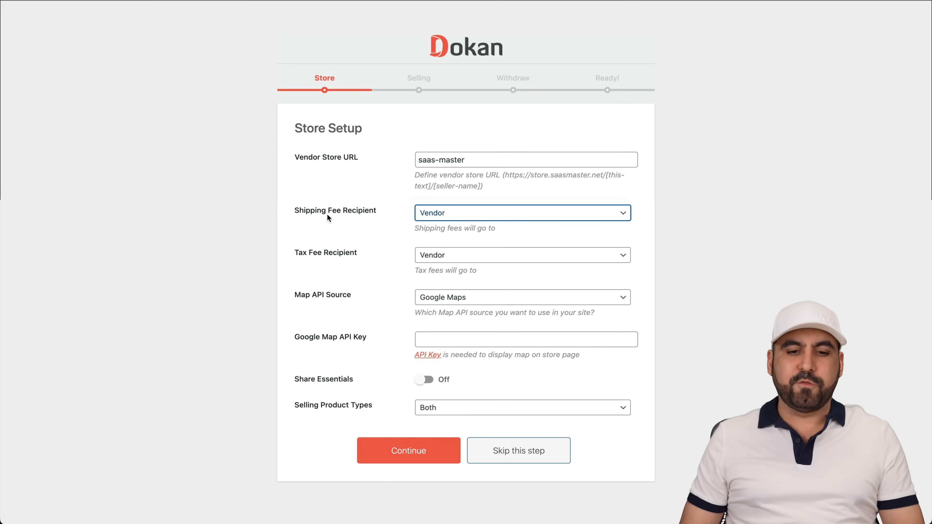
mouse_move(439, 213)
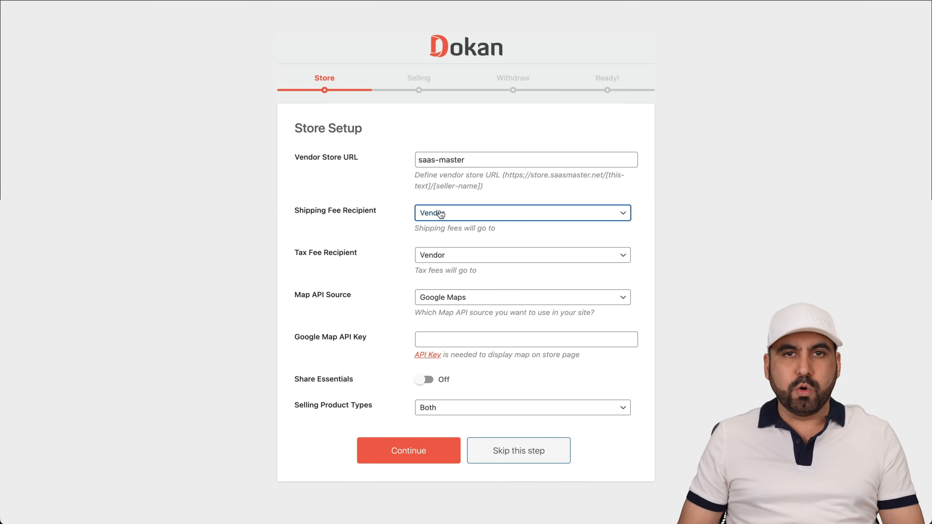
mouse_move(417, 212)
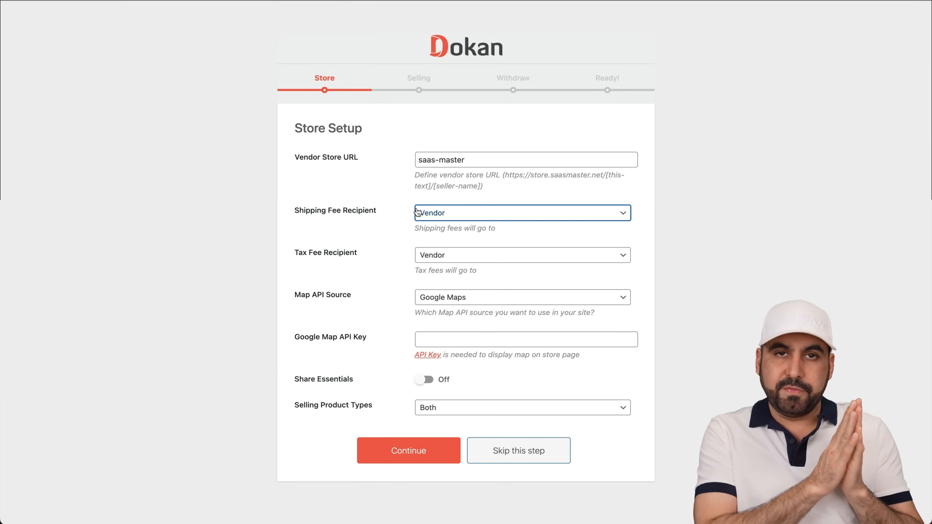
click(522, 212)
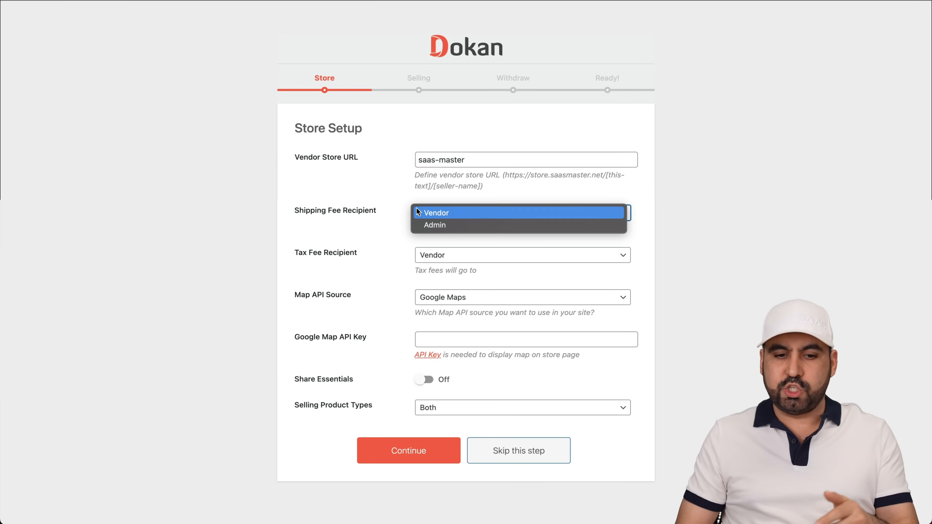
click(436, 213)
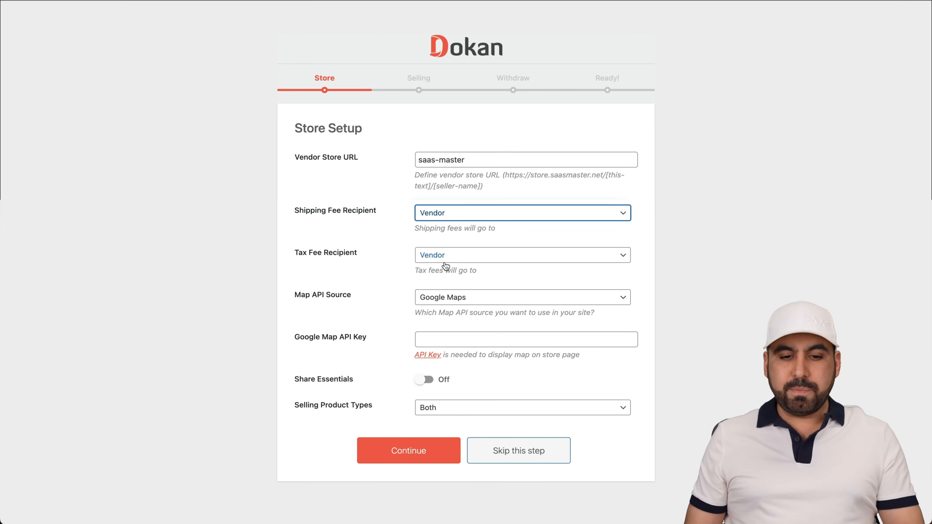
mouse_move(336, 305)
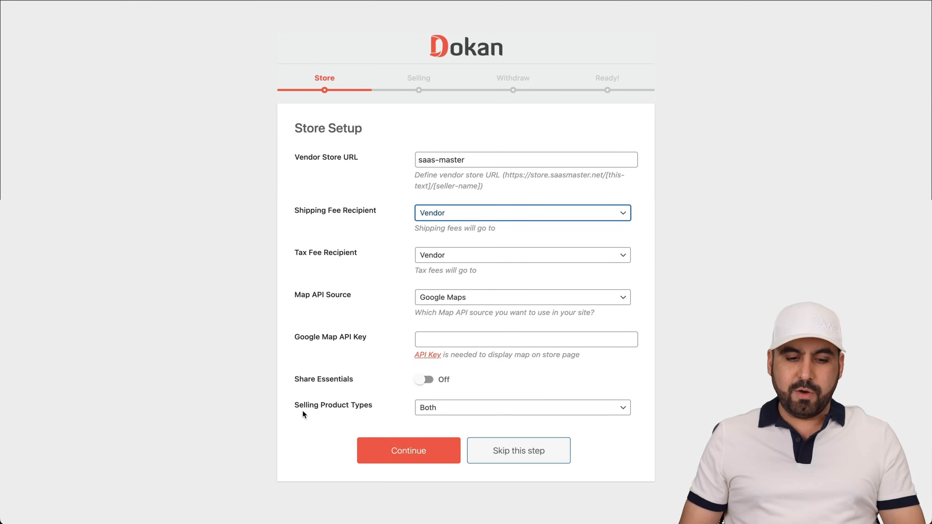
click(521, 407)
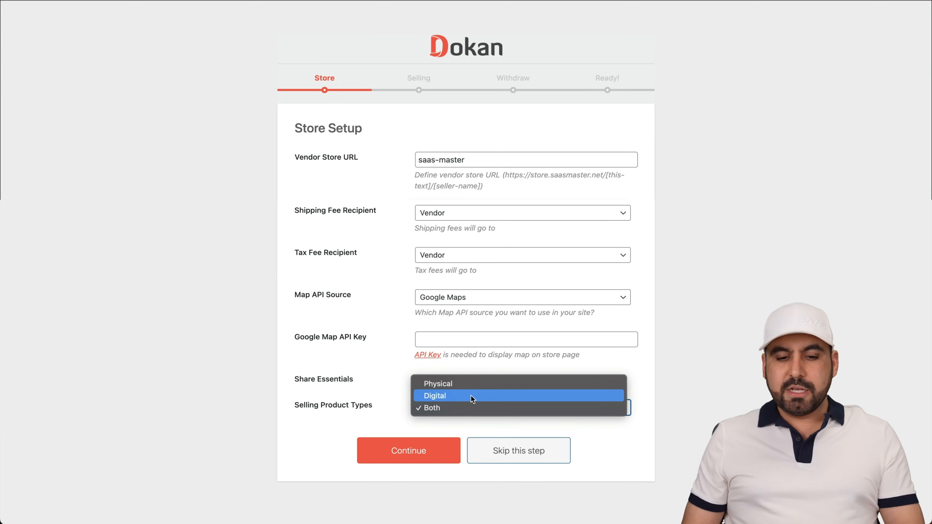
mouse_move(438, 384)
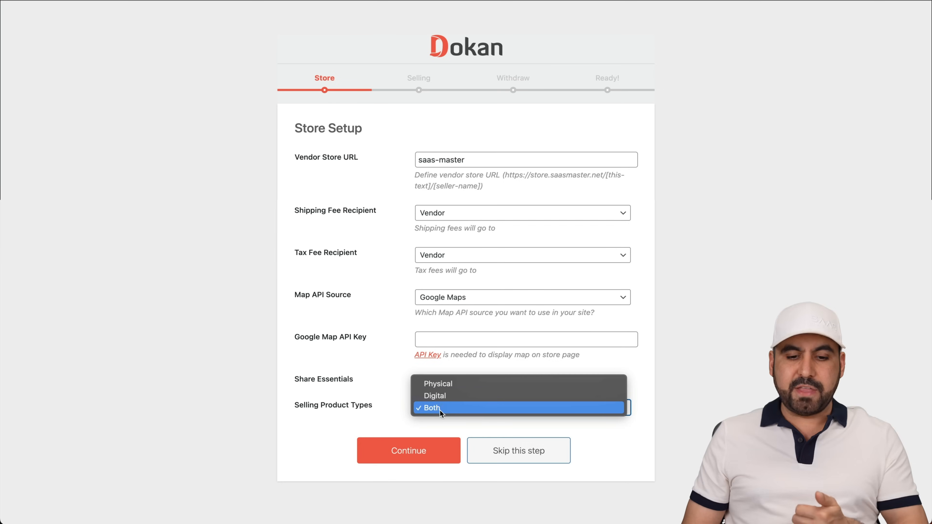
click(430, 408)
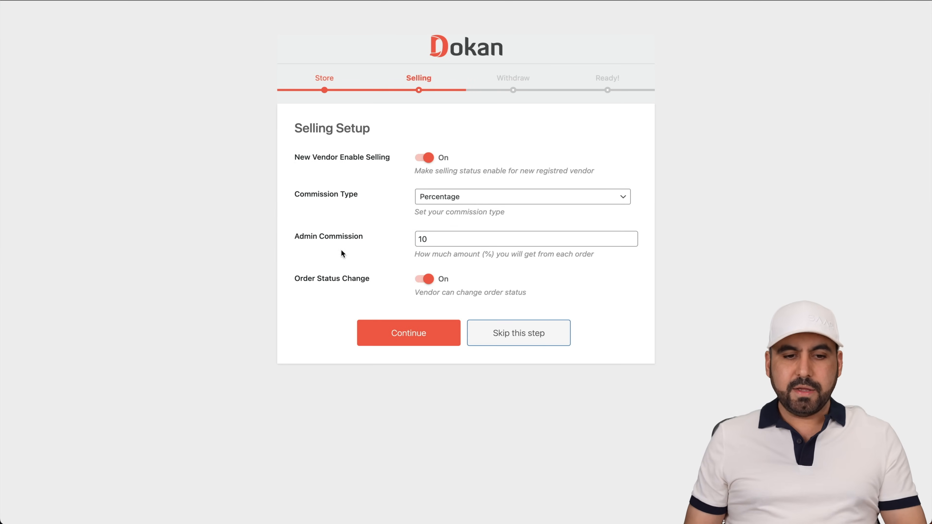
mouse_move(436, 163)
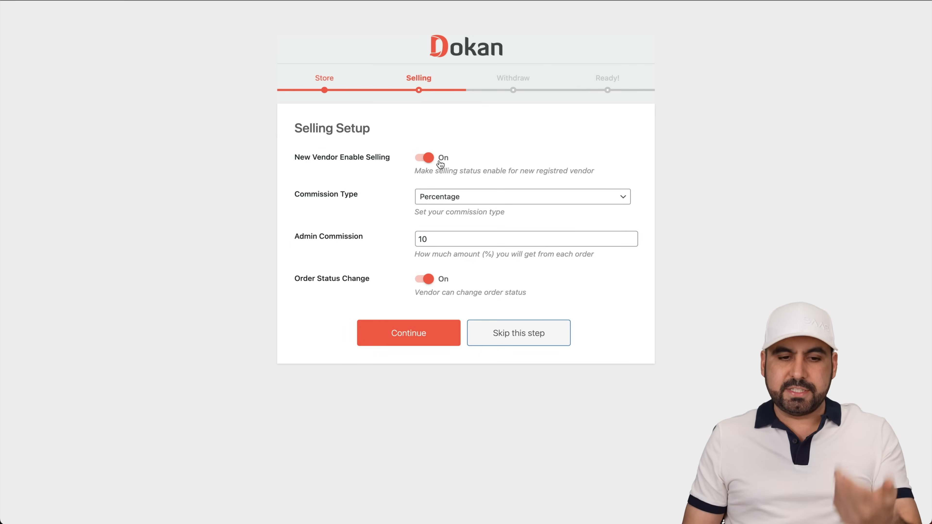
Step: Keep Percentage commission at 10 with the other selling toggles and continue to withdraw setup
click(521, 196)
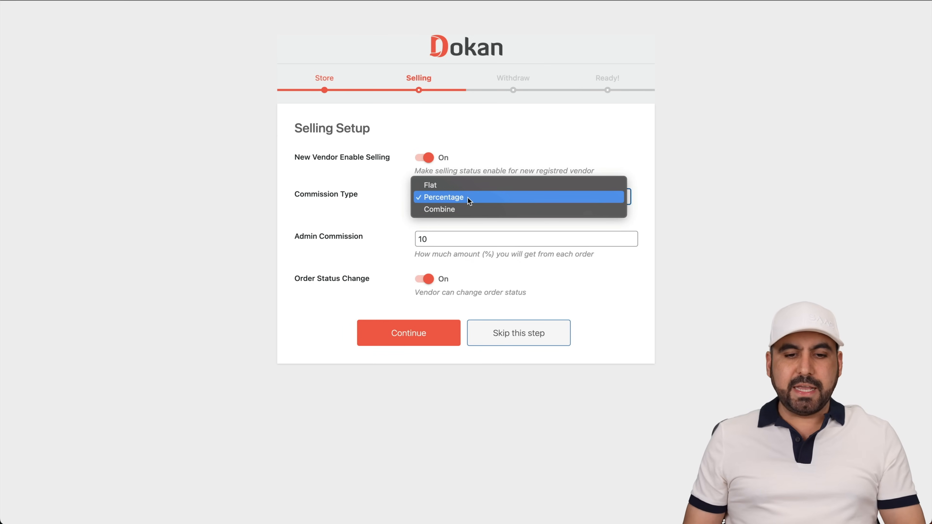
click(441, 196)
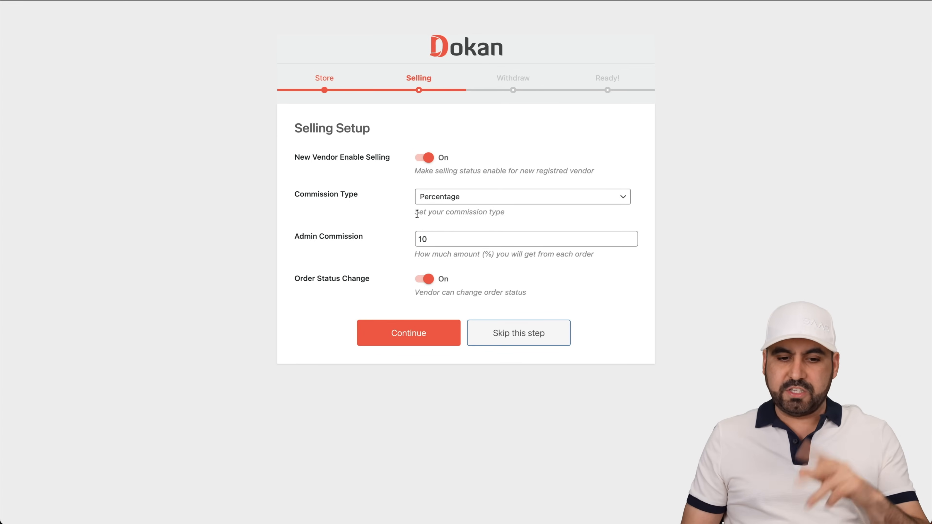
mouse_move(448, 296)
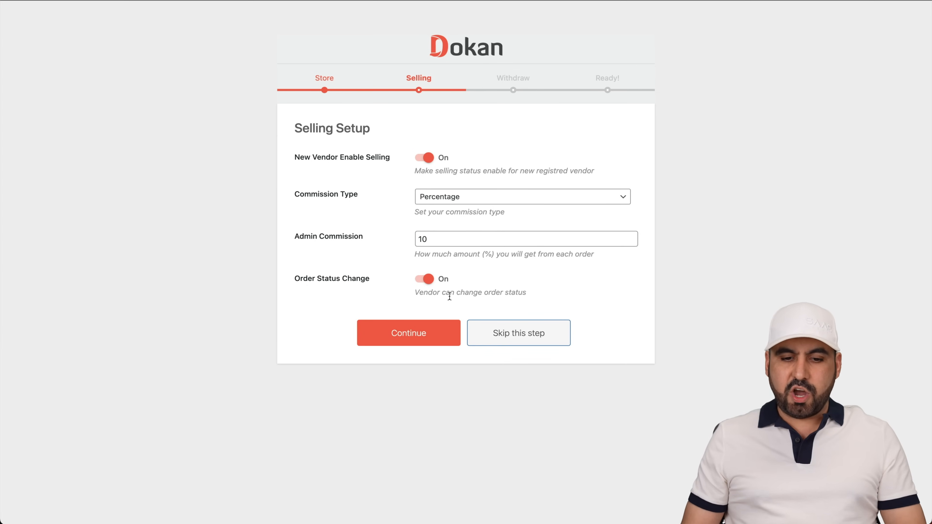
click(408, 333)
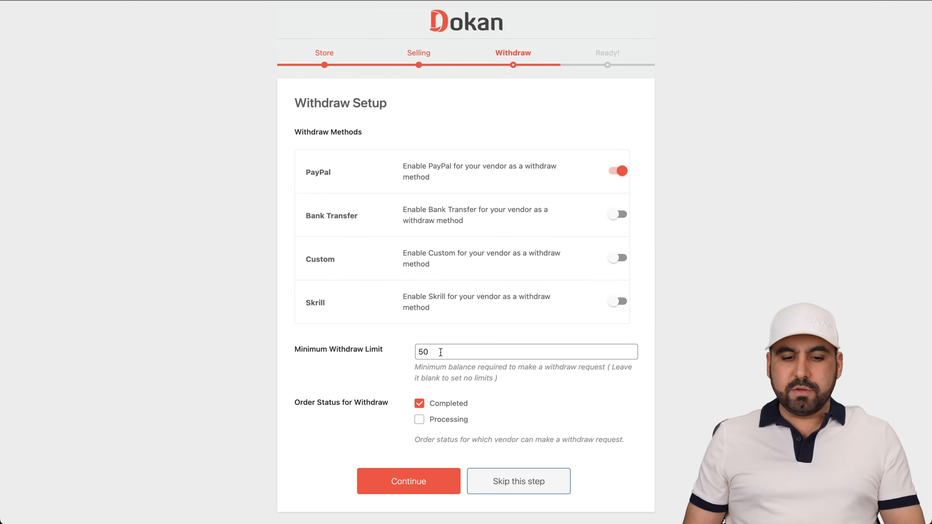
Step: Keep PayPal, minimum withdraw limit 50 and Completed orders, then continue to the Ready screen
click(525, 351)
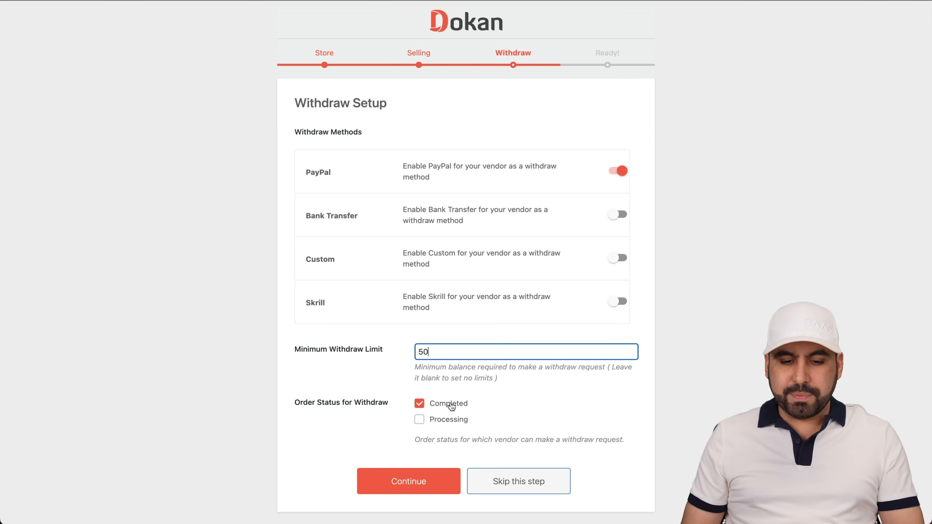
click(408, 481)
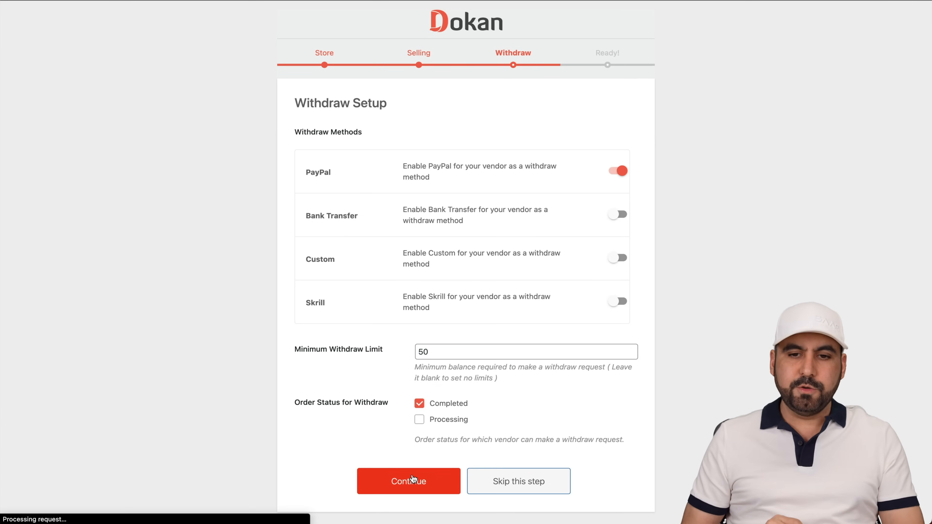
click(408, 481)
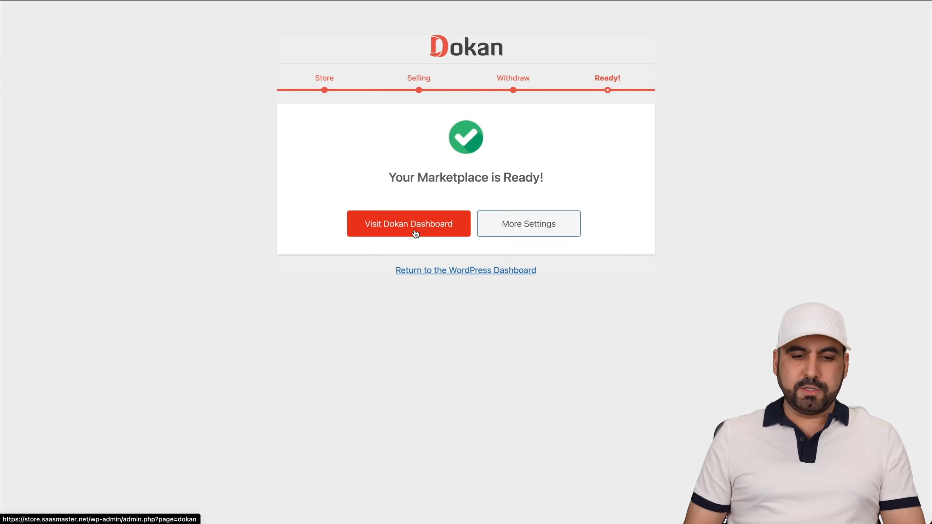
Step: Leave the wizard and view the Store List with Sales Depo, SaaS Master and Electronics rUS
click(408, 223)
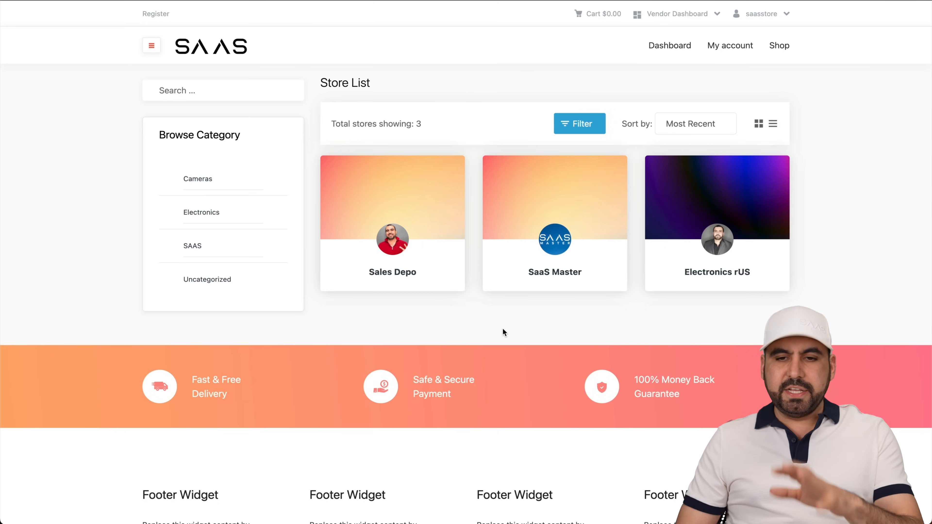
click(669, 46)
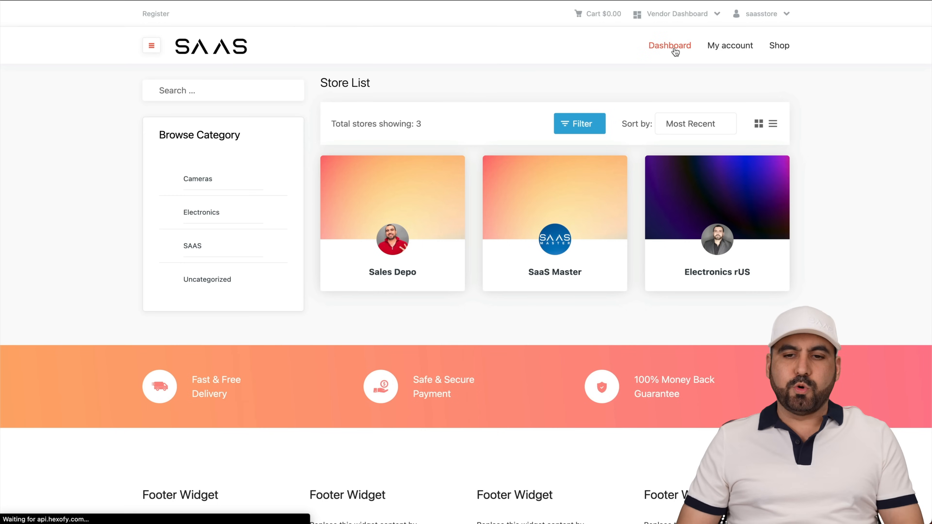
Step: Open the saasstore vendor dashboard from the storefront header
click(669, 45)
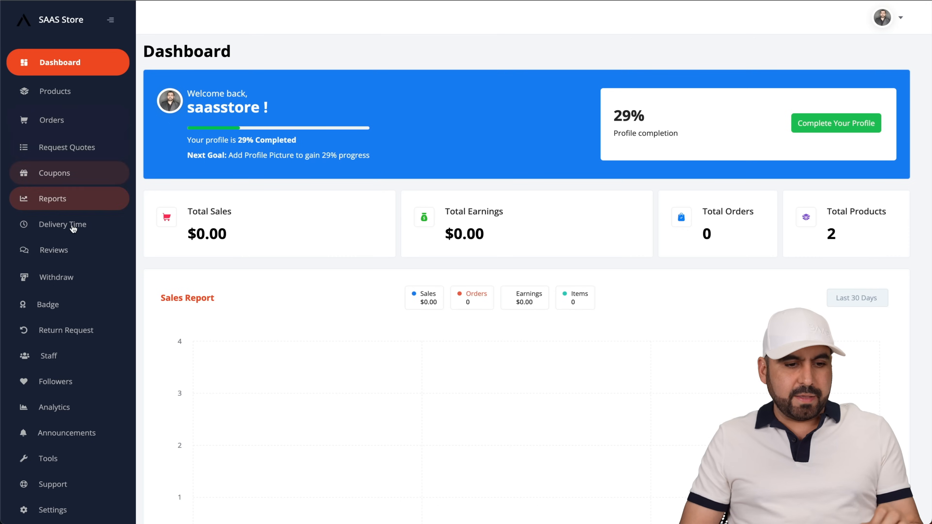
mouse_move(343, 363)
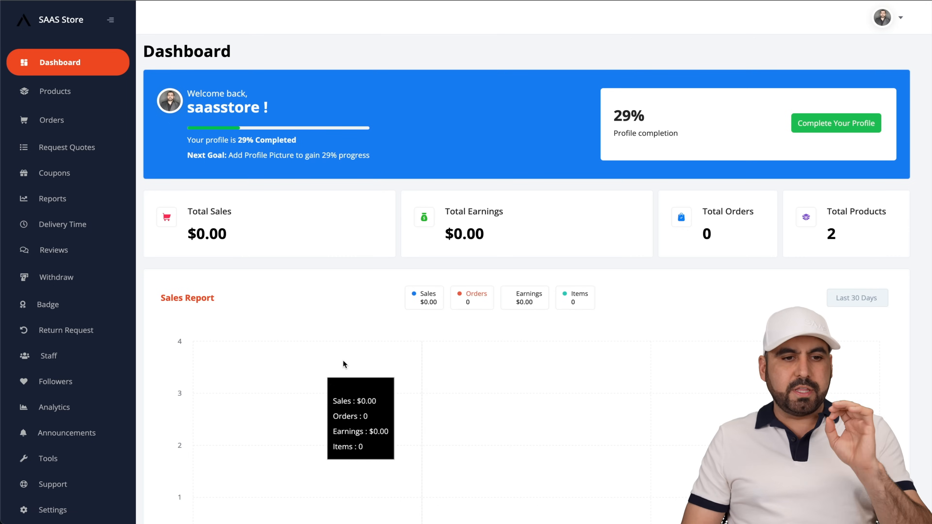
mouse_move(522, 34)
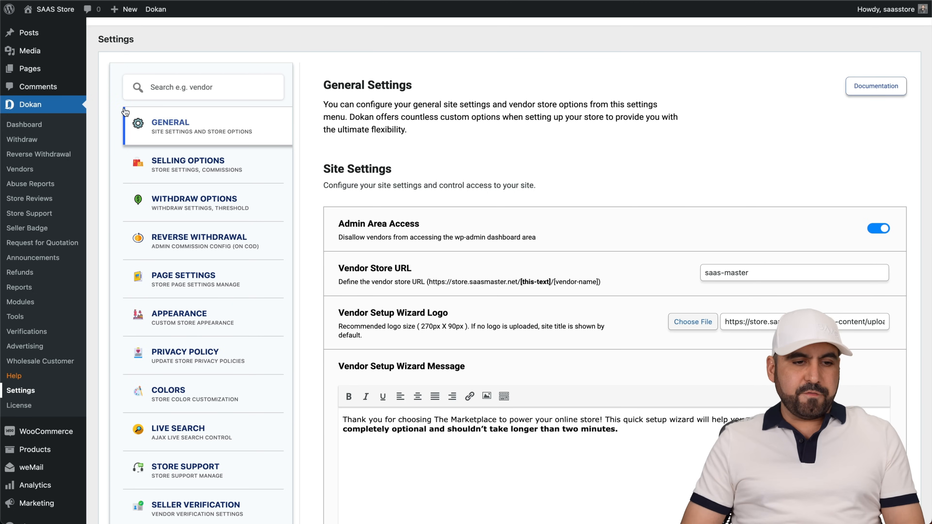
mouse_move(468, 244)
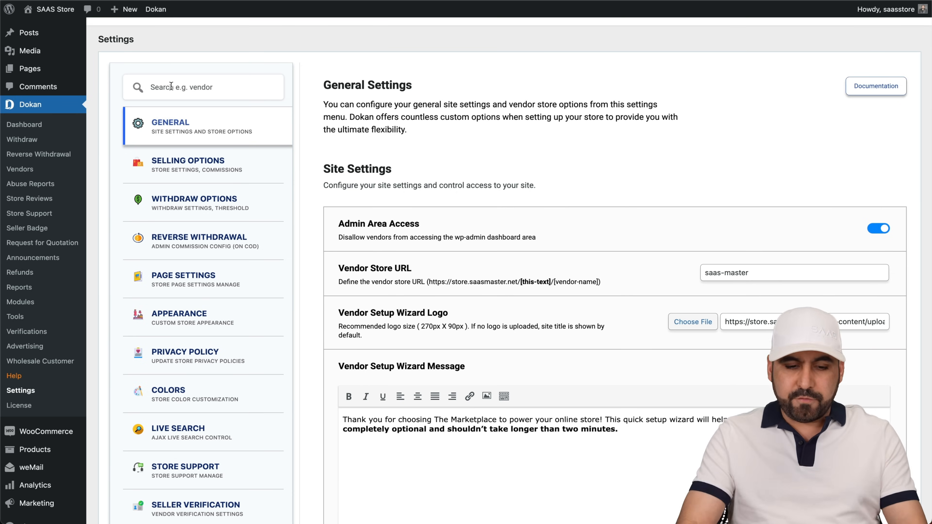
text(api)
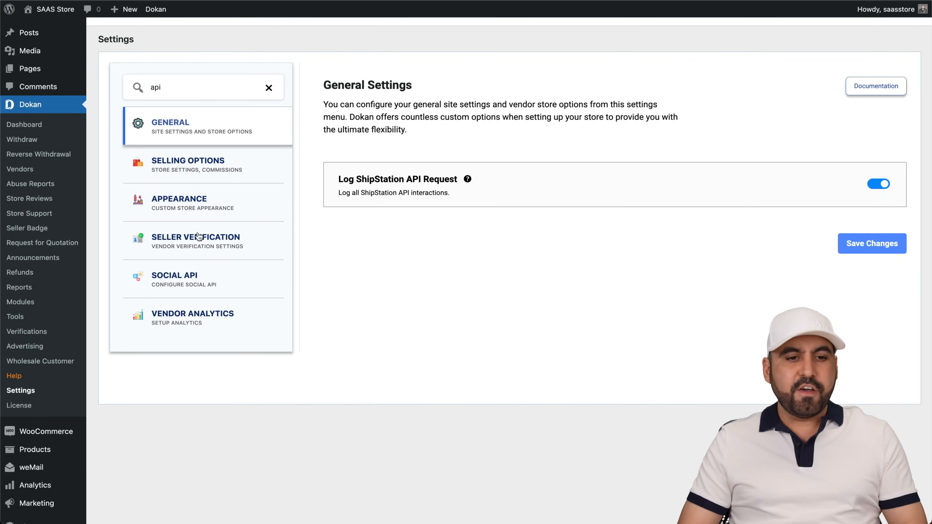
click(268, 87)
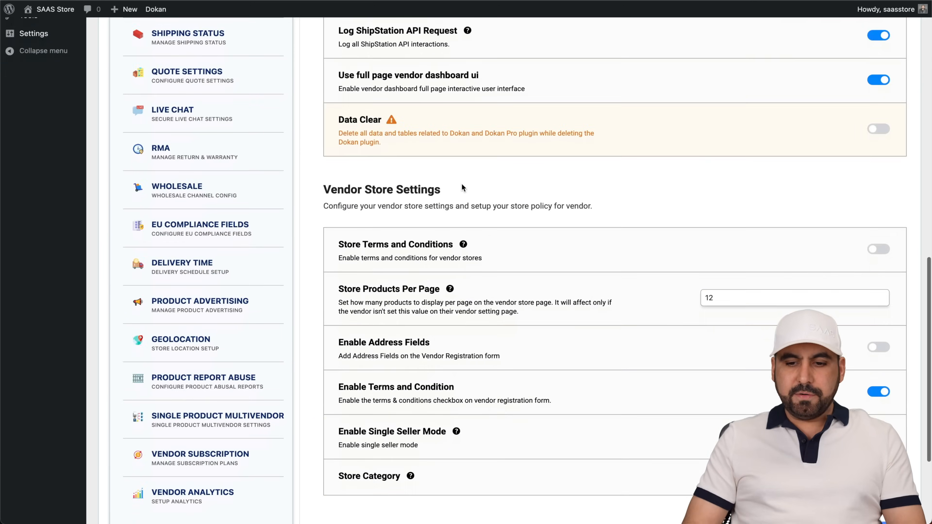
scroll(up, 3)
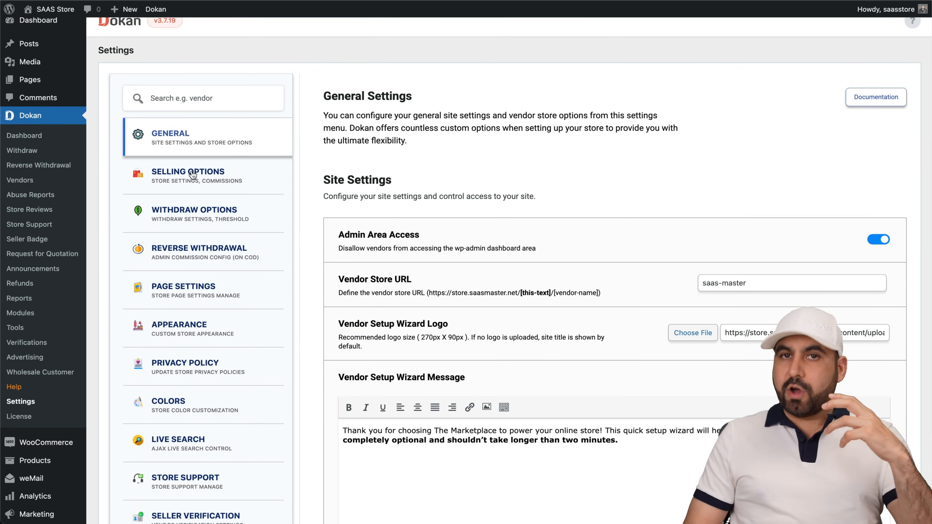
Step: Review Selling Options, then move to Withdraw Options showing PayPal, 50 minimum and completed orders
click(194, 165)
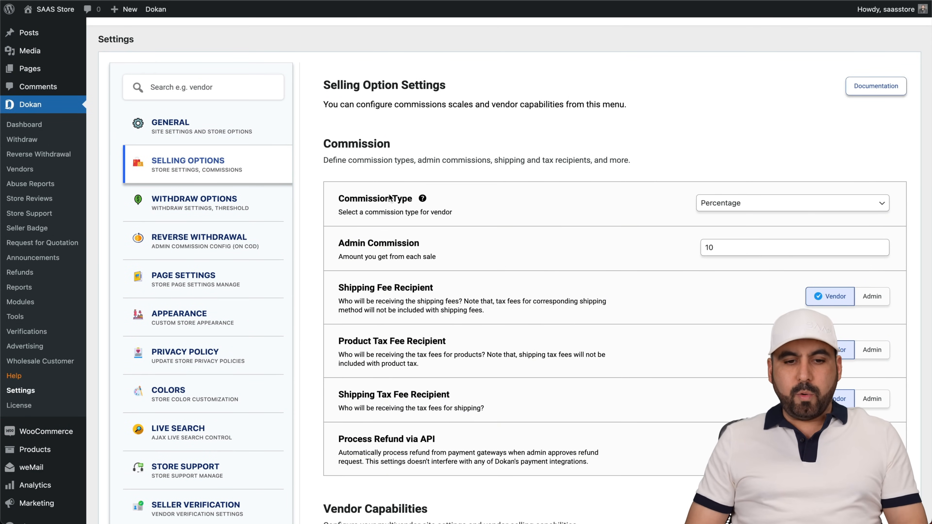
mouse_move(778, 209)
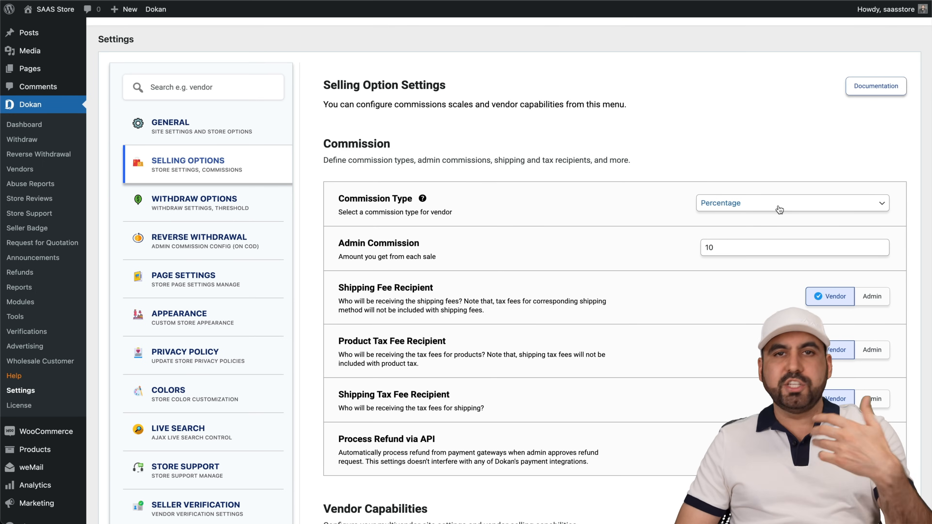
scroll(down, 3)
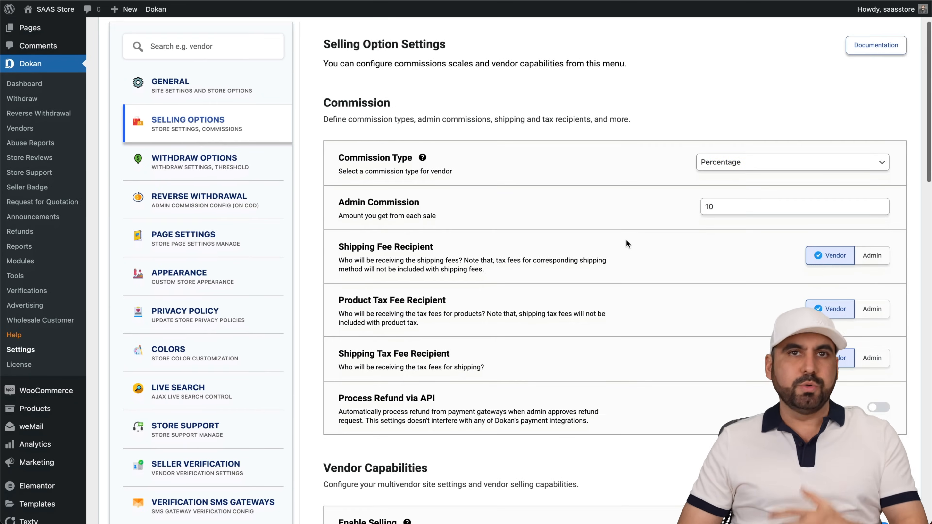
scroll(down, 3)
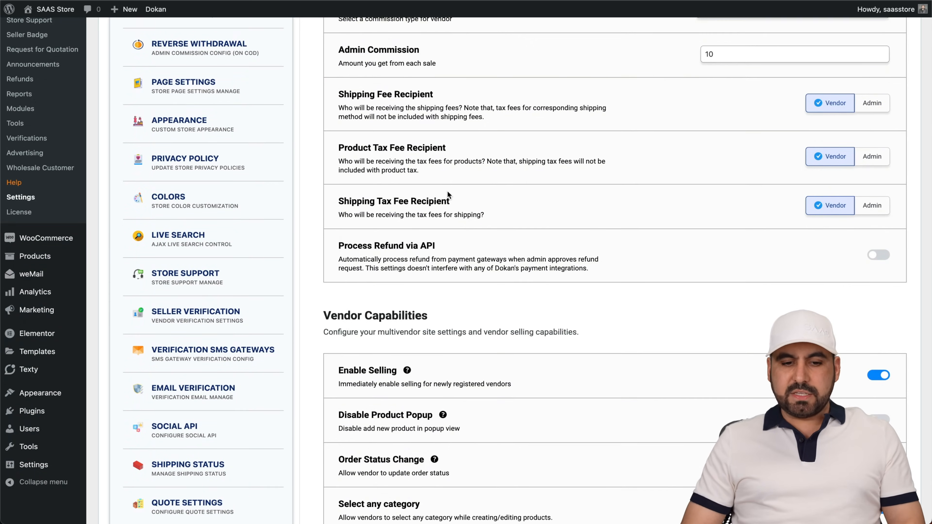
scroll(down, 3)
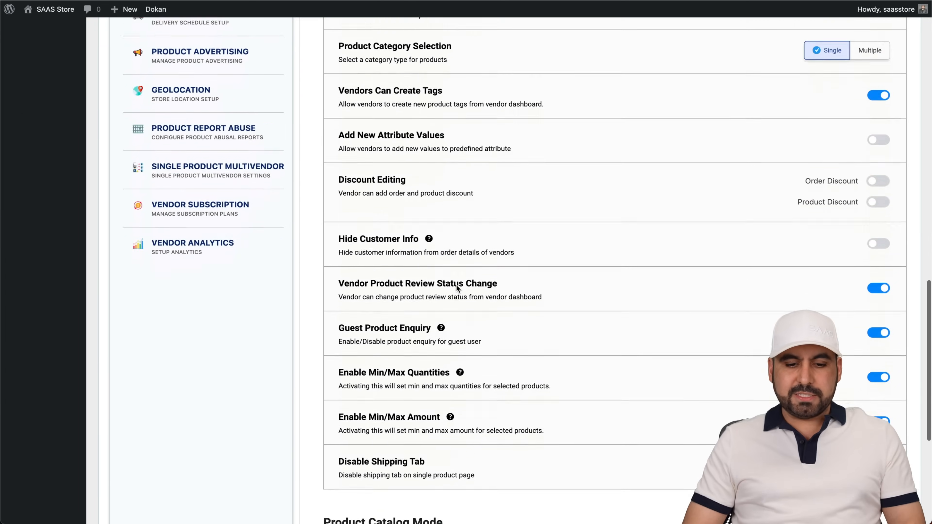
click(188, 69)
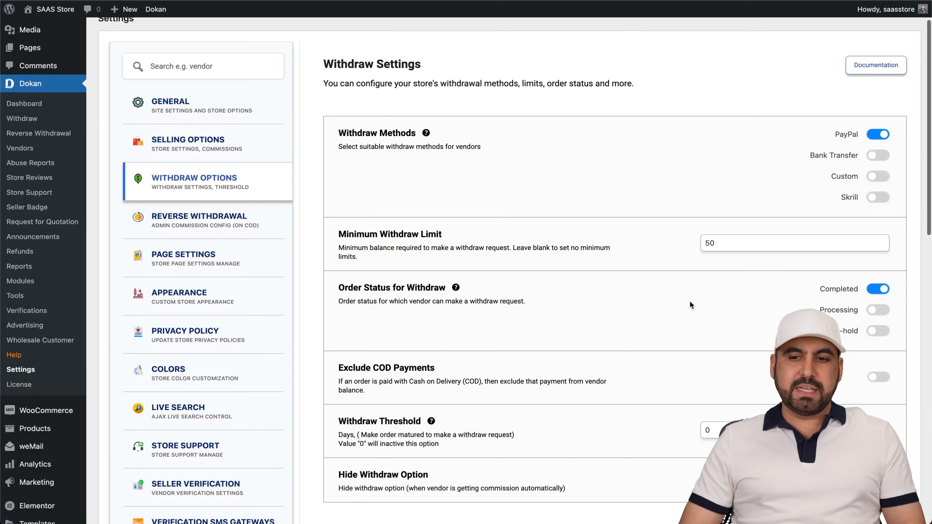
mouse_move(880, 182)
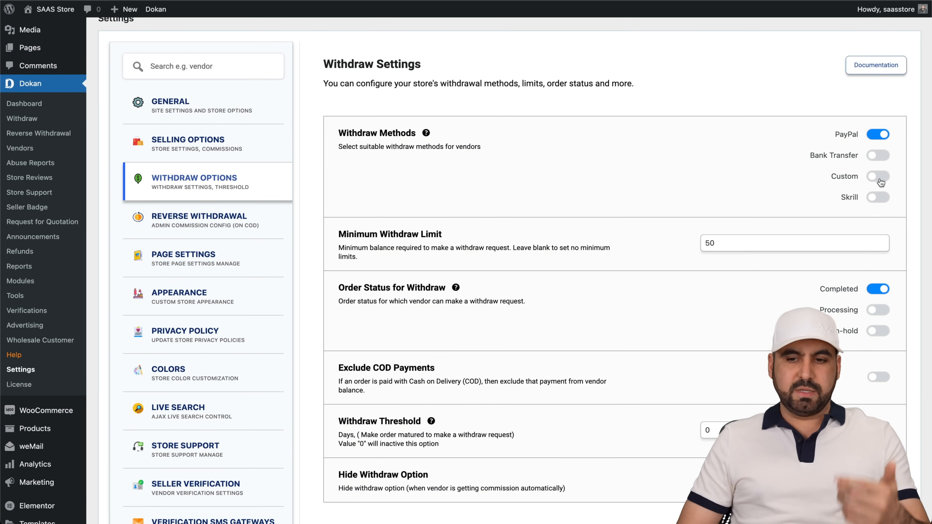
scroll(down, 3)
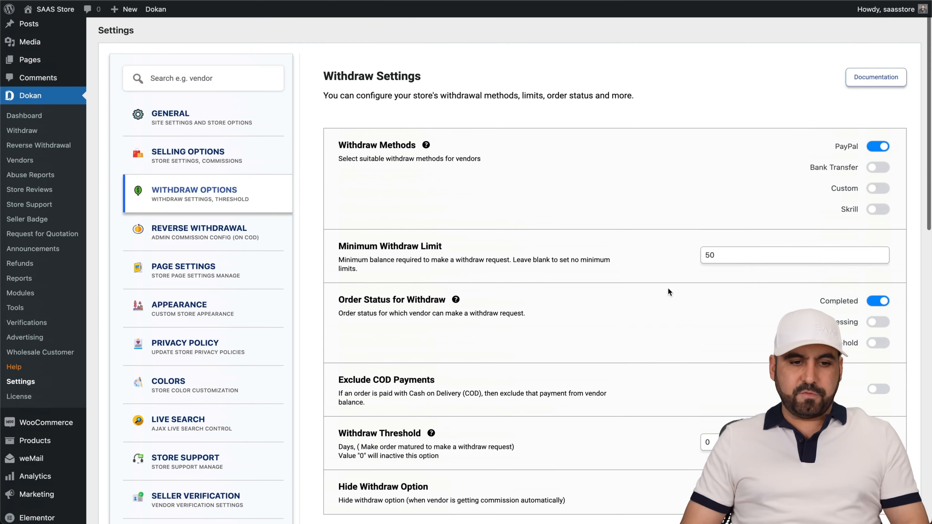
mouse_move(190, 238)
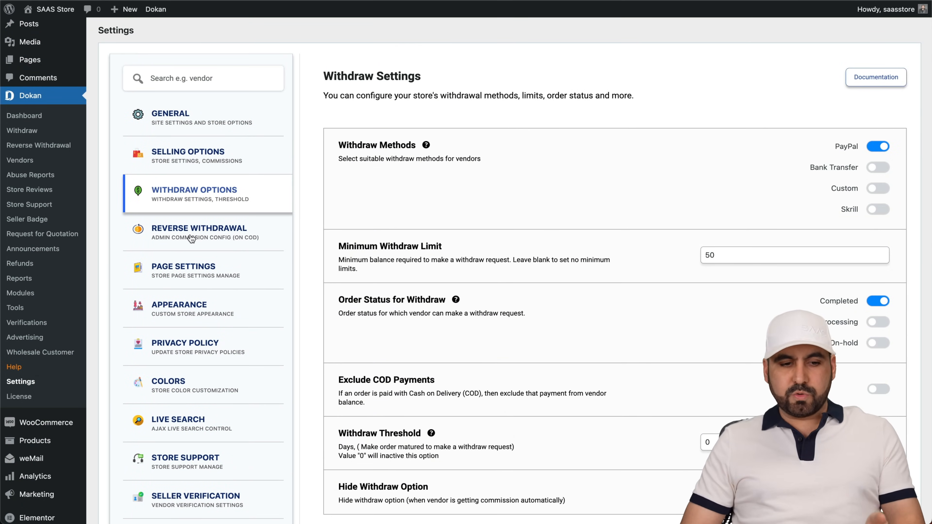
Step: View Page Settings and keep Dashboard assigned as the vendor dashboard page
click(183, 270)
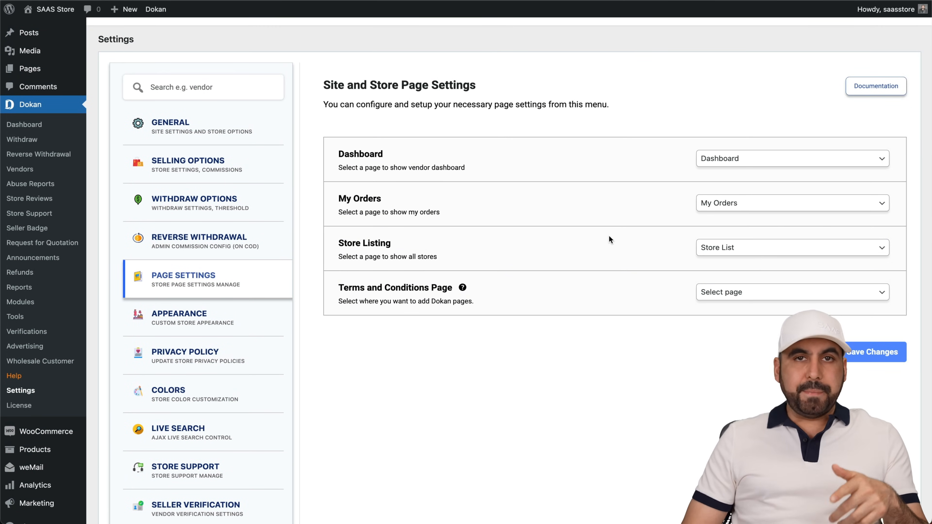
mouse_move(722, 175)
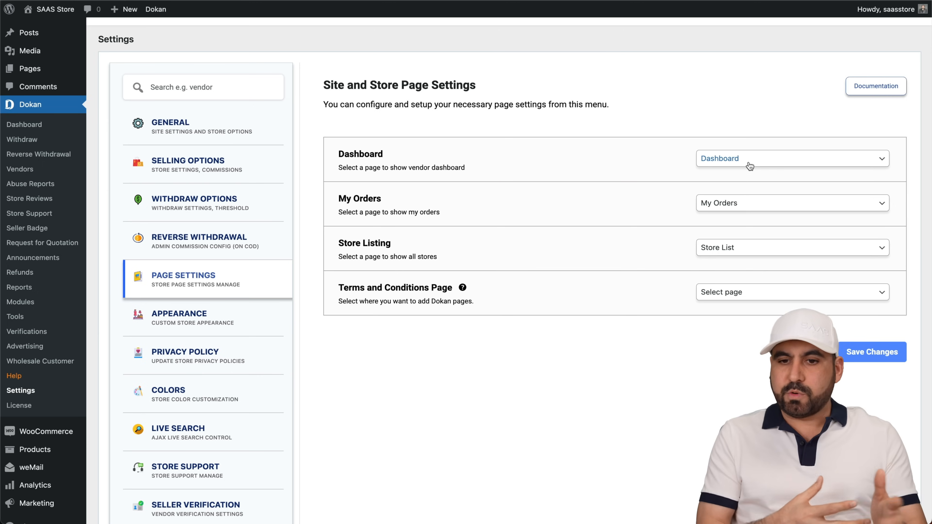
click(791, 158)
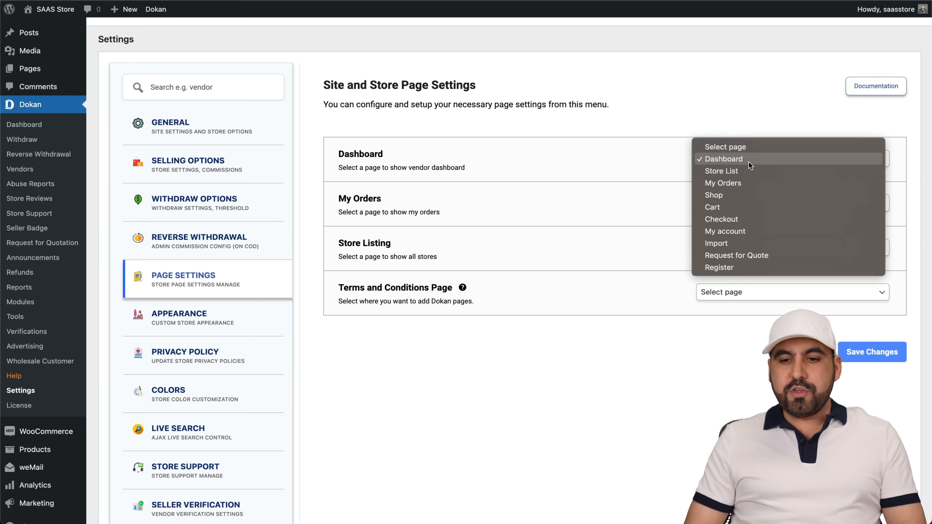
click(723, 159)
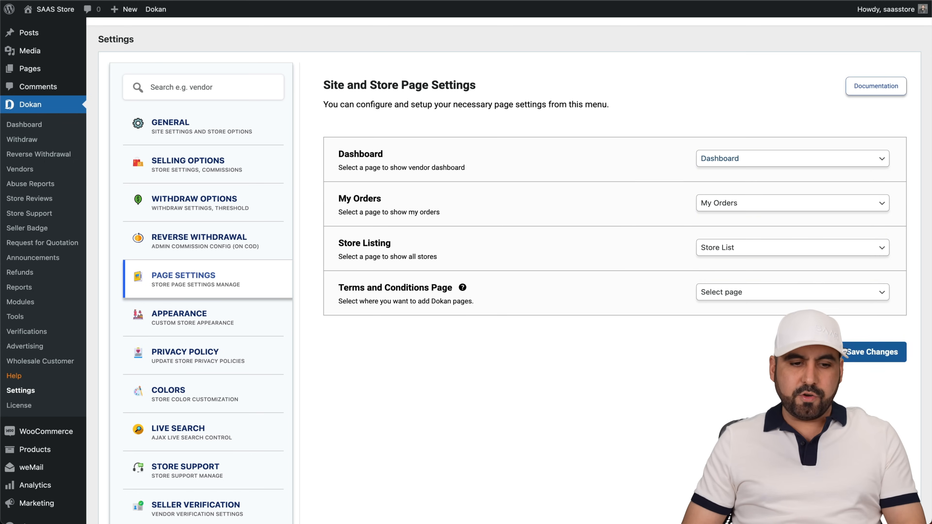
Step: Review the store Appearance settings
click(179, 313)
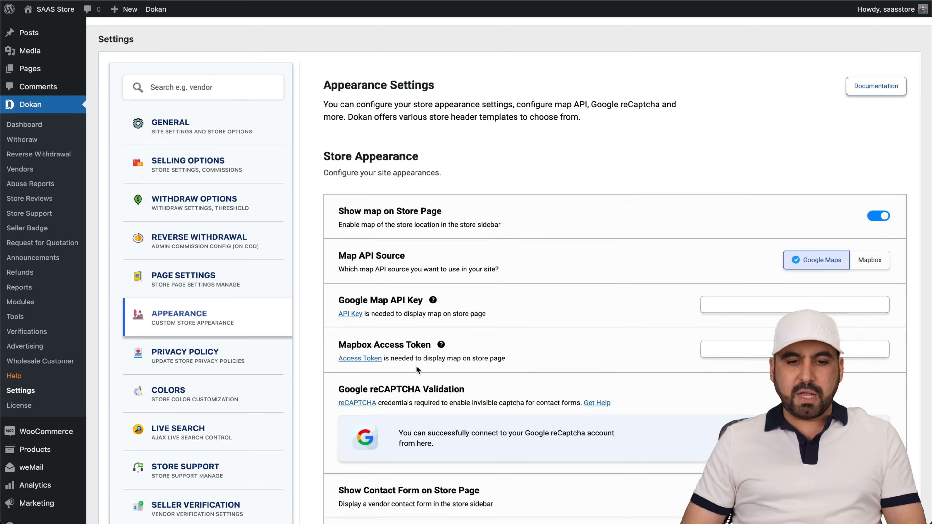
scroll(down, 3)
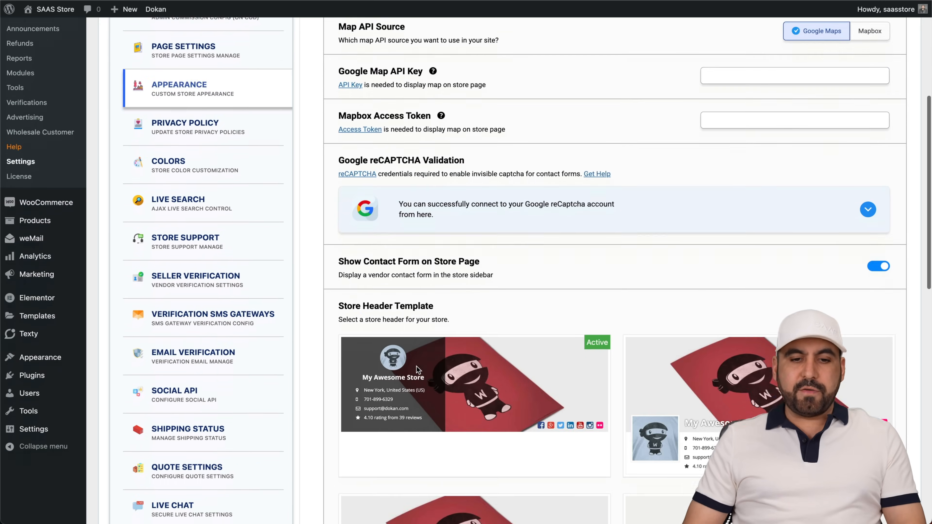
scroll(down, 3)
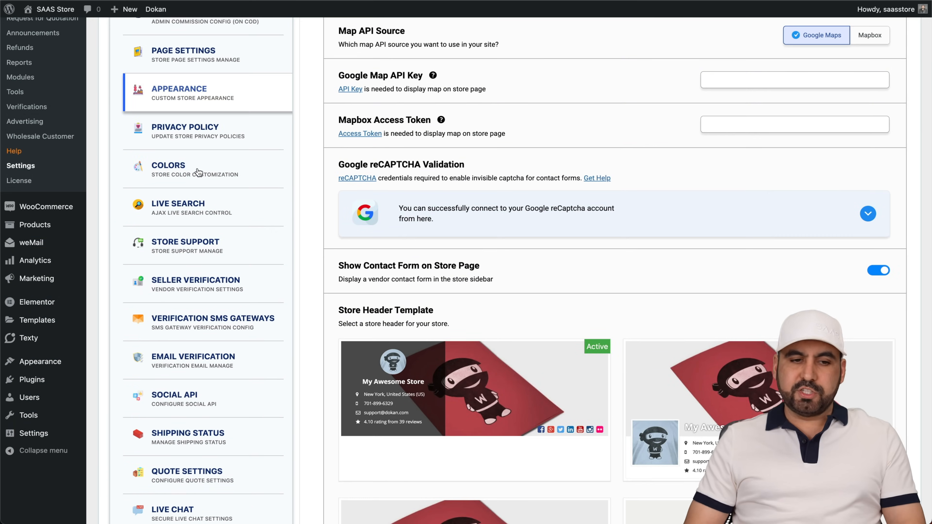
Step: Review the Colors palettes and reach the Shipping Status settings with six custom statuses
click(168, 165)
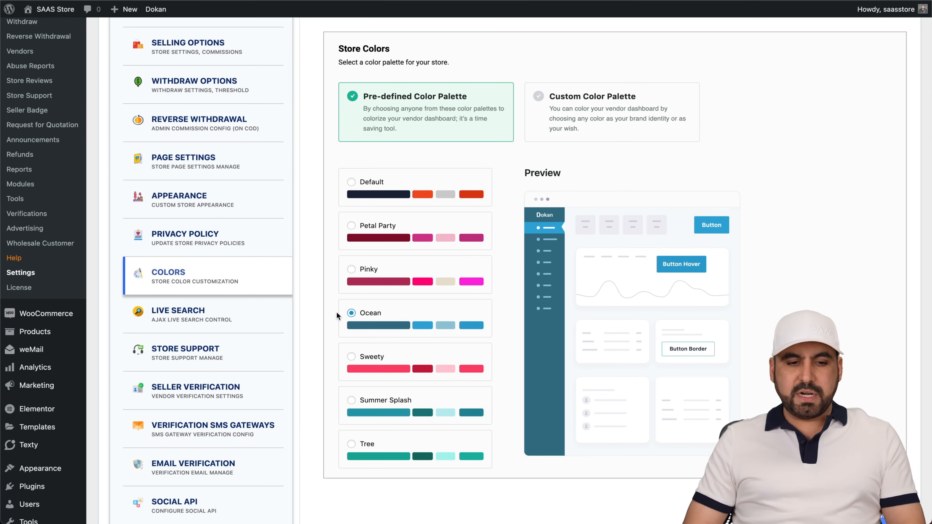
scroll(down, 3)
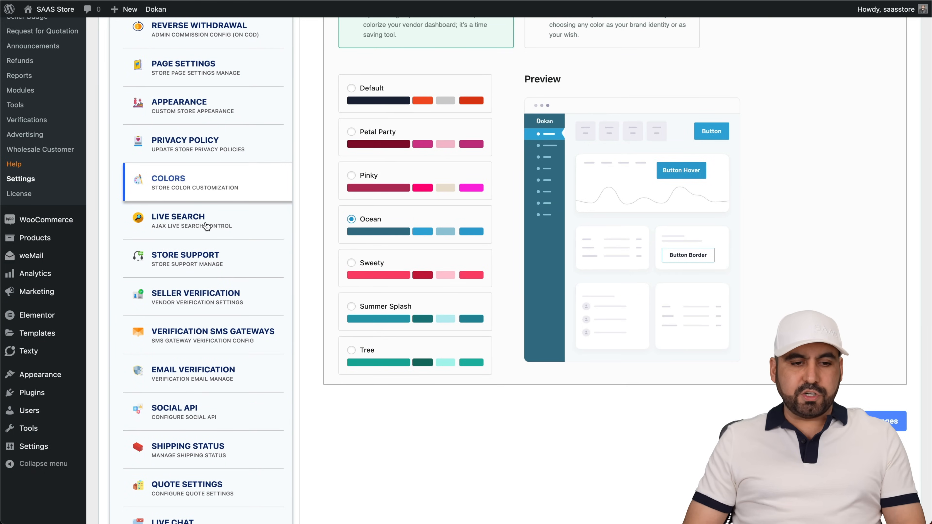
mouse_move(239, 301)
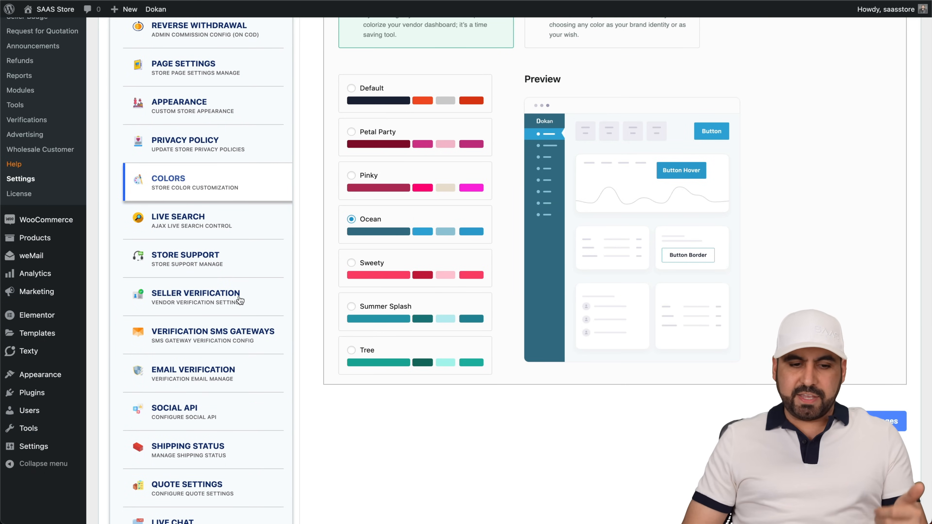
scroll(down, 3)
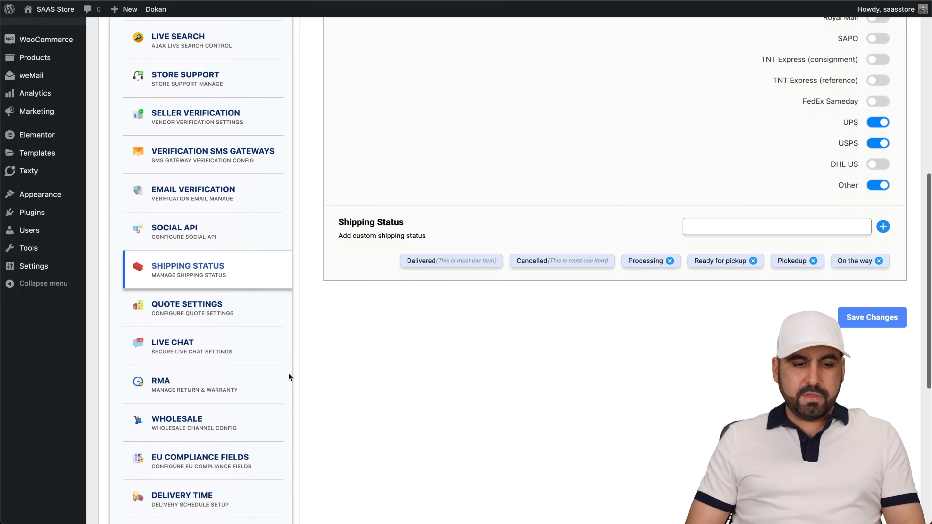
scroll(down, 3)
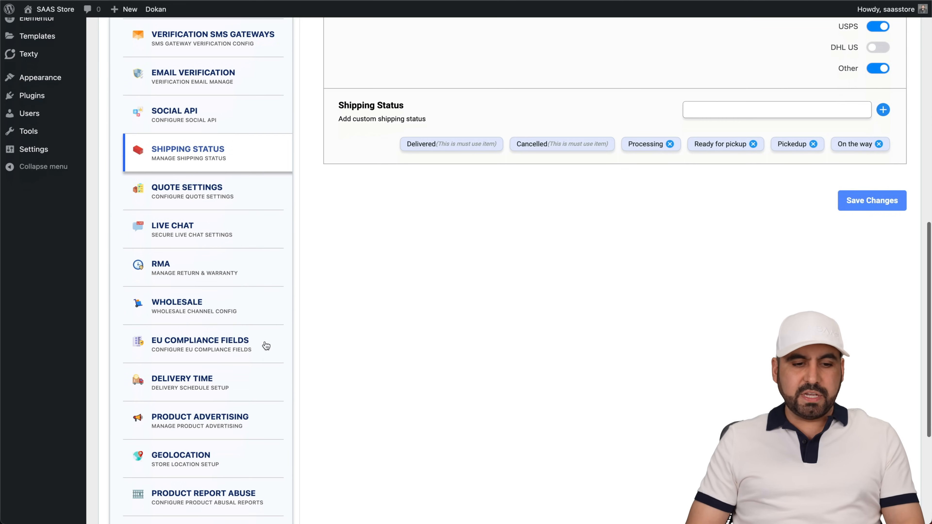
Step: View EU Compliance Fields with all vendor and customer extra fields turned on
click(199, 344)
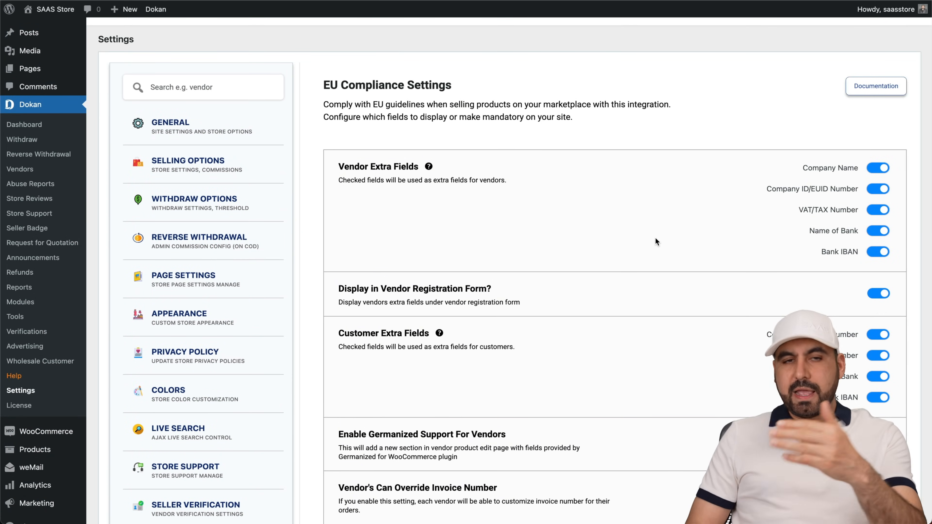
mouse_move(675, 246)
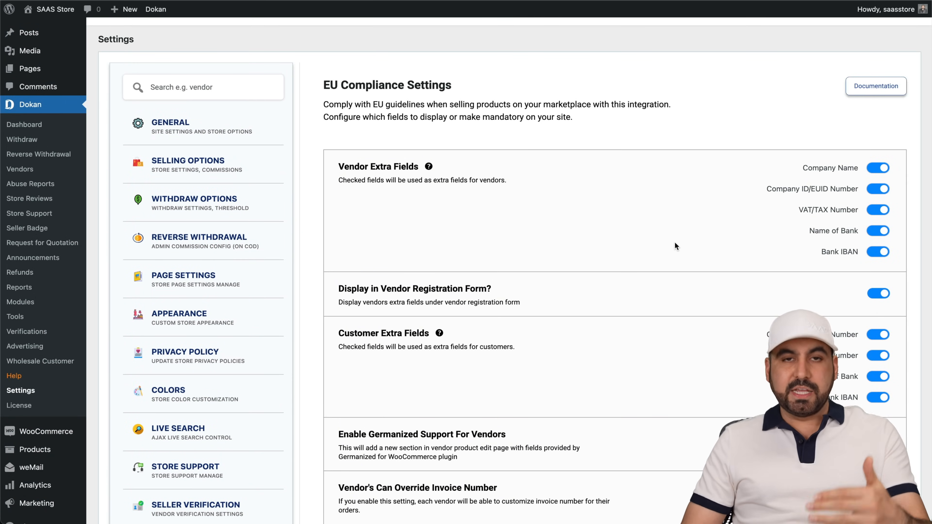
scroll(down, 3)
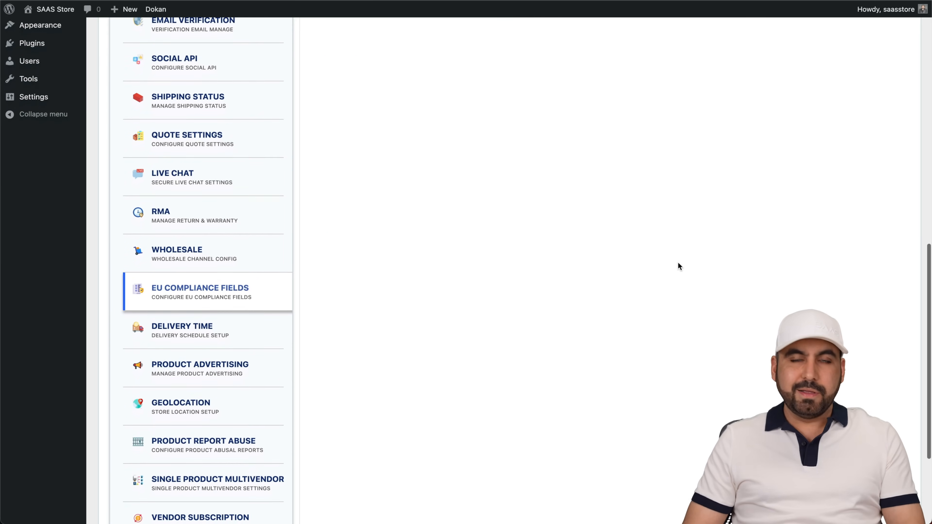
scroll(down, 3)
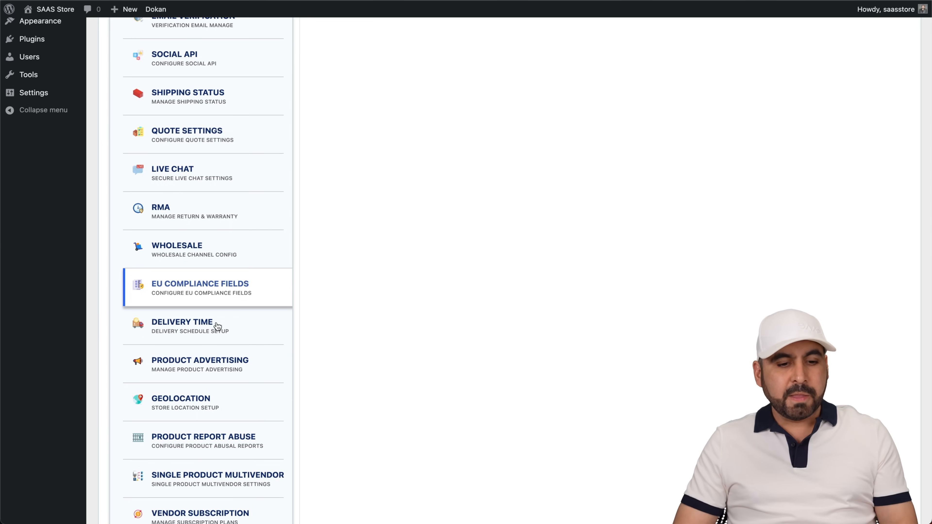
scroll(down, 3)
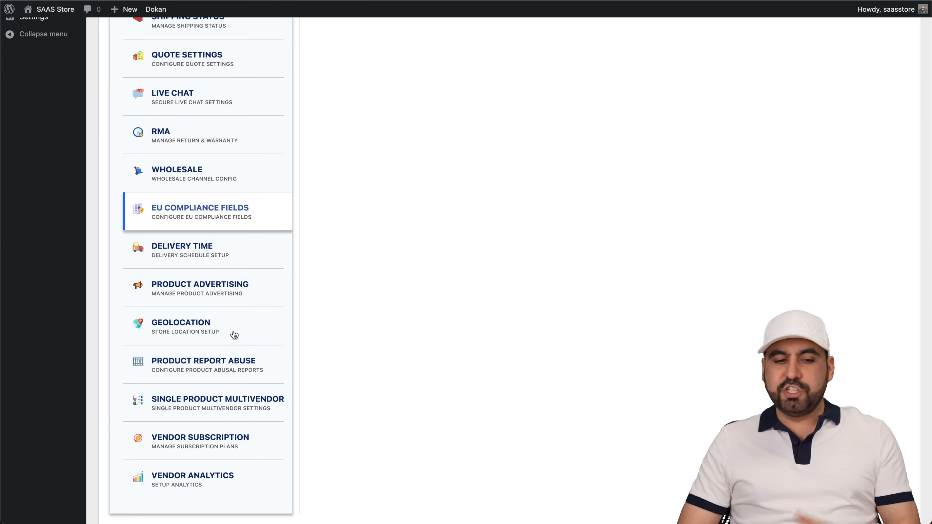
scroll(down, 3)
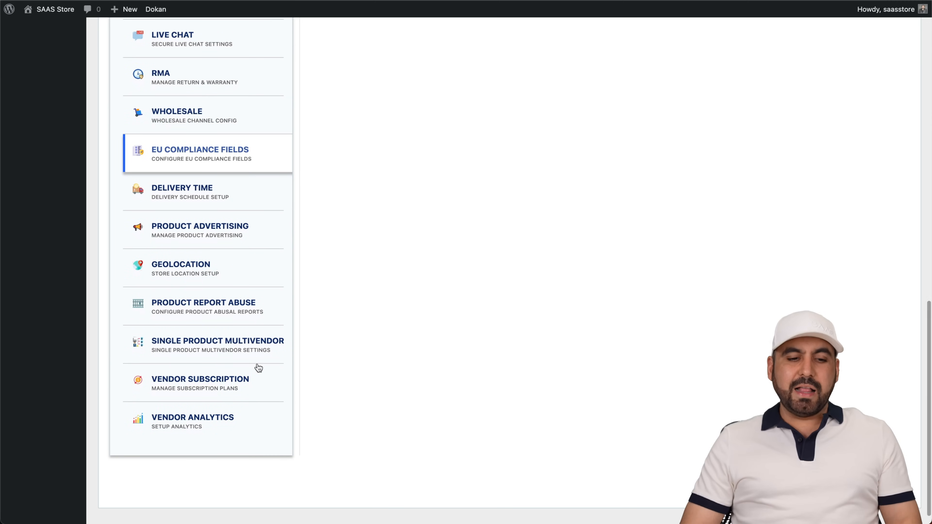
mouse_move(175, 421)
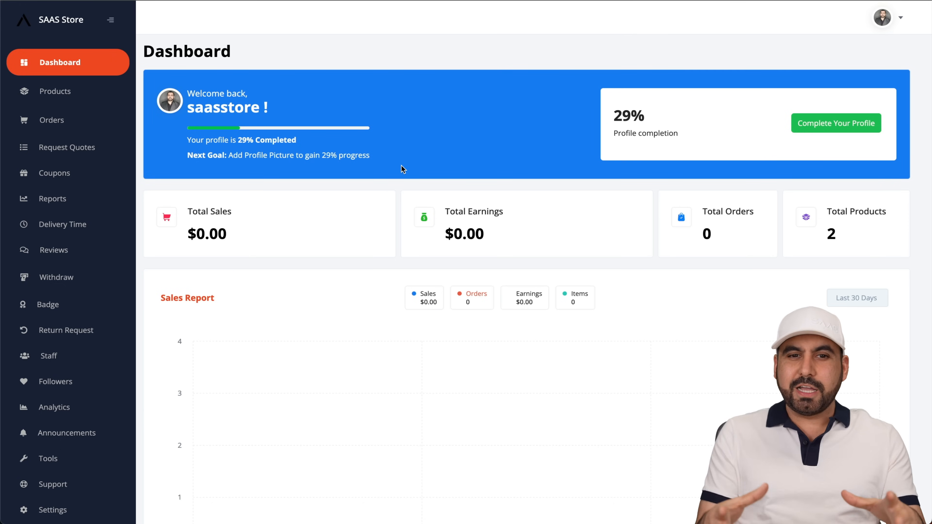
mouse_move(225, 116)
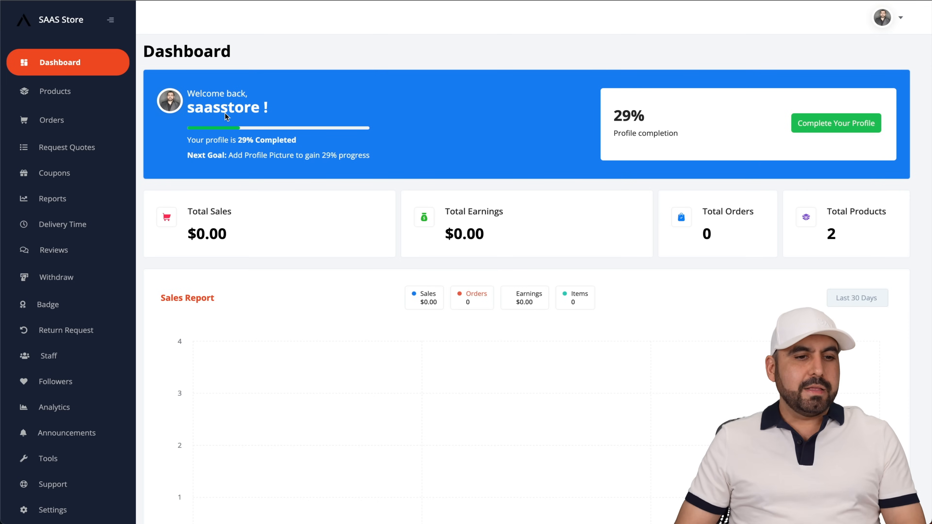
Step: Open the vendor Products page listing the FREE and SAAS products
scroll(down, 3)
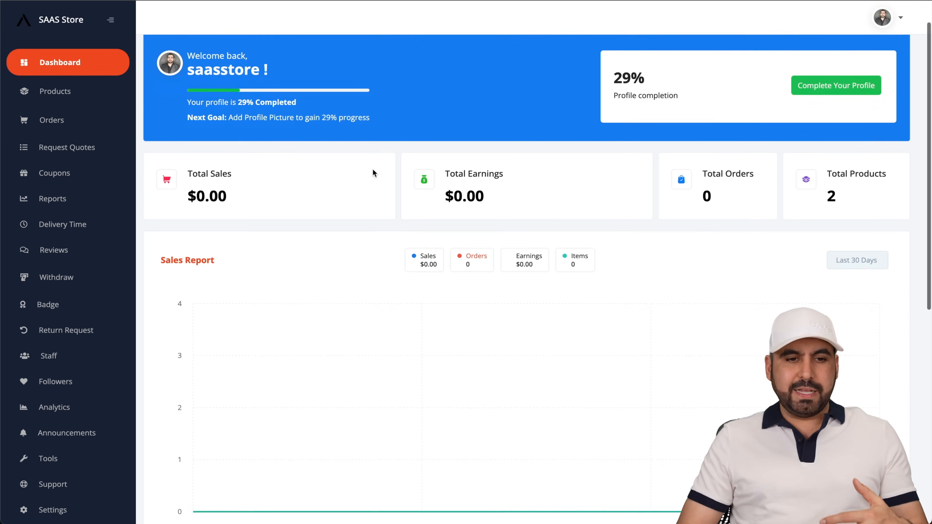
scroll(up, 3)
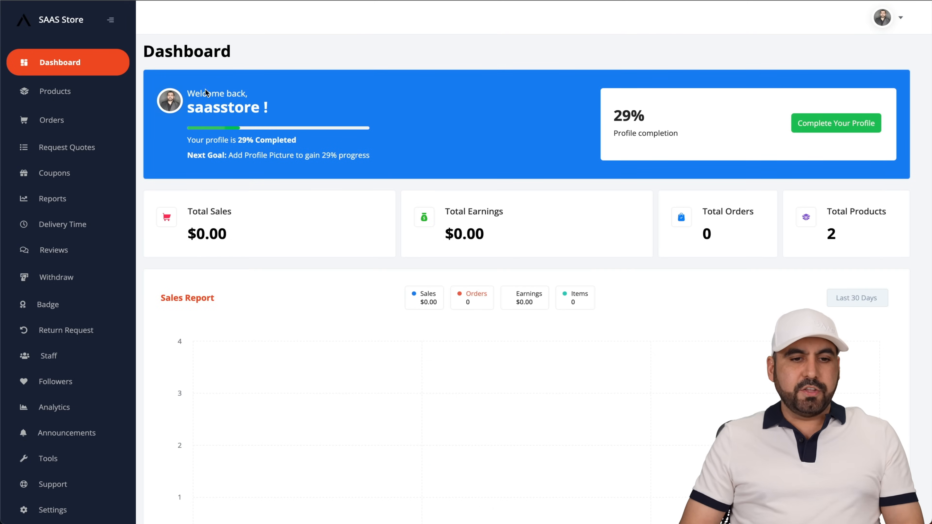
mouse_move(834, 123)
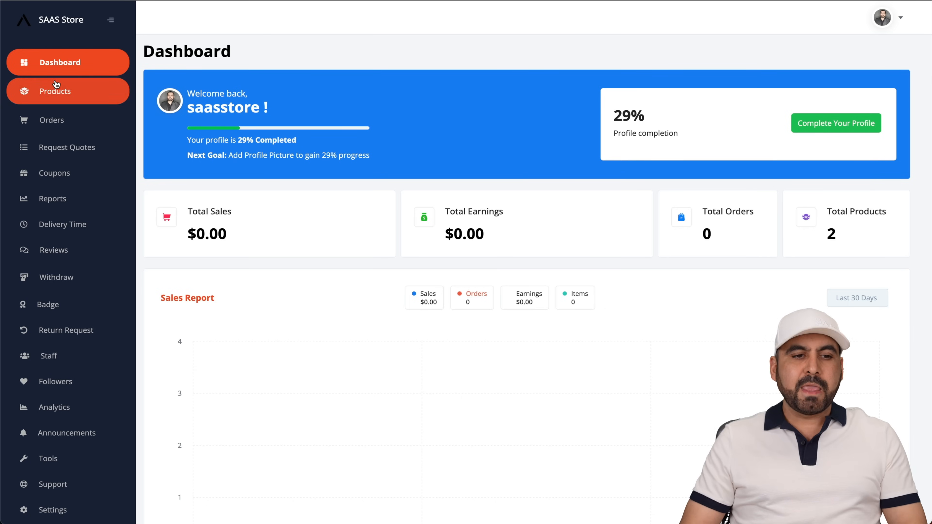
click(55, 91)
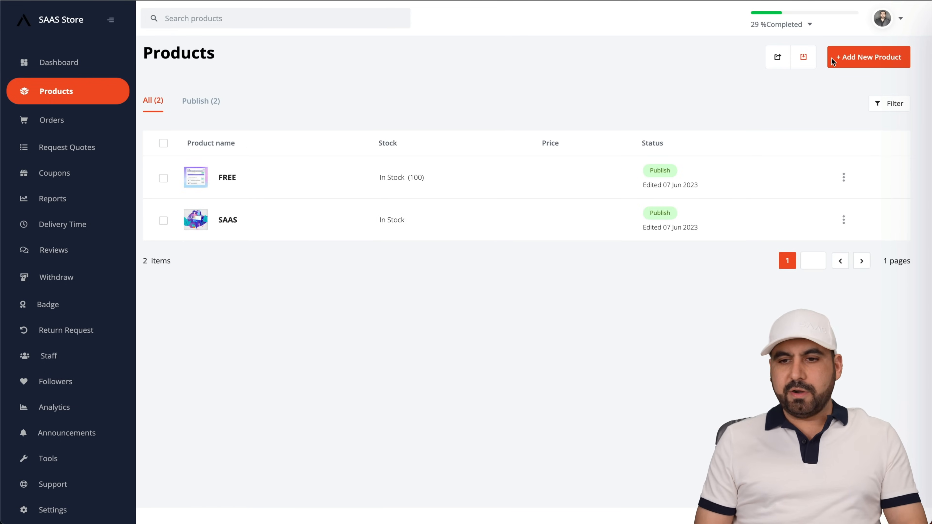
click(868, 57)
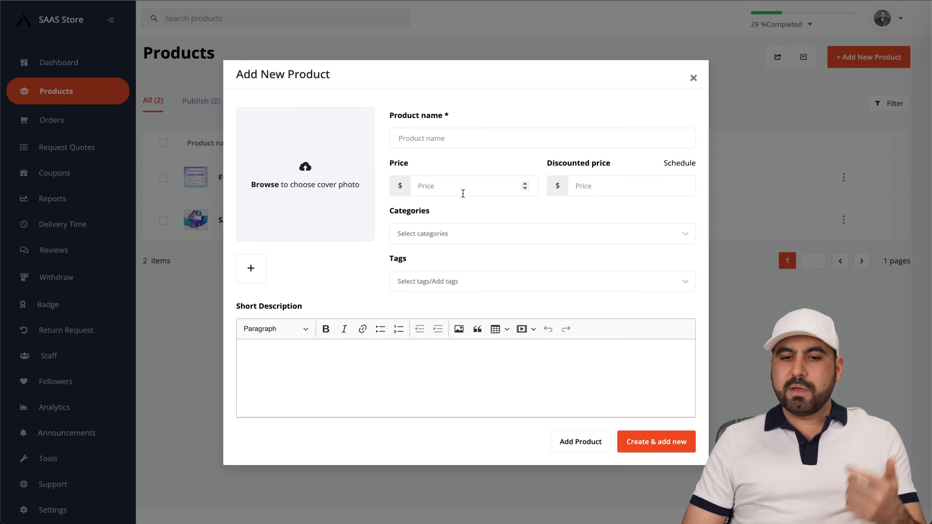
mouse_move(467, 241)
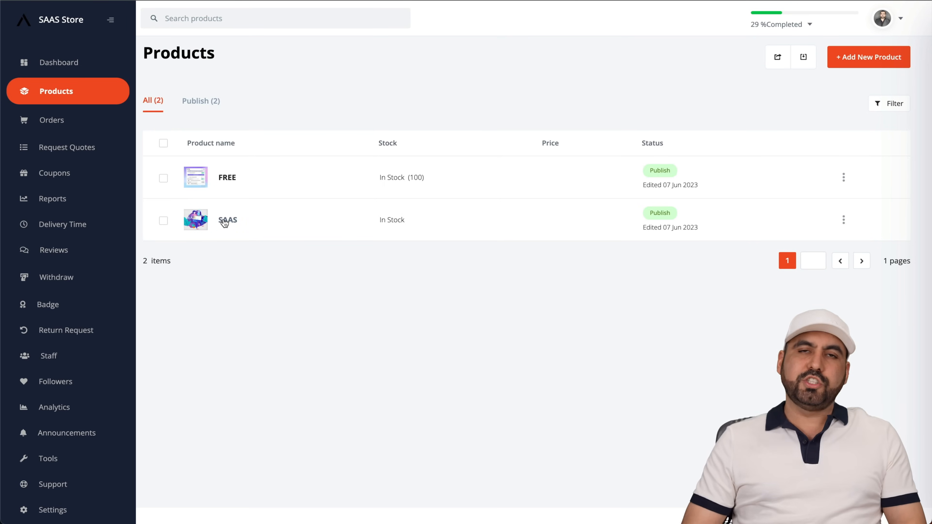
Step: Open the SAAS product's edit form and set its Product Type back to Simple
click(227, 219)
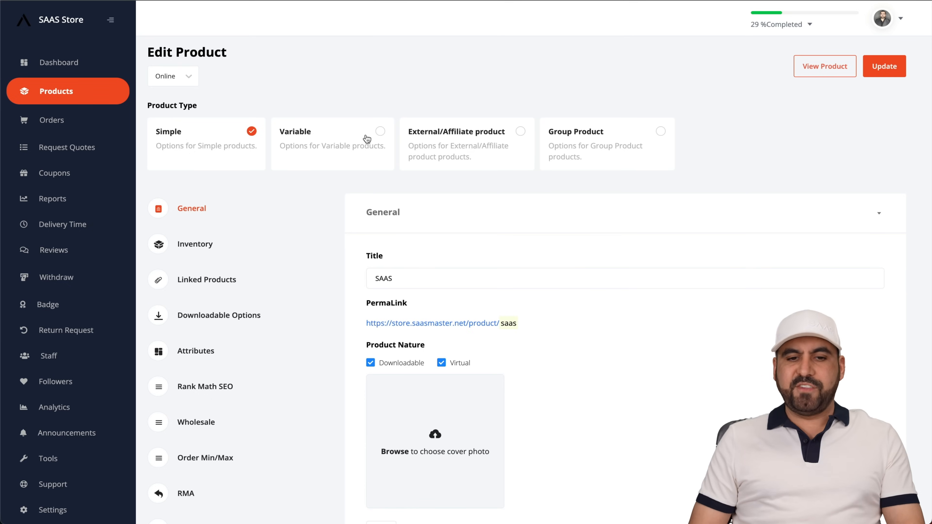
mouse_move(600, 145)
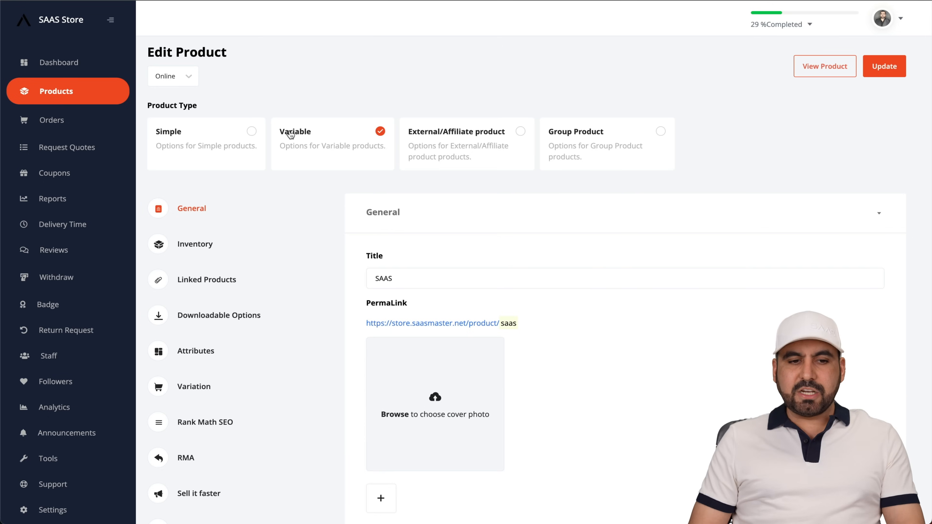
click(660, 131)
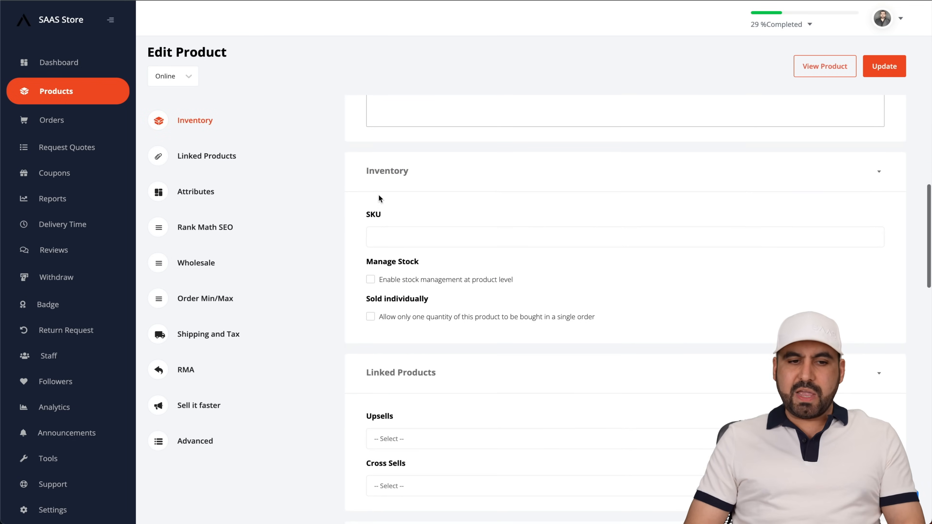
Step: Browse down through the product edit sections, then go to the store's empty Orders list
scroll(down, 3)
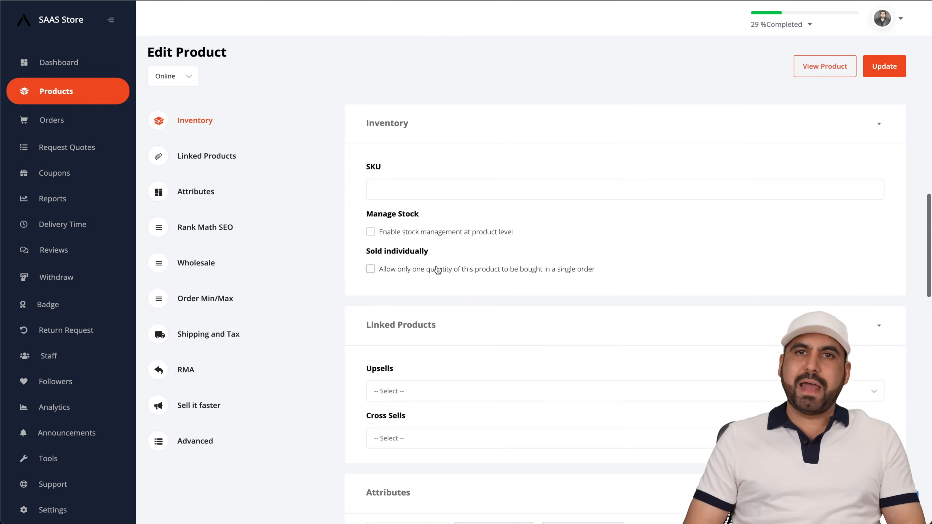
scroll(down, 3)
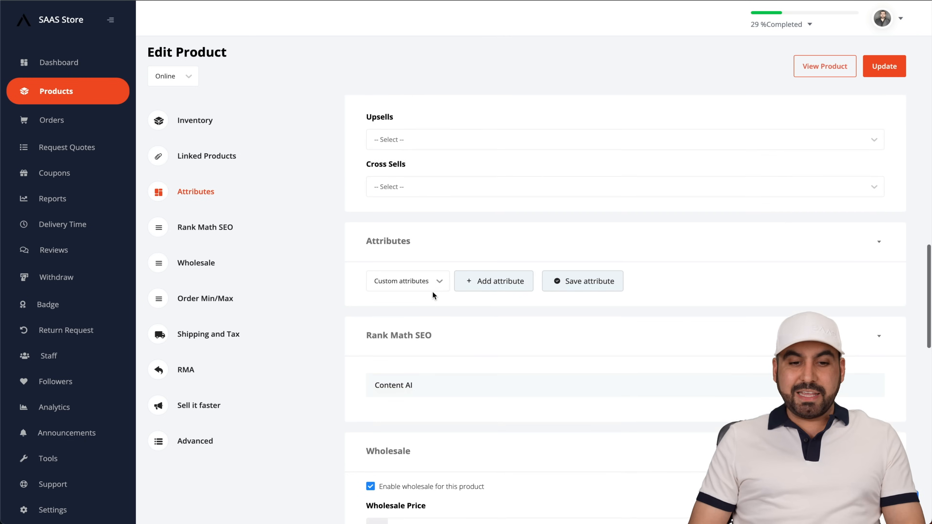
scroll(down, 3)
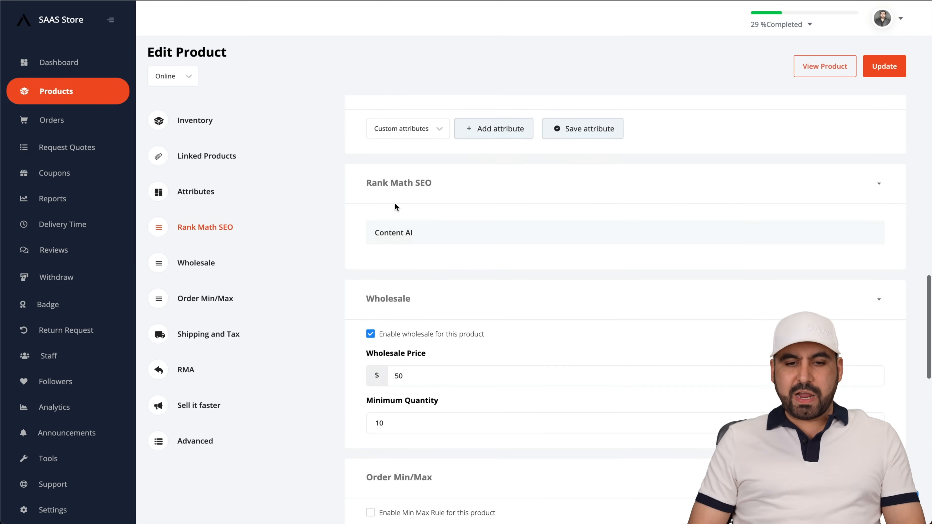
scroll(down, 3)
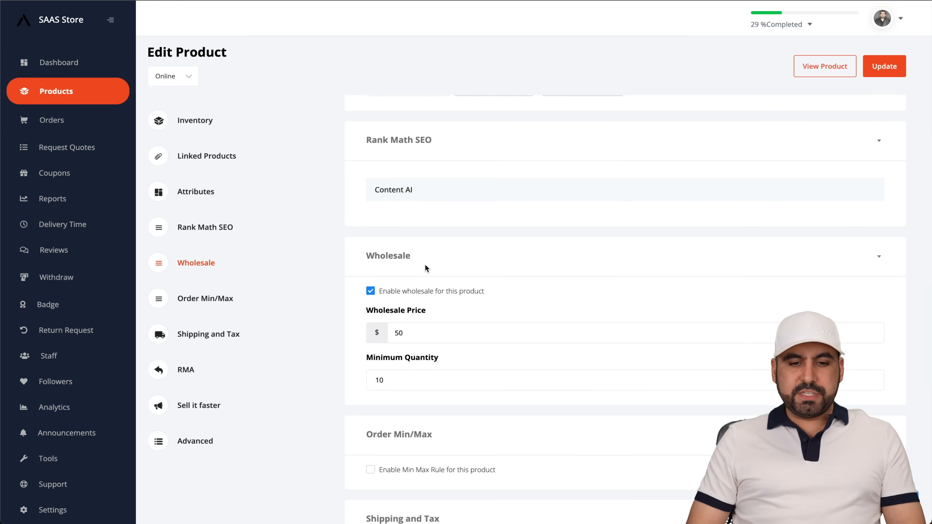
scroll(down, 3)
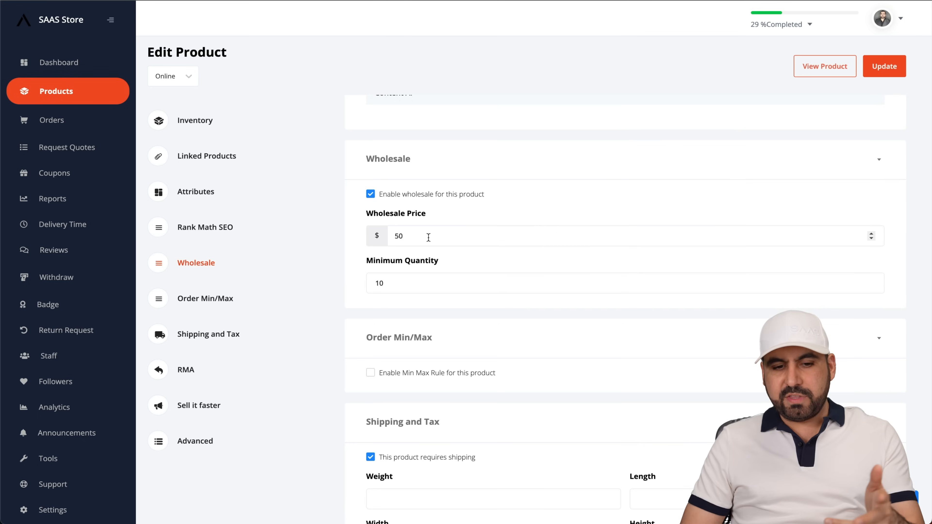
scroll(down, 3)
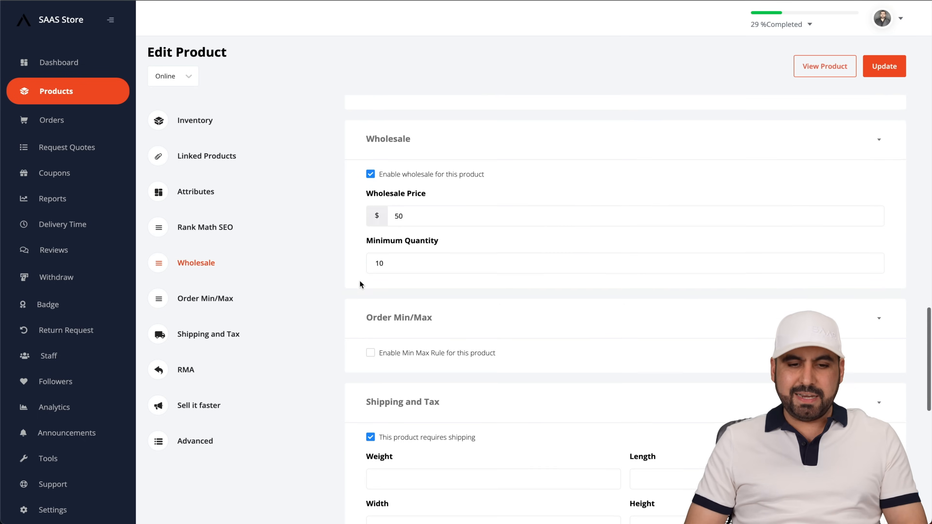
scroll(down, 3)
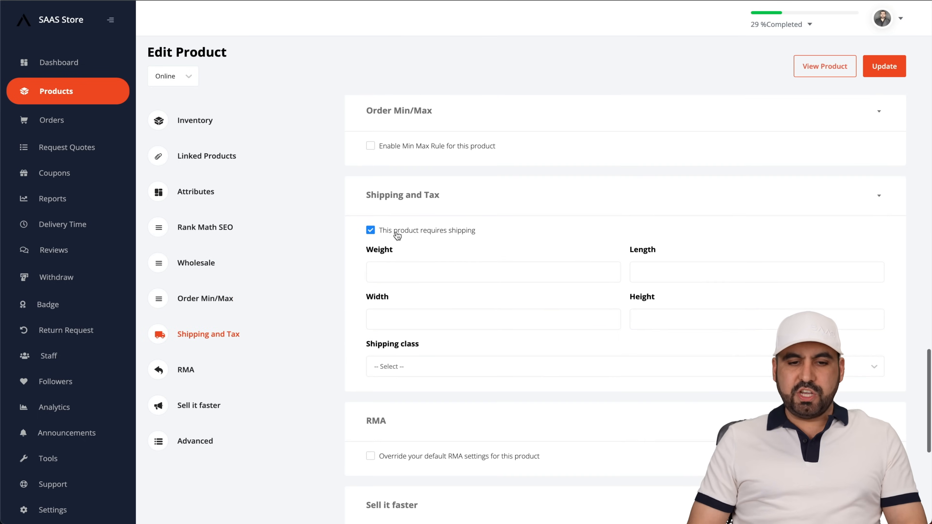
scroll(down, 3)
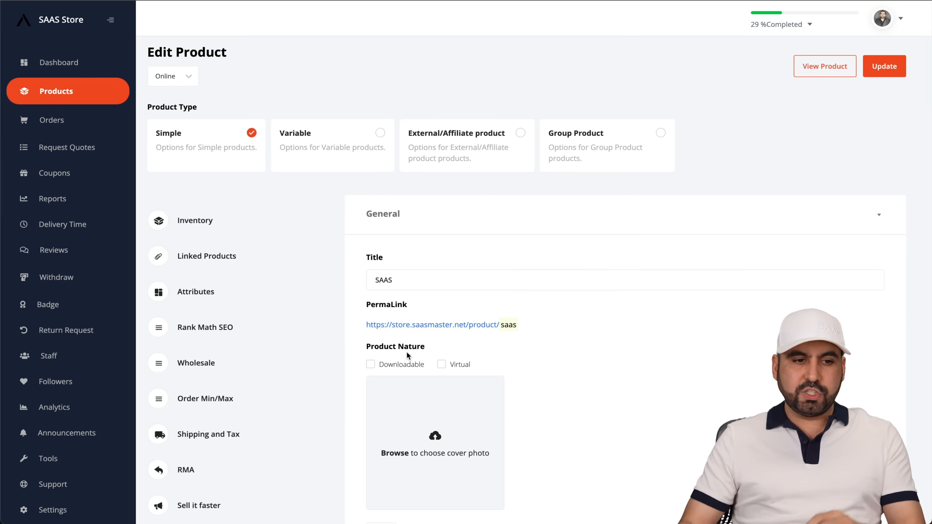
click(52, 119)
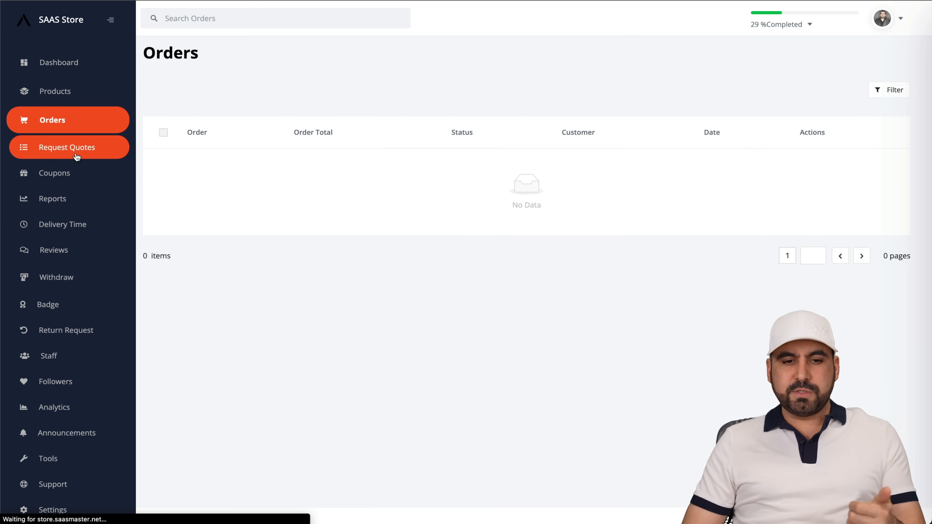
Step: Visit the empty Coupons list, the new-coupon form, the zero-sales Reports, and land on Reviews
click(54, 172)
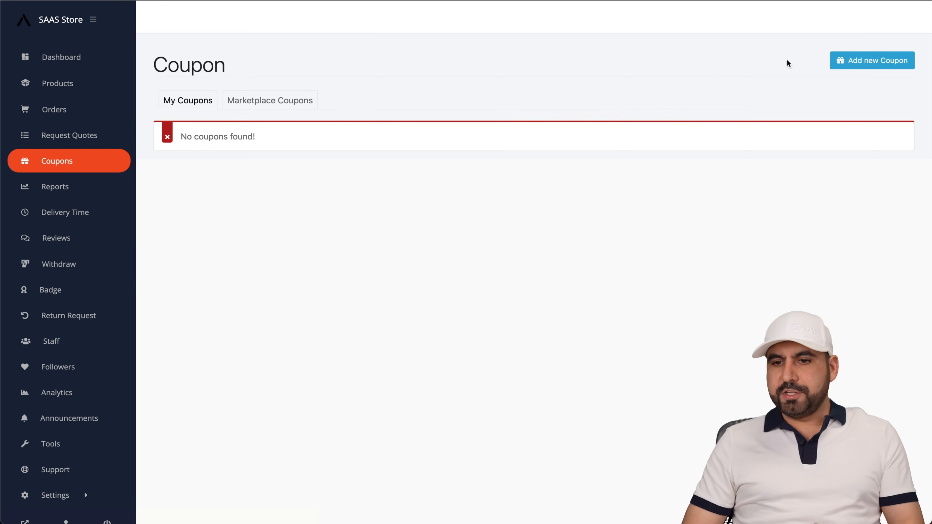
click(871, 60)
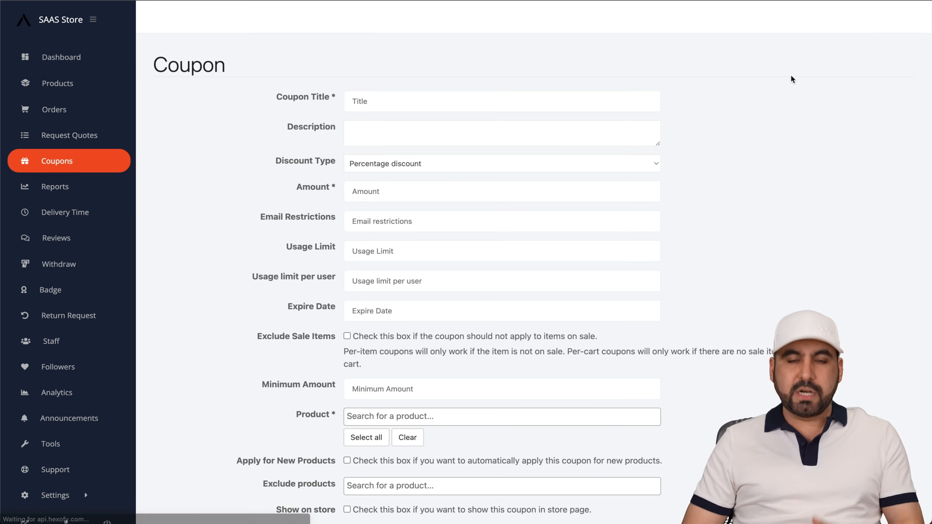
scroll(down, 3)
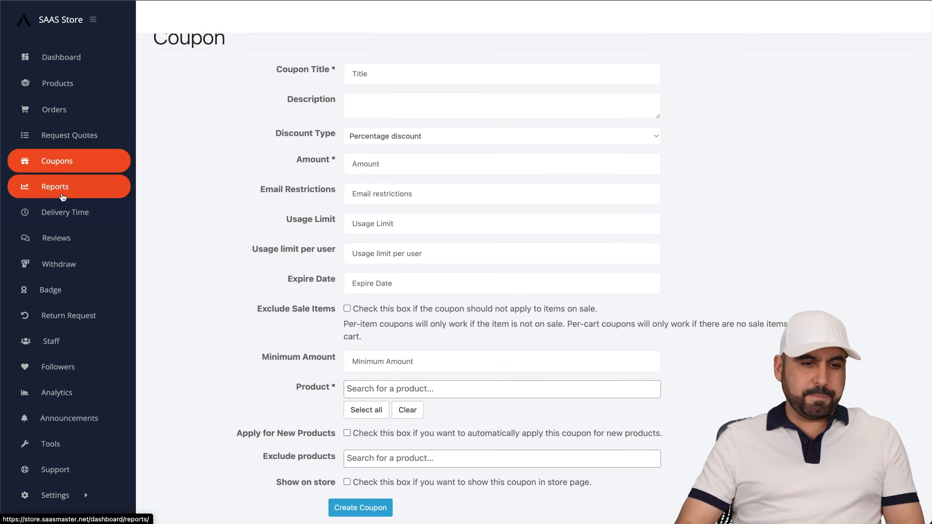
click(55, 185)
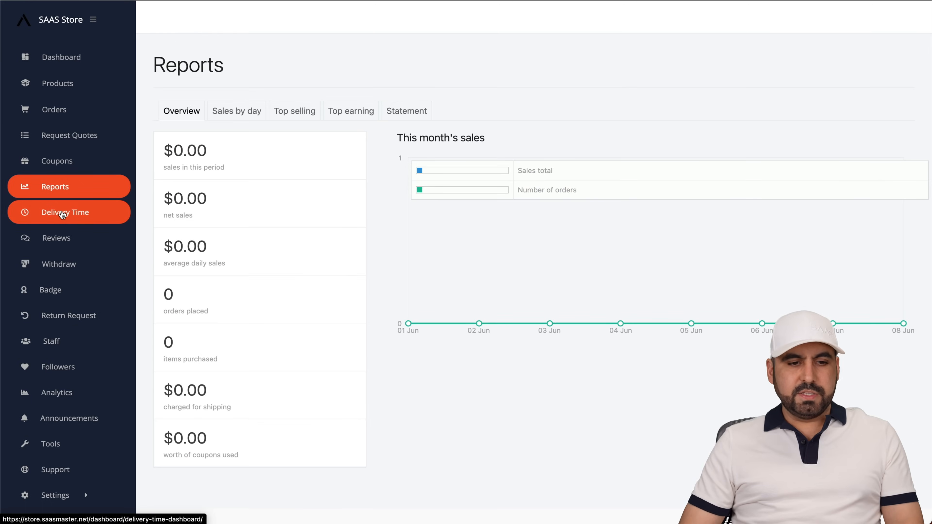
click(56, 237)
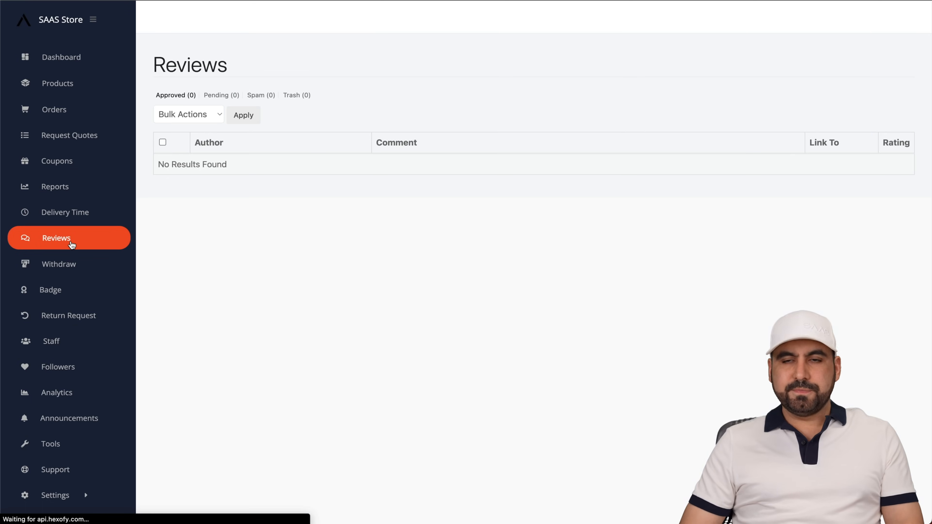
Step: Walk through the Withdraw, Return Requests, Staff, Followers and Analytics pages of the vendor dashboard
click(59, 264)
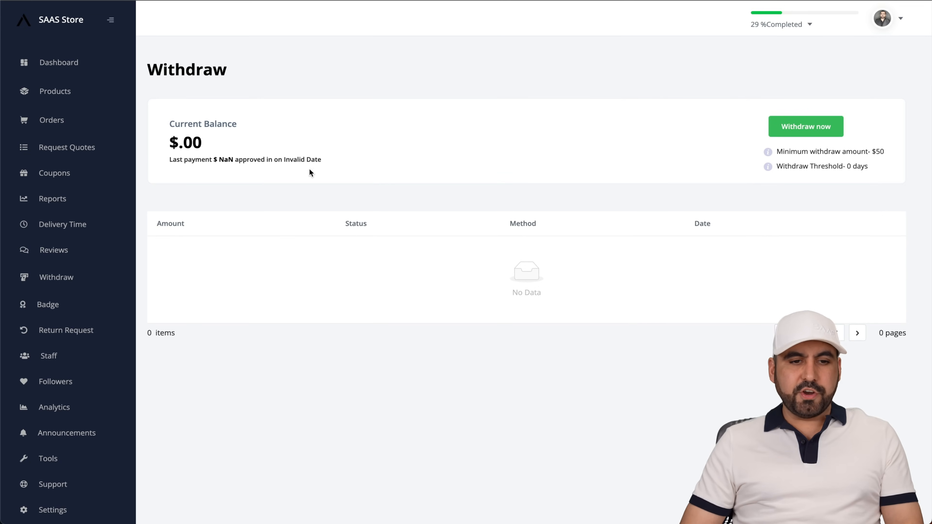
mouse_move(778, 151)
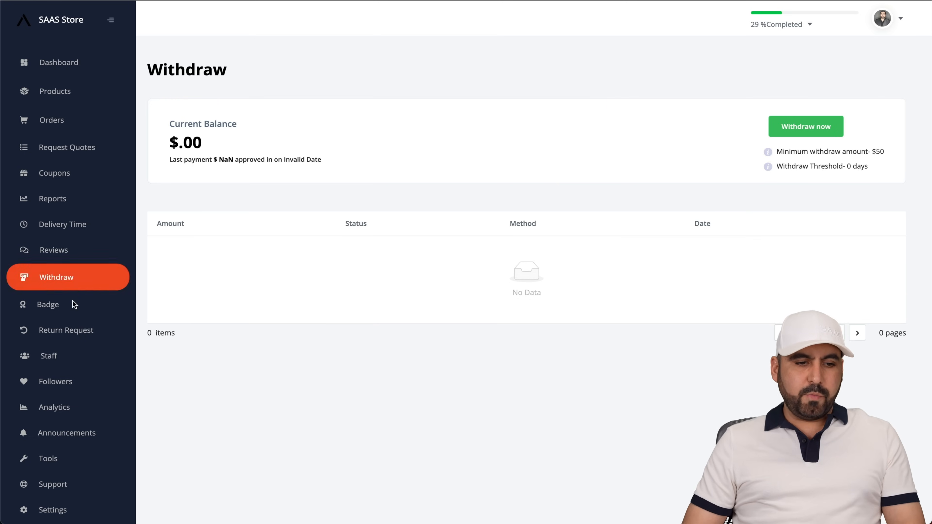
click(68, 330)
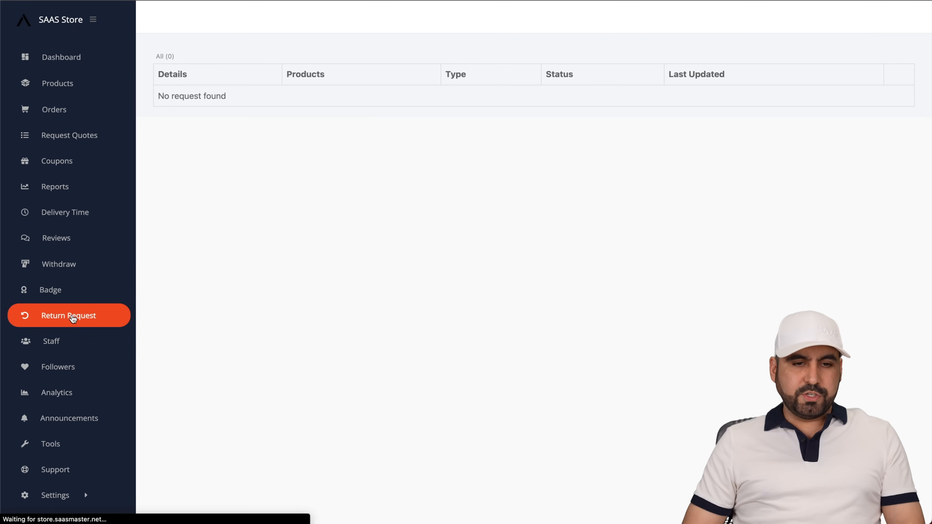
click(51, 341)
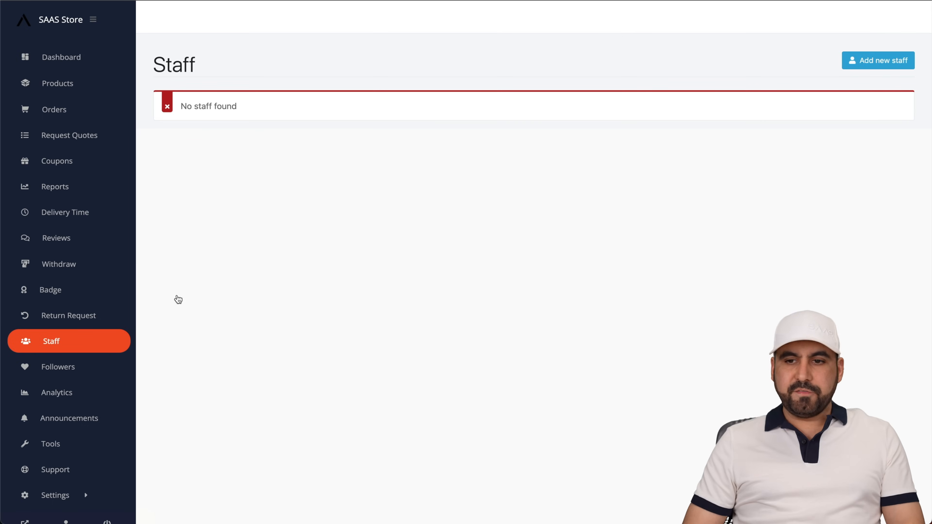
mouse_move(58, 367)
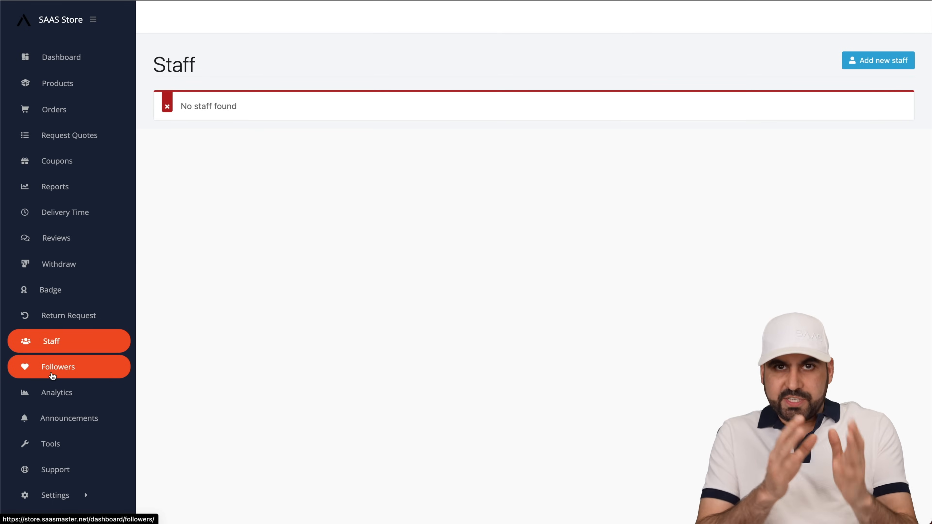
click(58, 366)
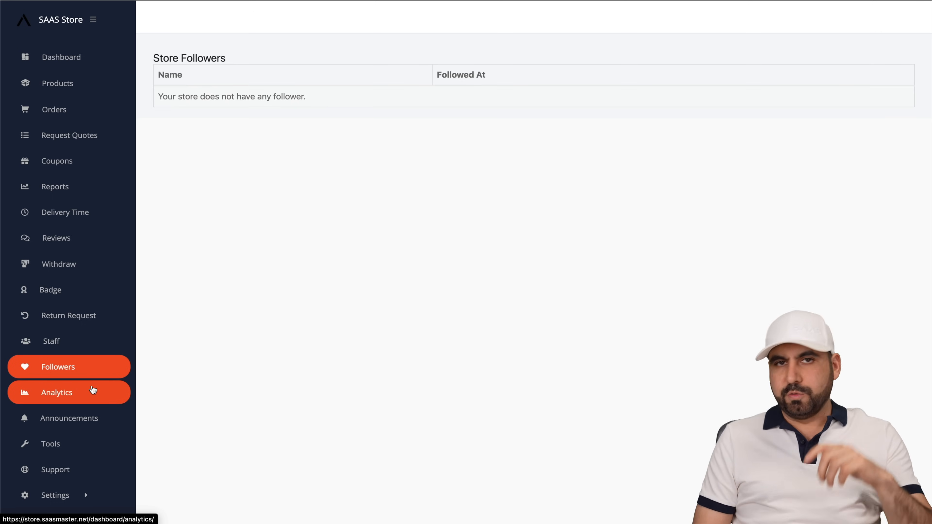
click(57, 392)
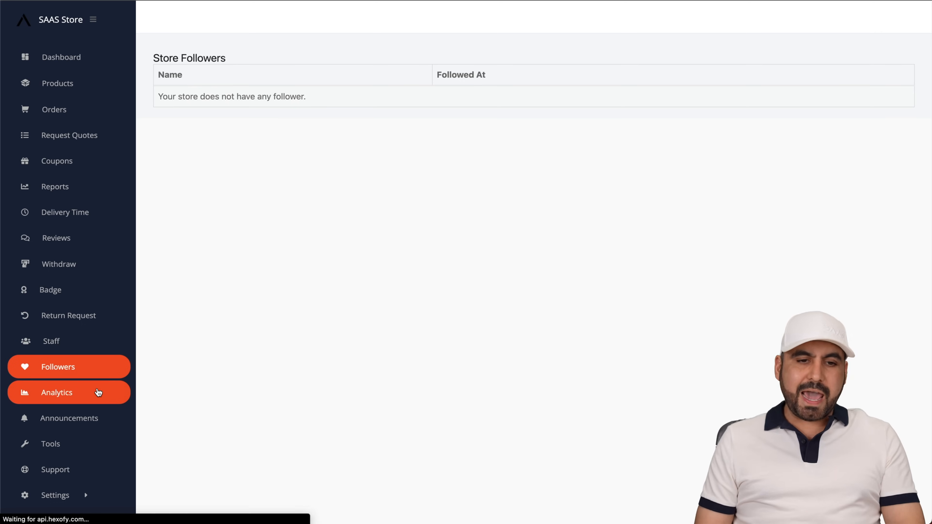
click(56, 392)
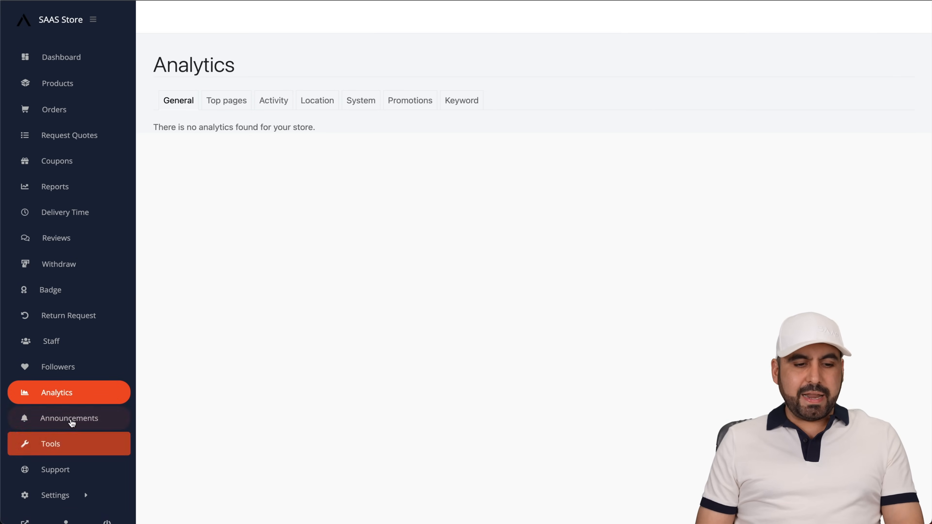
Step: Check Announcements and the Tools import page, ending on the empty Support Tickets list
click(68, 418)
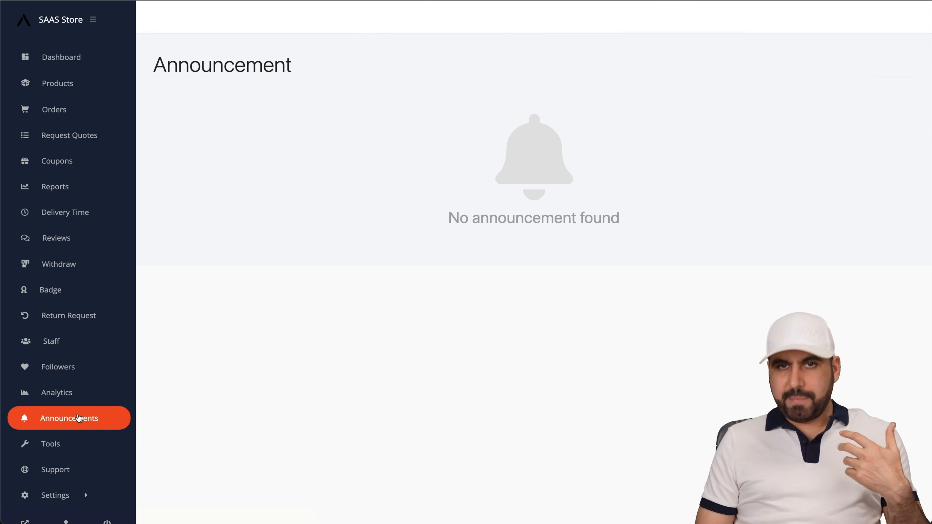
click(51, 444)
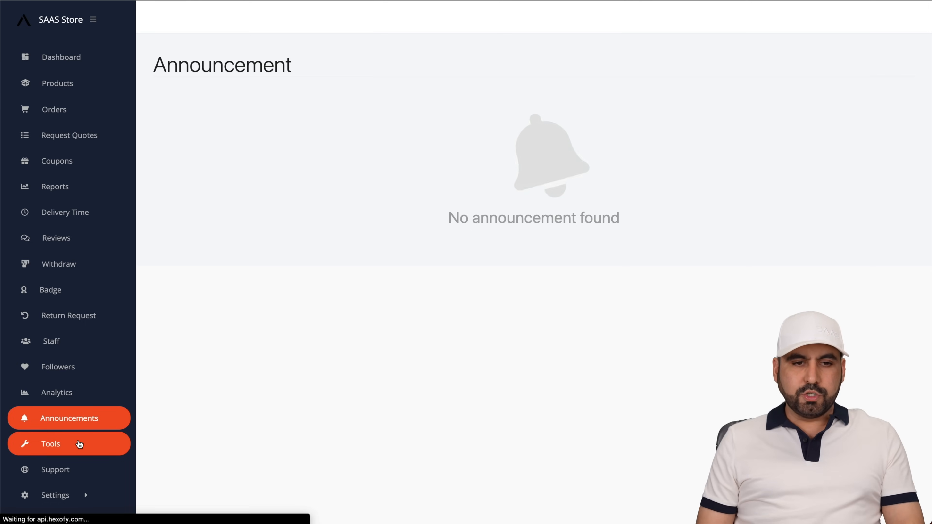
click(50, 443)
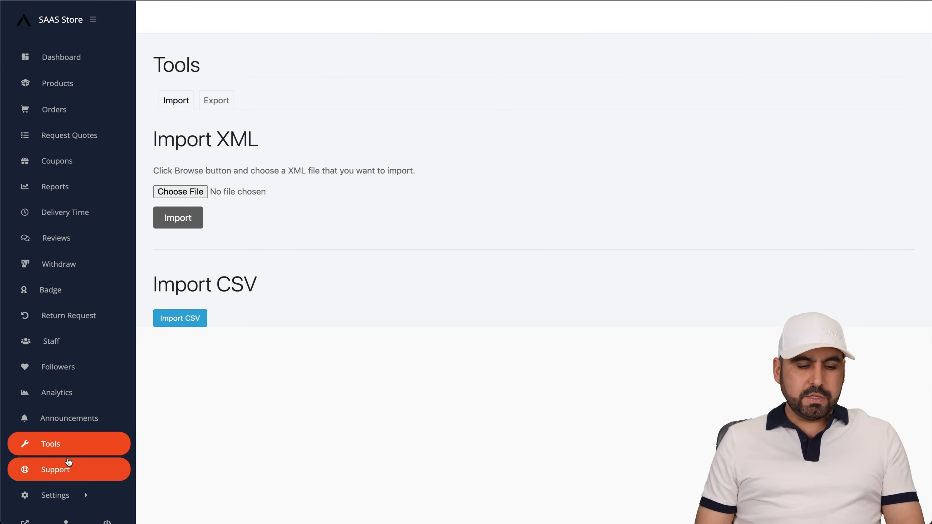
click(55, 469)
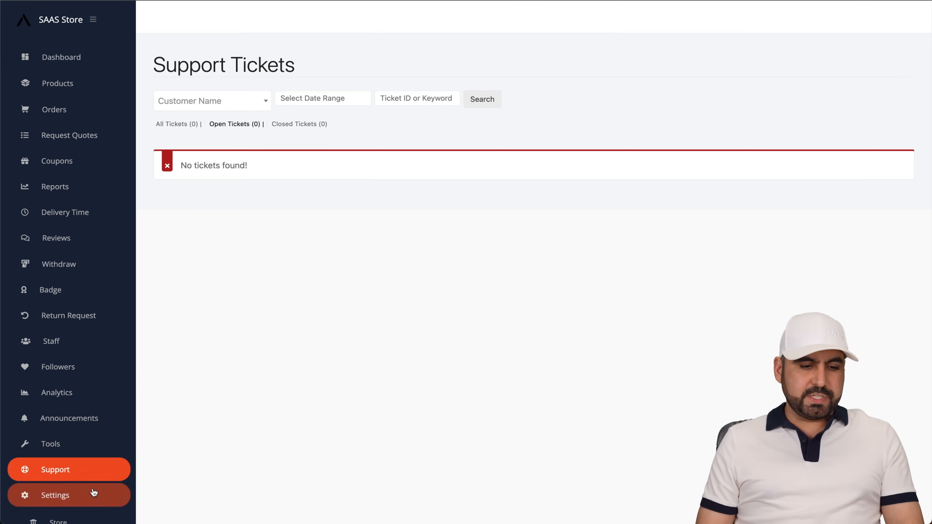
Step: Review the store Settings form with the Electronics rUS profile, phone and address, then return to the Dashboard
click(55, 495)
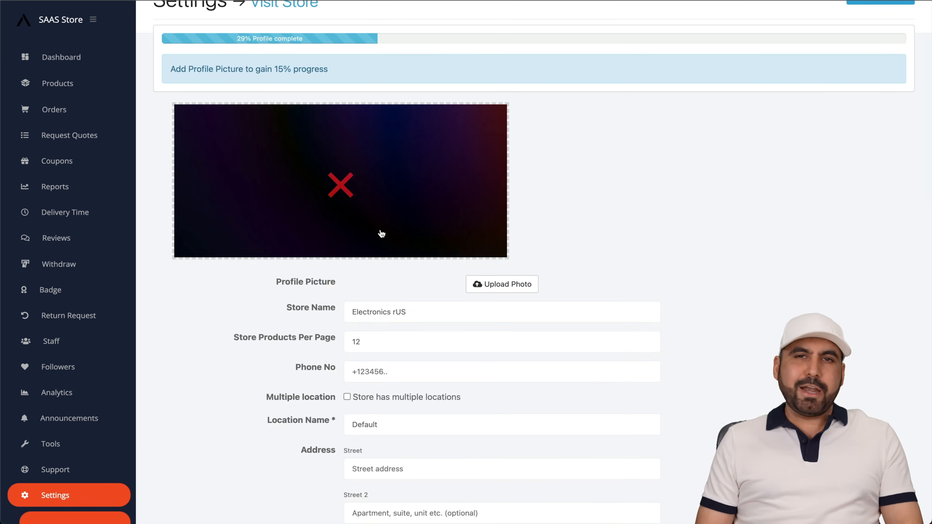
scroll(down, 3)
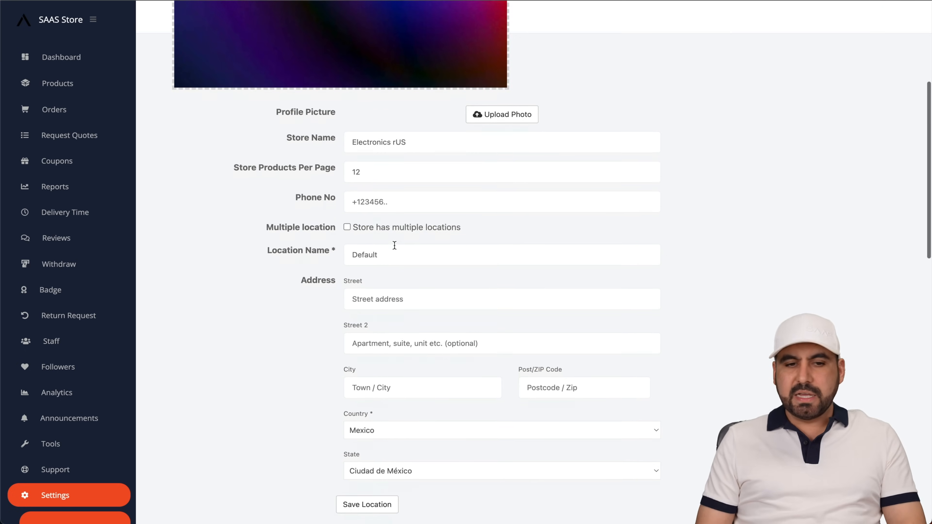
scroll(down, 3)
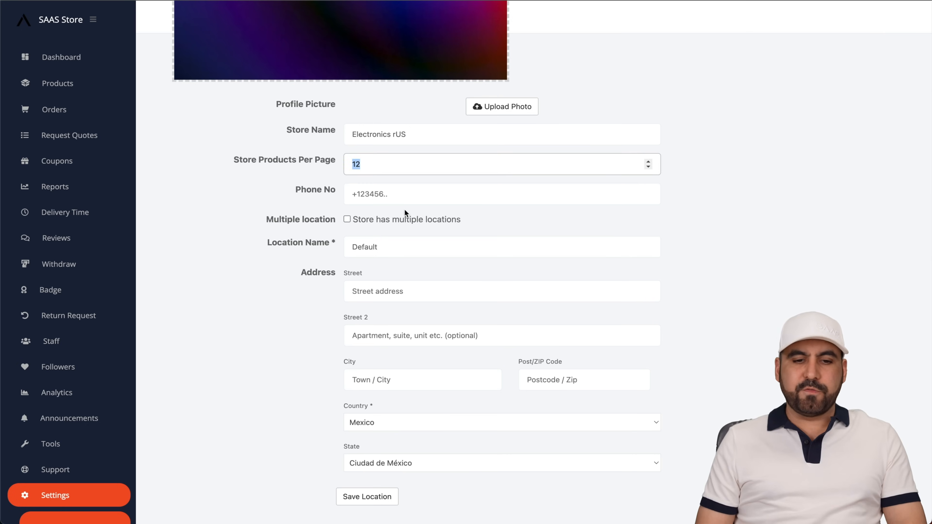
scroll(down, 3)
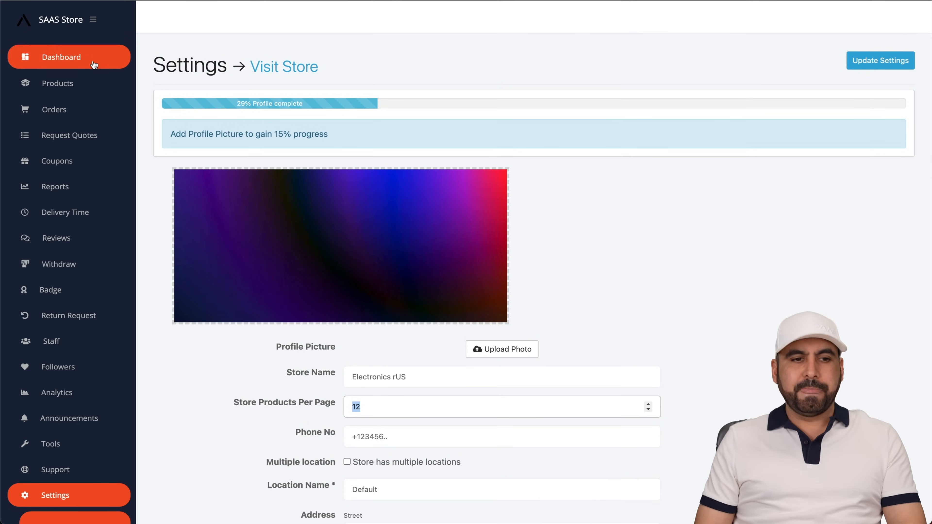
click(61, 57)
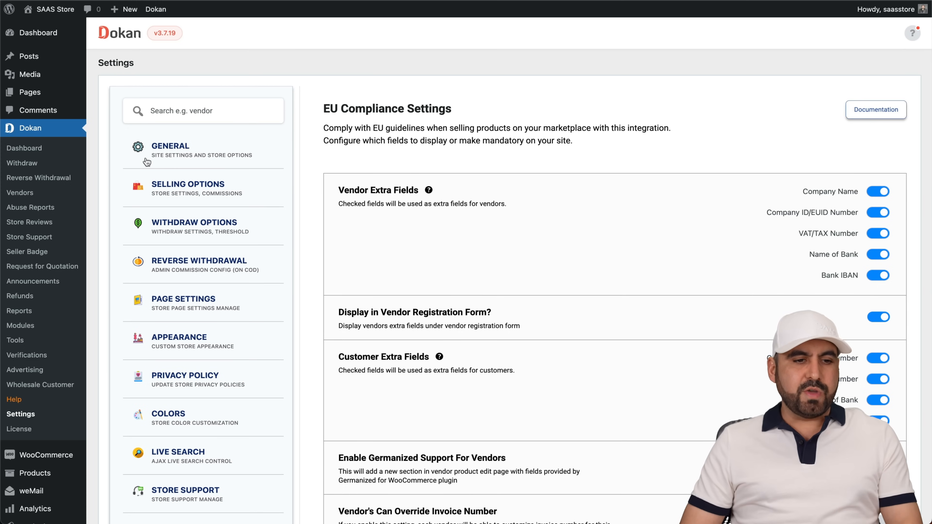
mouse_move(24, 148)
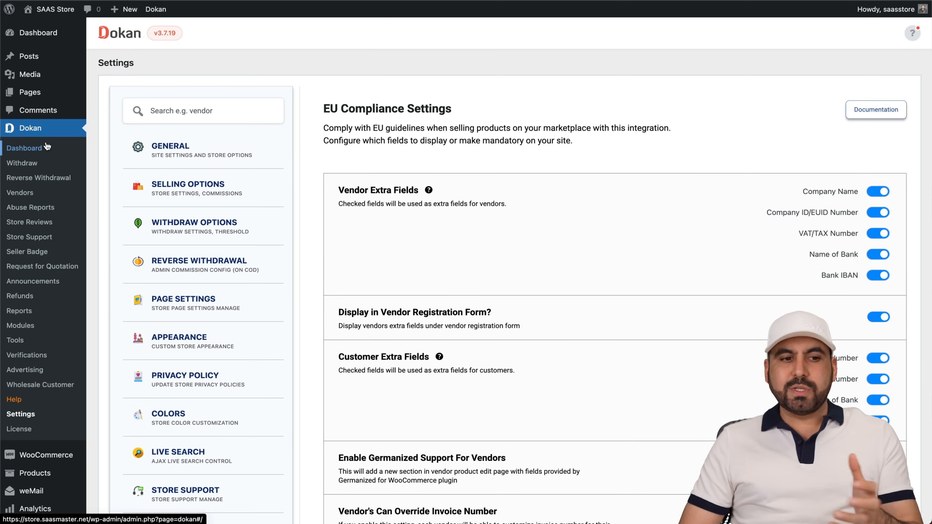
Step: Check the empty Withdraw Requests, Vendors and Abuse Reports lists, then start a new Announcement
click(22, 163)
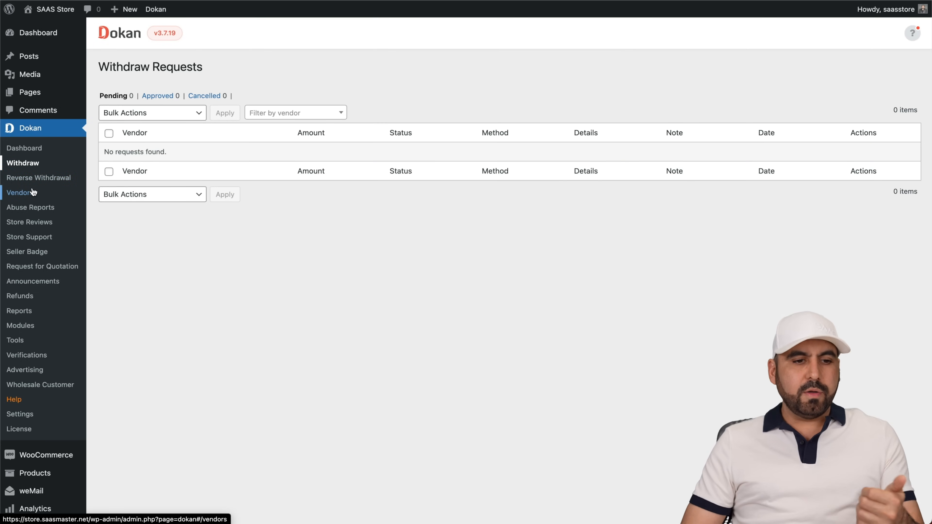
click(20, 192)
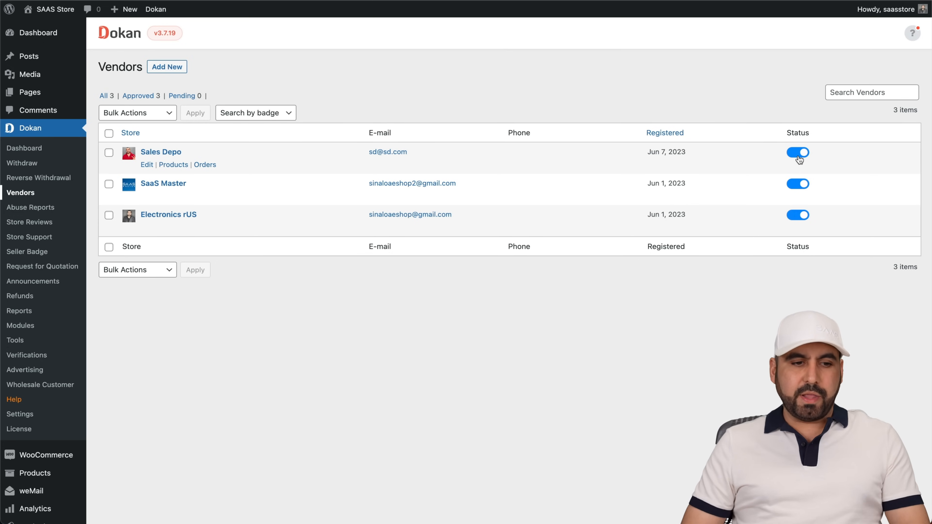
click(30, 207)
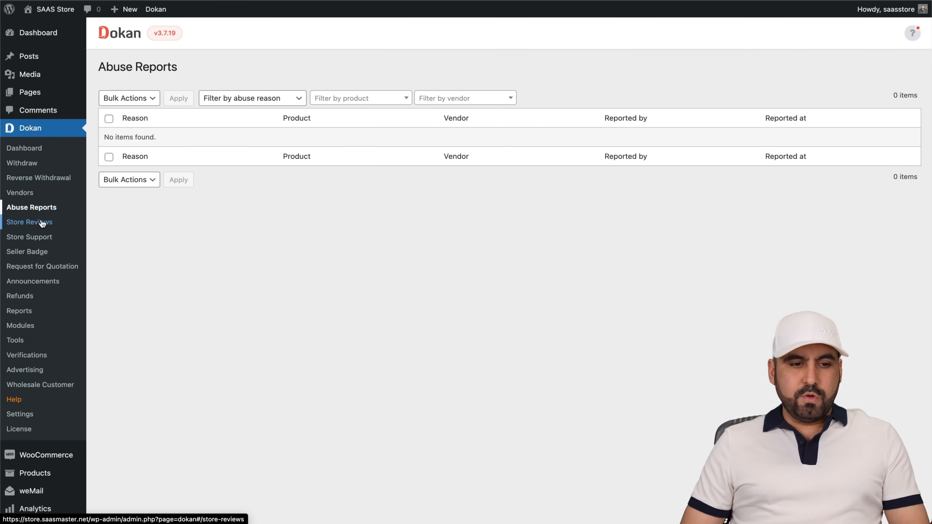
mouse_move(27, 251)
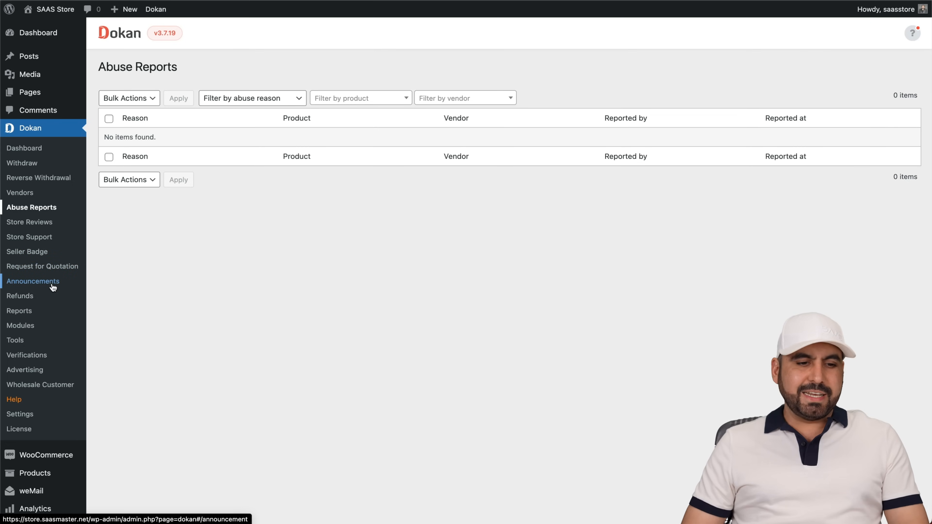
click(32, 281)
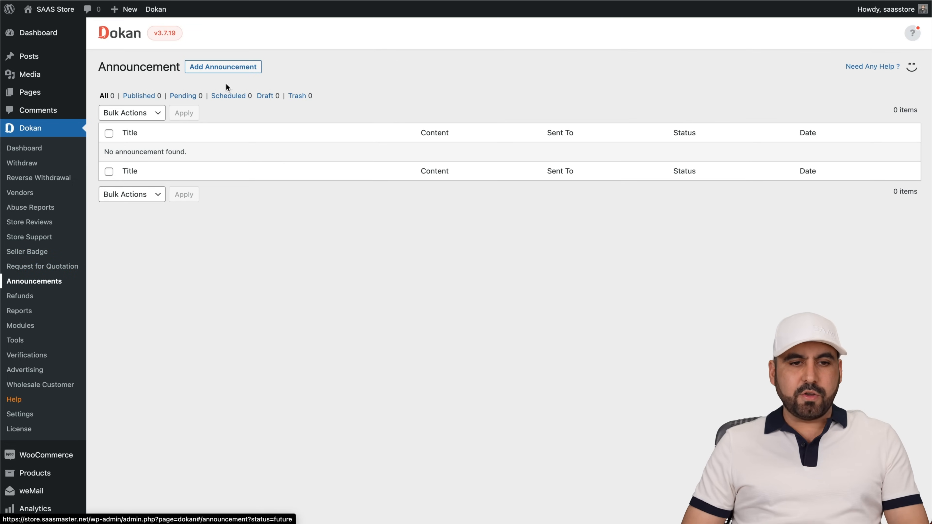
click(222, 66)
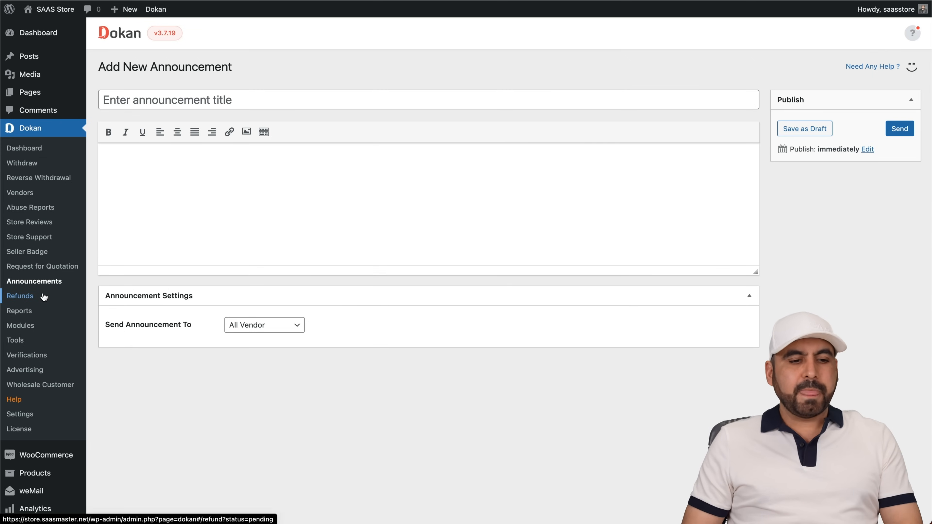
Step: View the Dokan Reports overview: $290.00 net sales, $29.00 commission, 3 vendors and 3 products this month
click(20, 310)
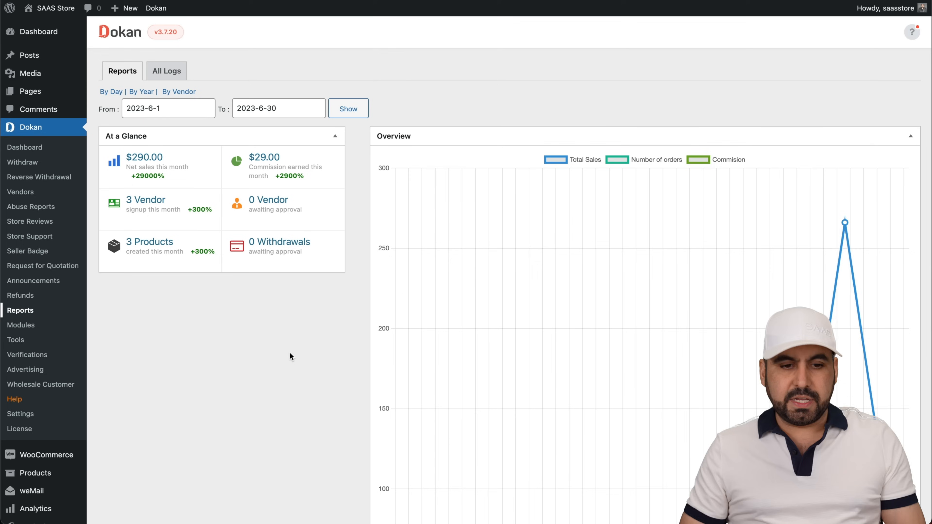
mouse_move(310, 365)
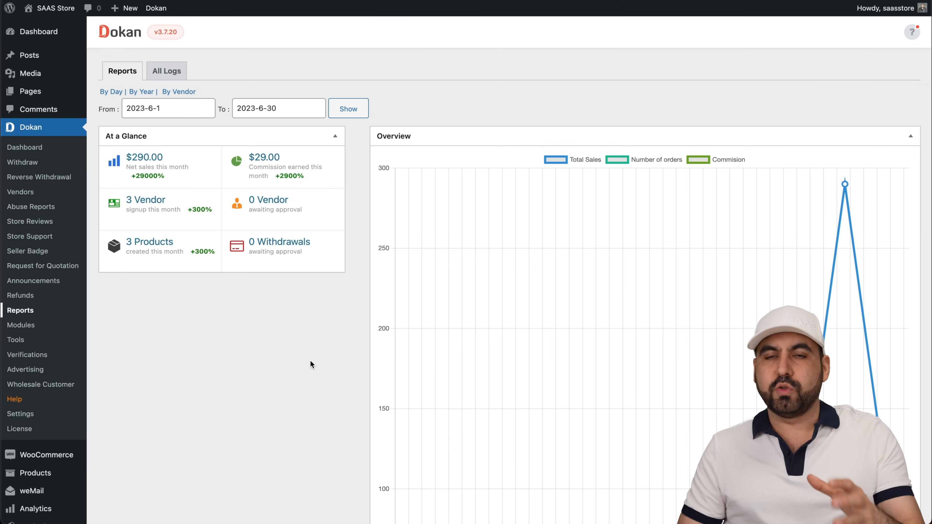
scroll(down, 3)
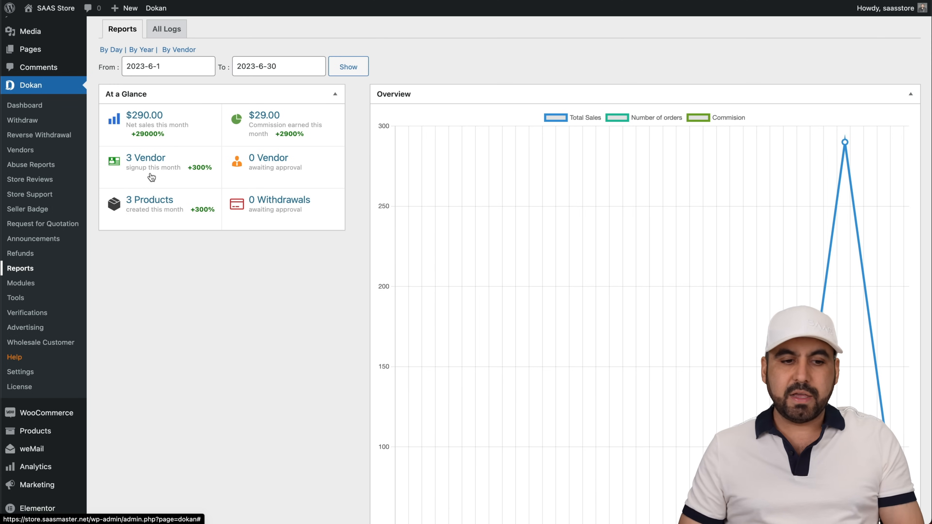
mouse_move(301, 178)
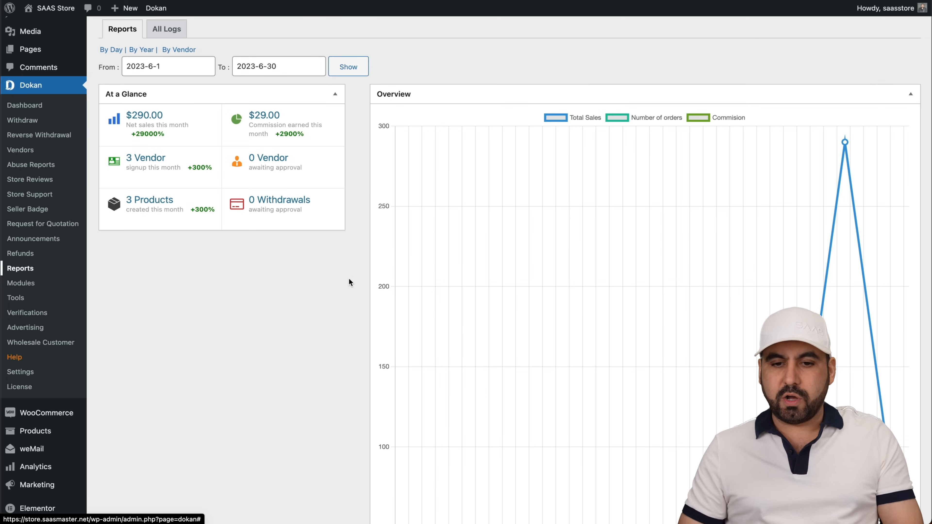
scroll(down, 3)
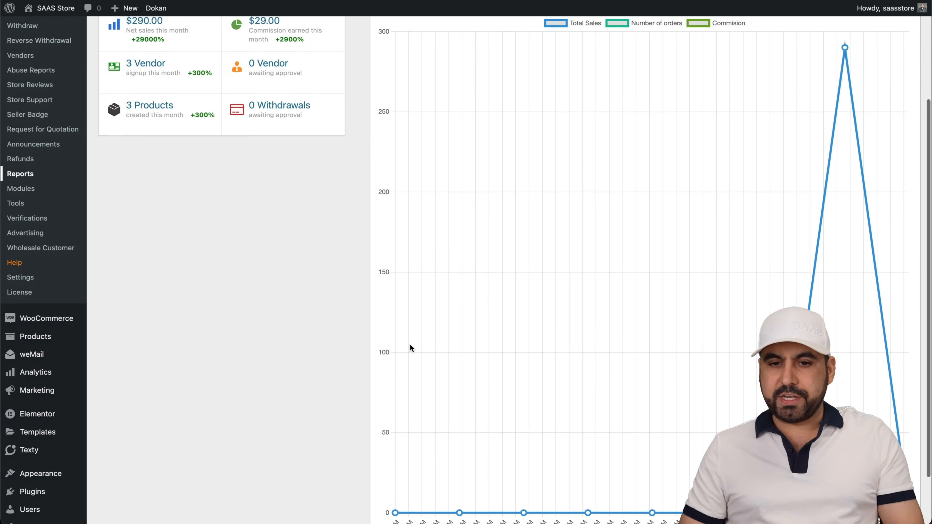
scroll(down, 3)
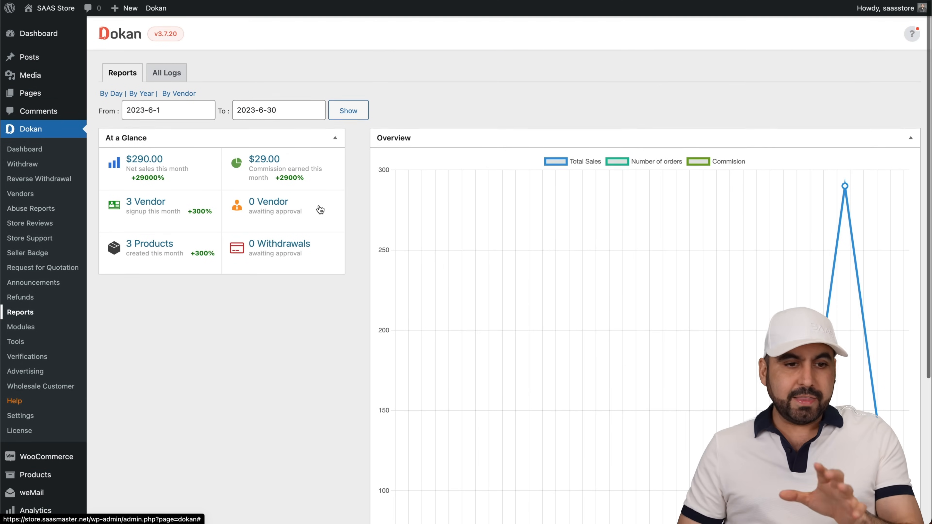
click(167, 73)
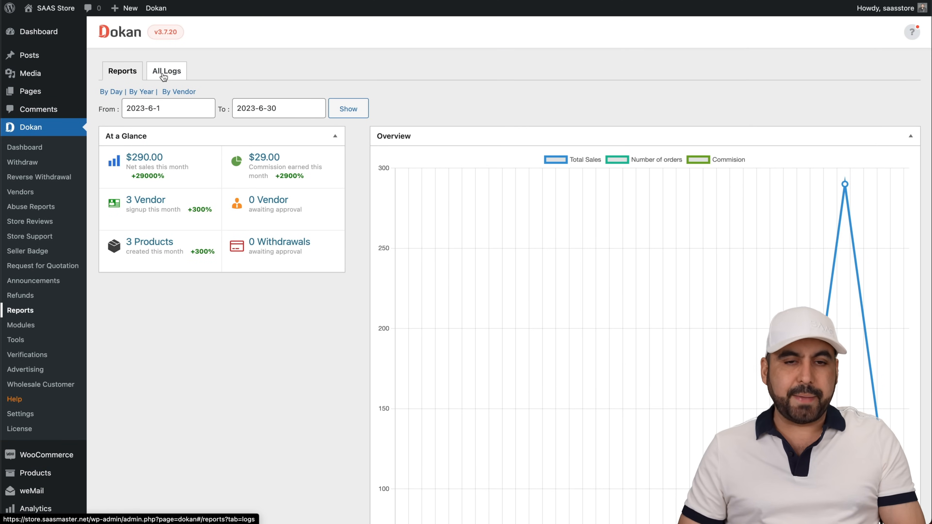
Step: View All Logs with four Electronics rUS orders, visit that vendor's profile, and go back to the logs
click(166, 71)
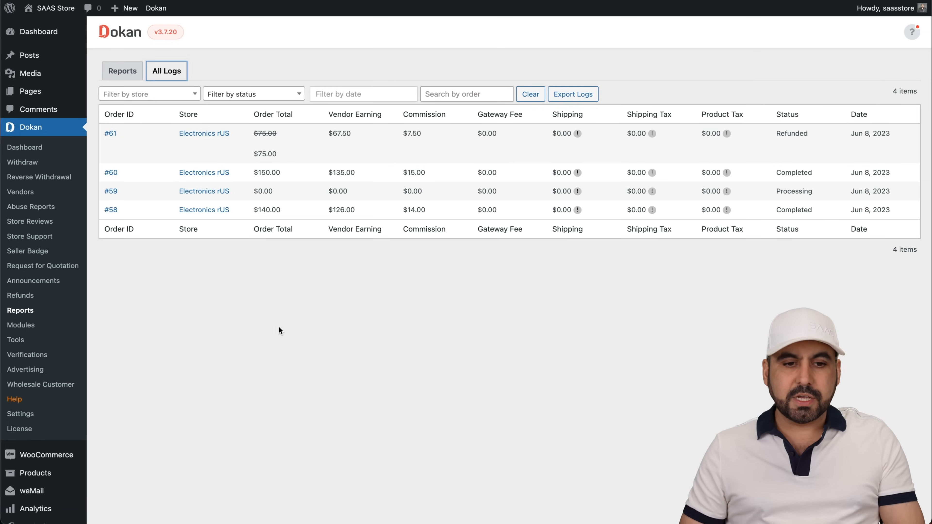
mouse_move(297, 352)
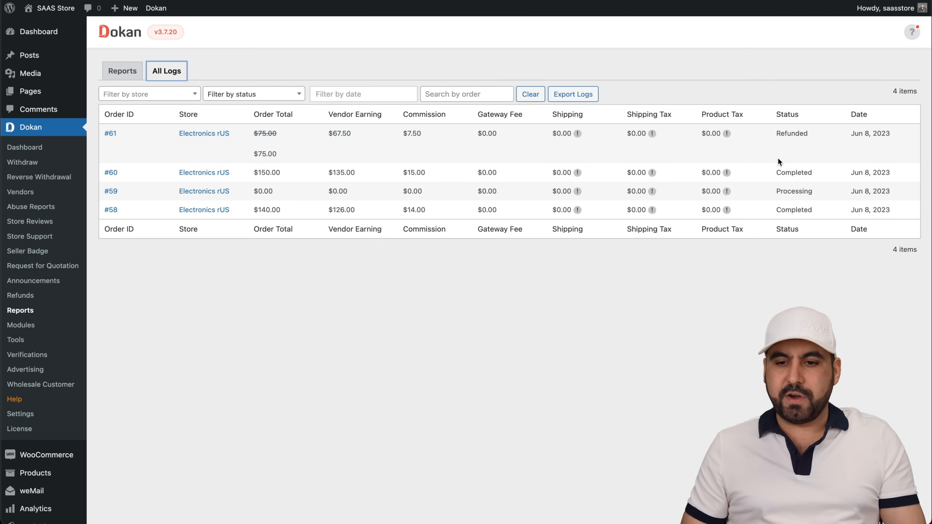
mouse_move(781, 222)
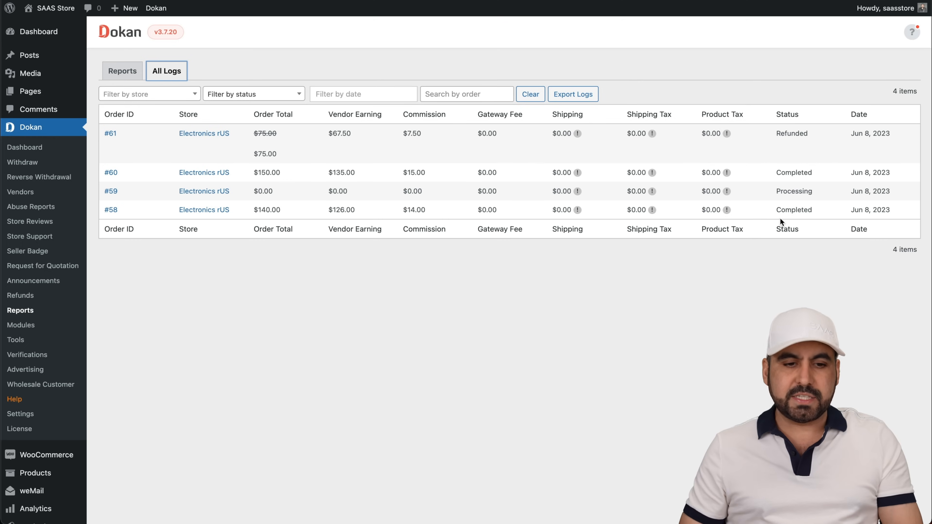
mouse_move(312, 170)
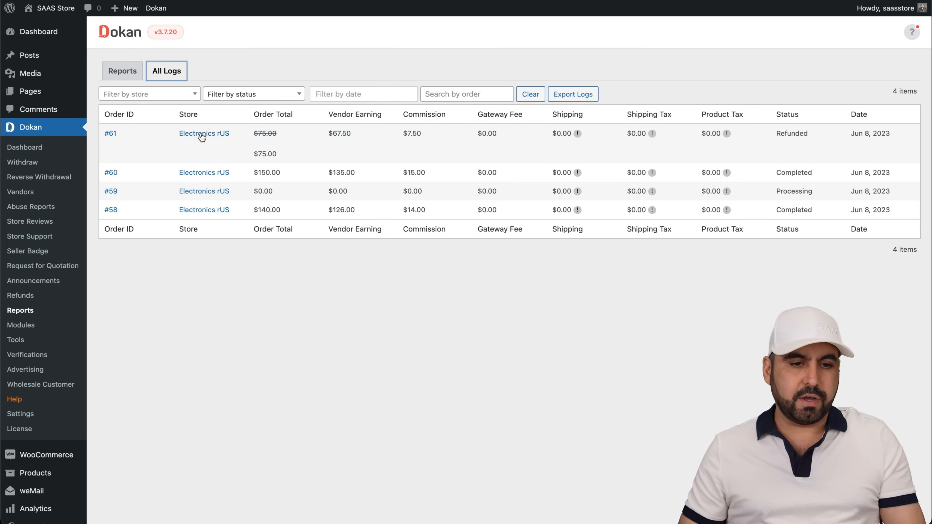
click(204, 133)
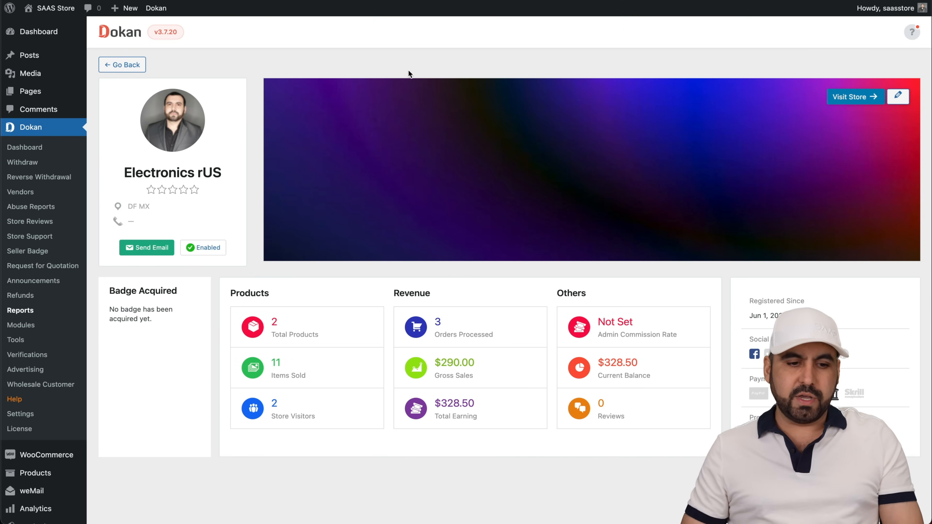
click(20, 309)
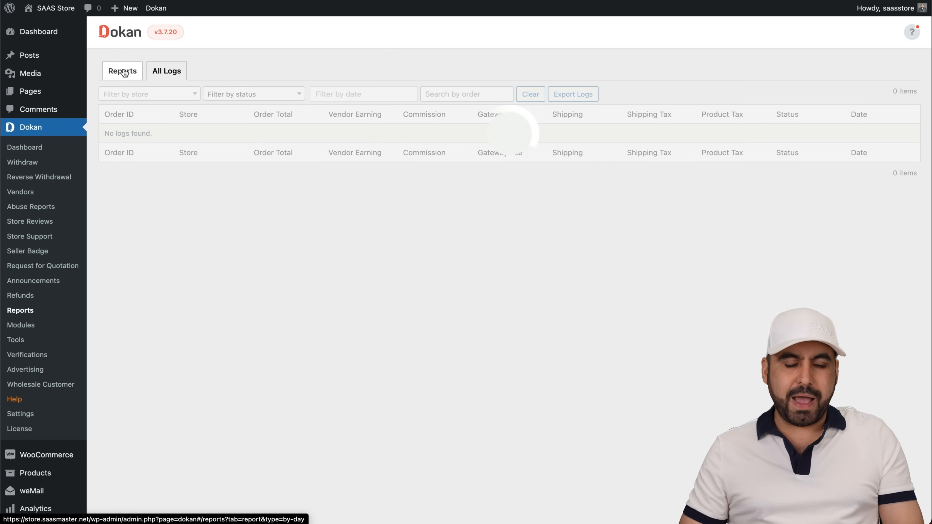
Step: Browse the Dokan Modules page listing 39 modules with 37 active
click(20, 326)
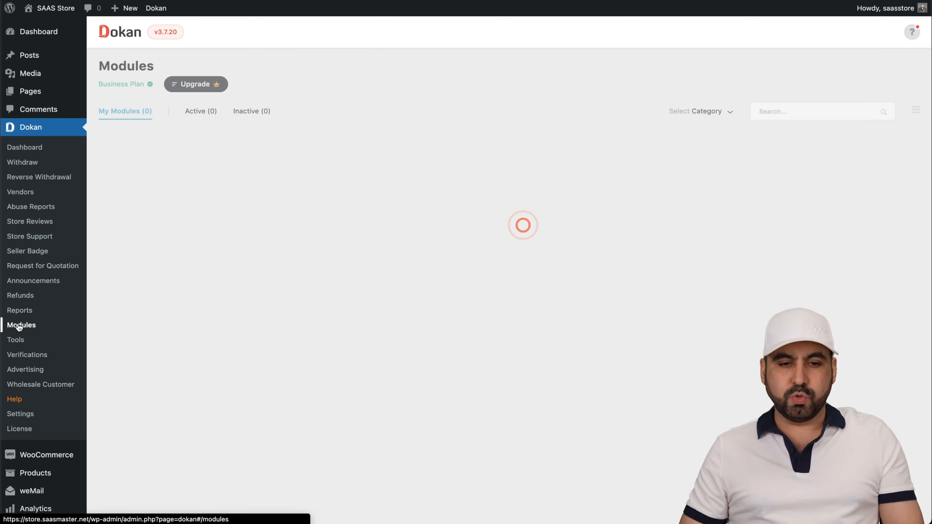
click(21, 325)
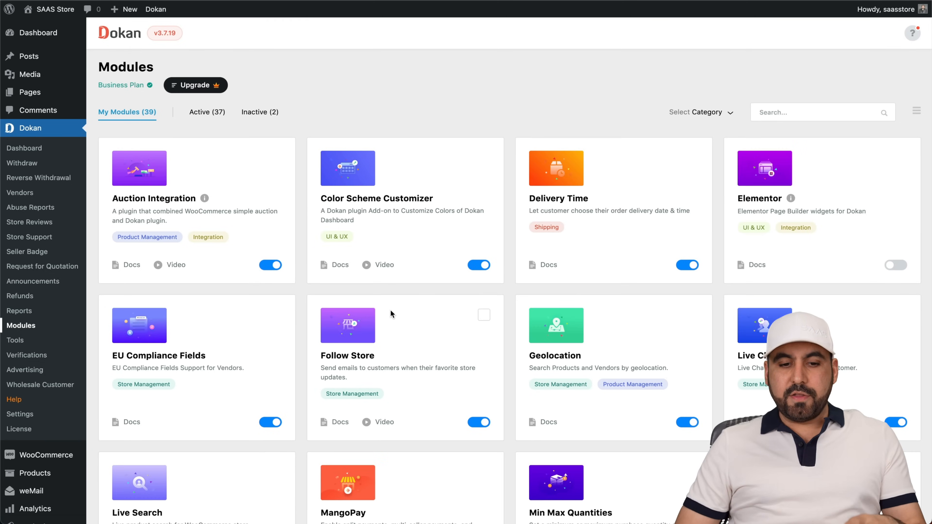
scroll(down, 3)
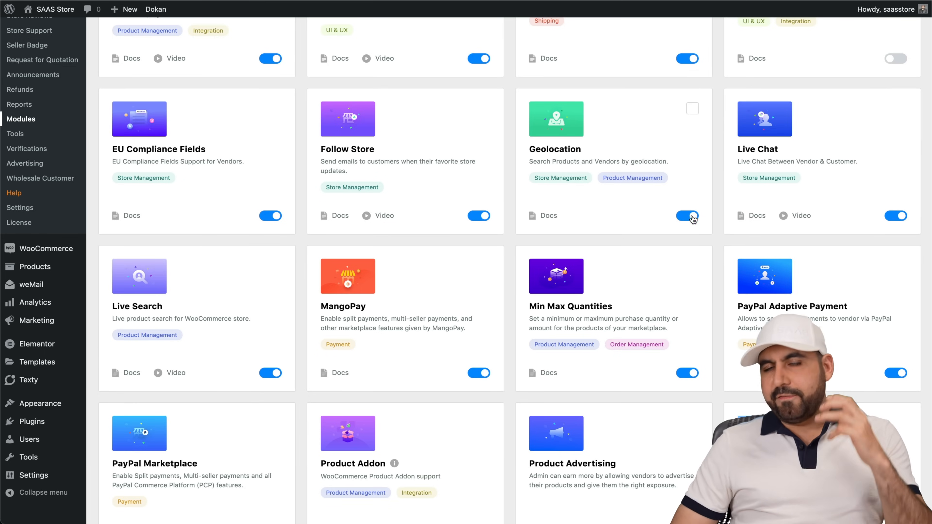
scroll(down, 3)
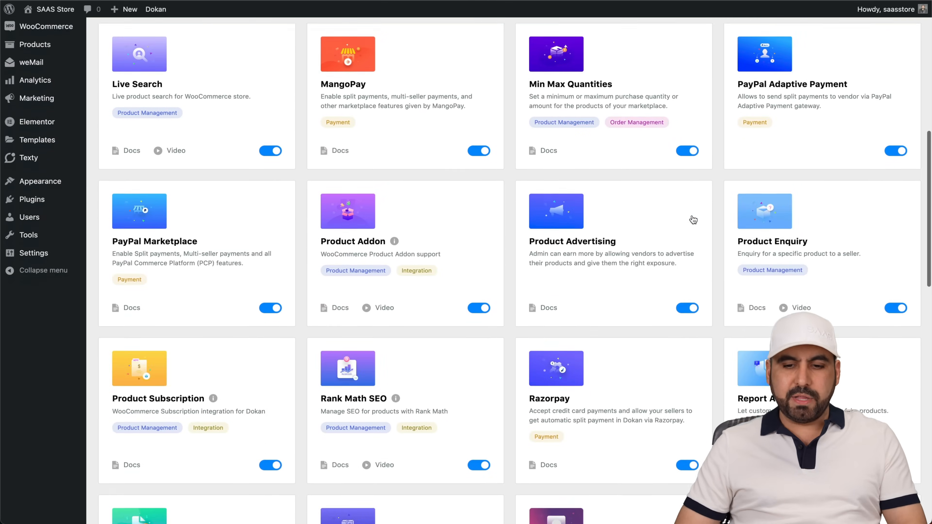
scroll(down, 3)
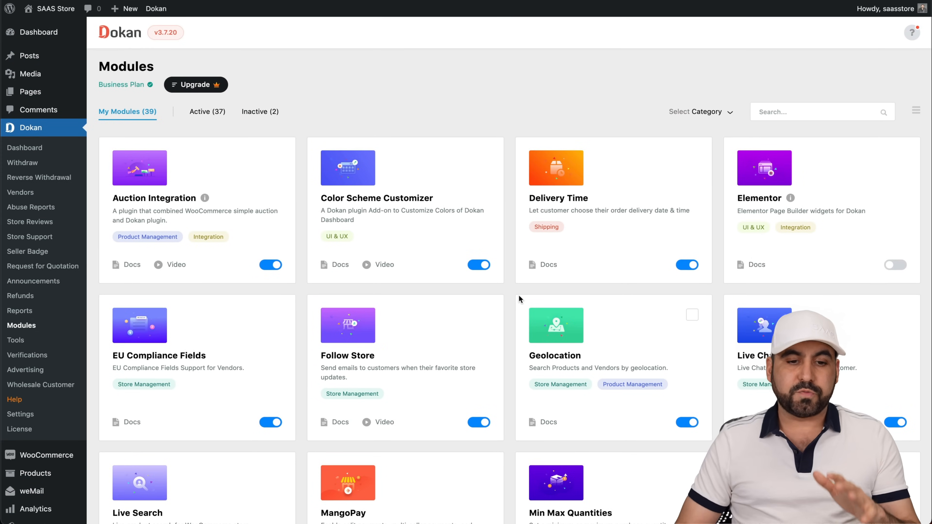
scroll(down, 3)
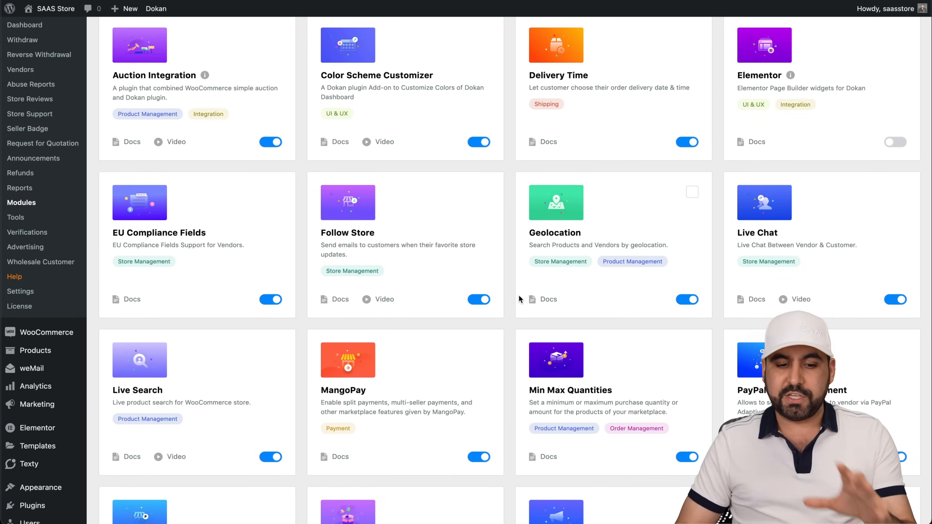
scroll(down, 3)
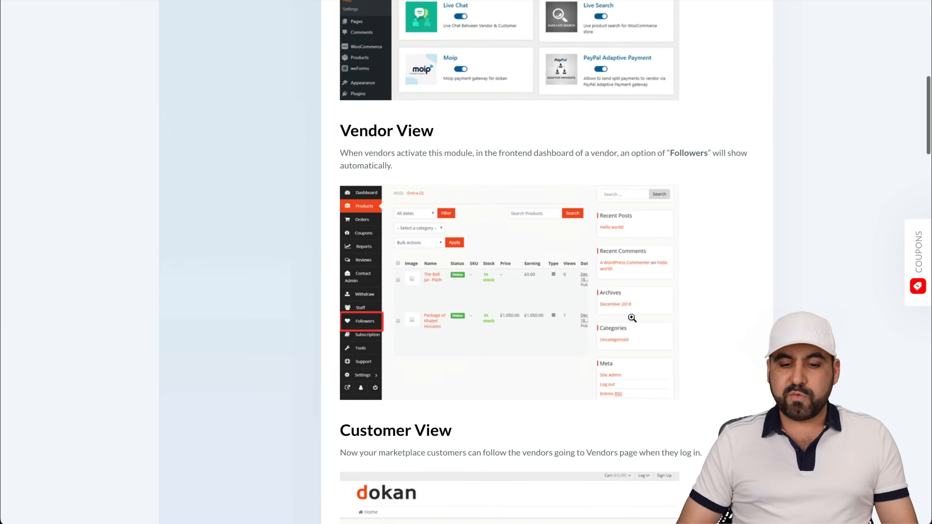
Step: Read through the Follow Store guide's vendor Followers view and customer follow options
scroll(down, 3)
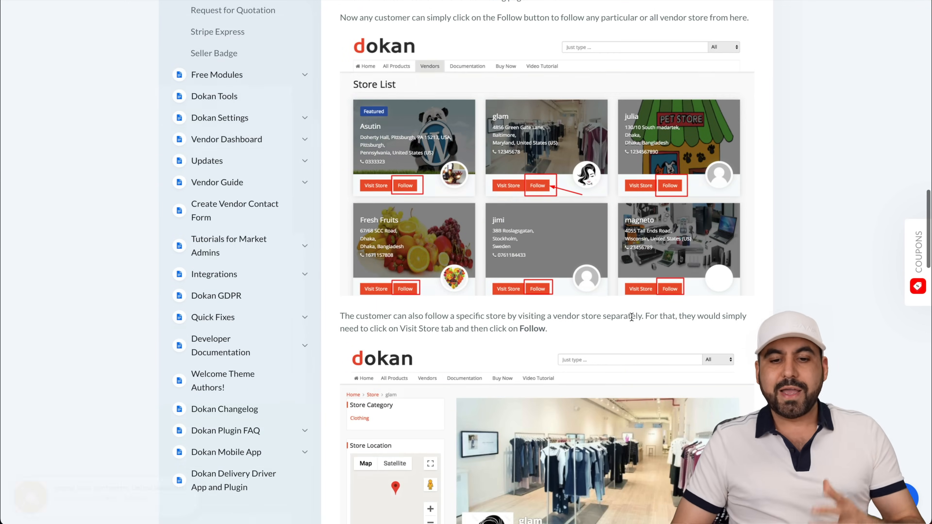
scroll(down, 3)
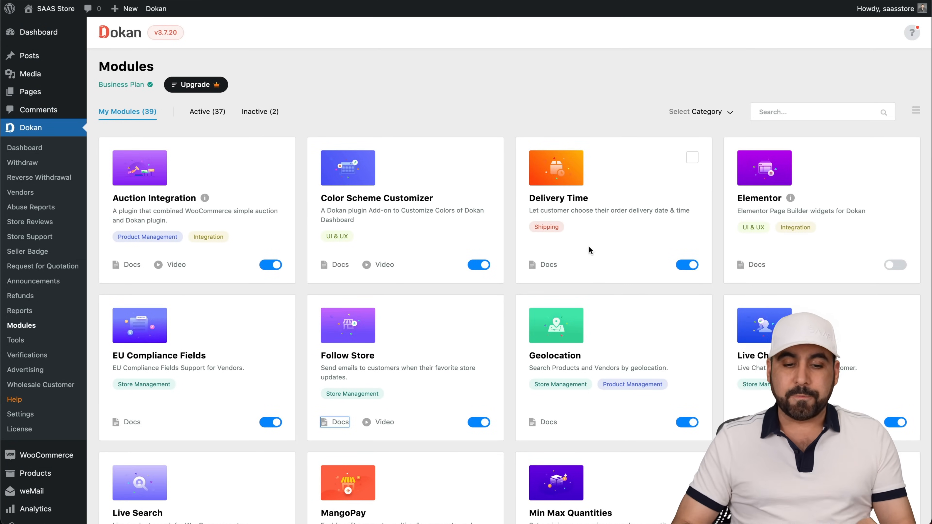
mouse_move(384, 264)
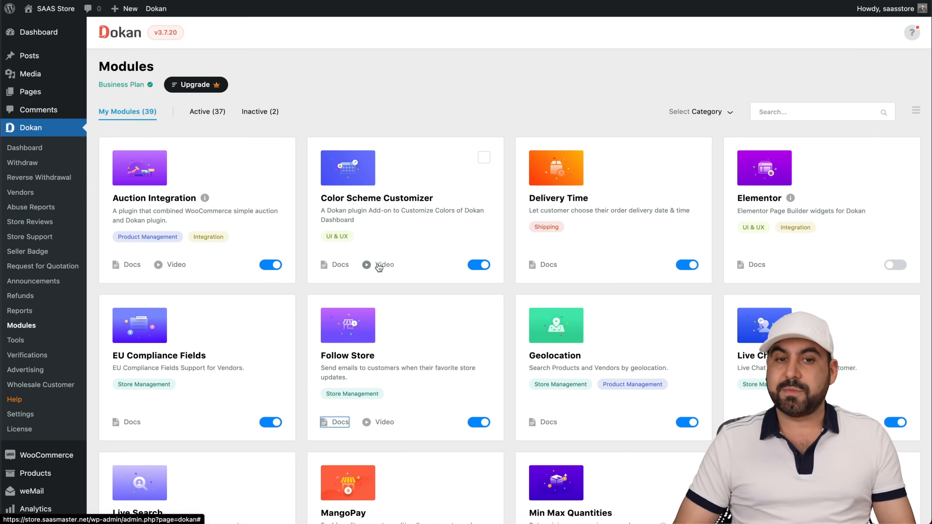
click(383, 264)
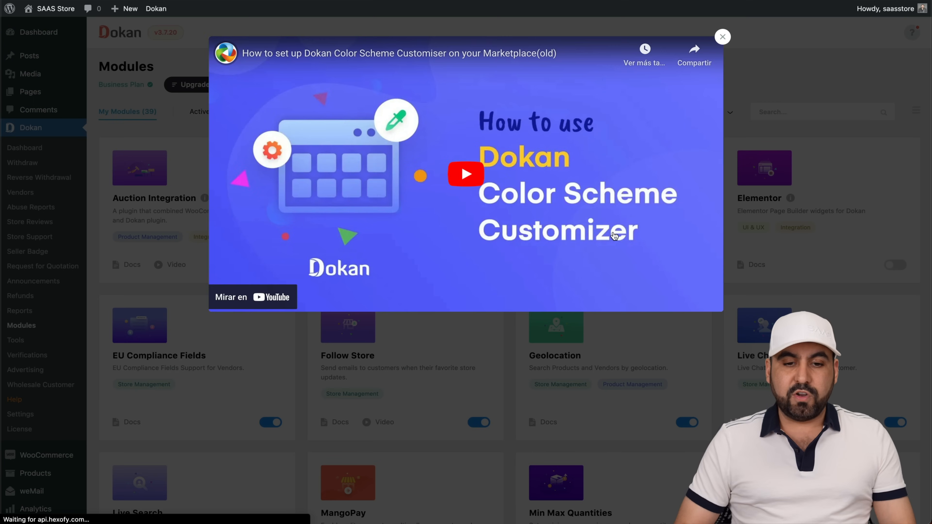
click(723, 37)
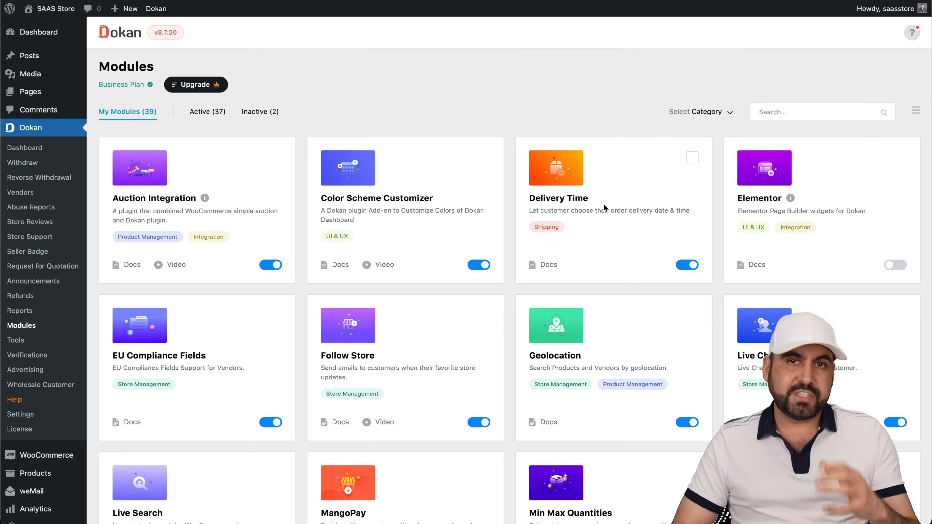
mouse_move(572, 233)
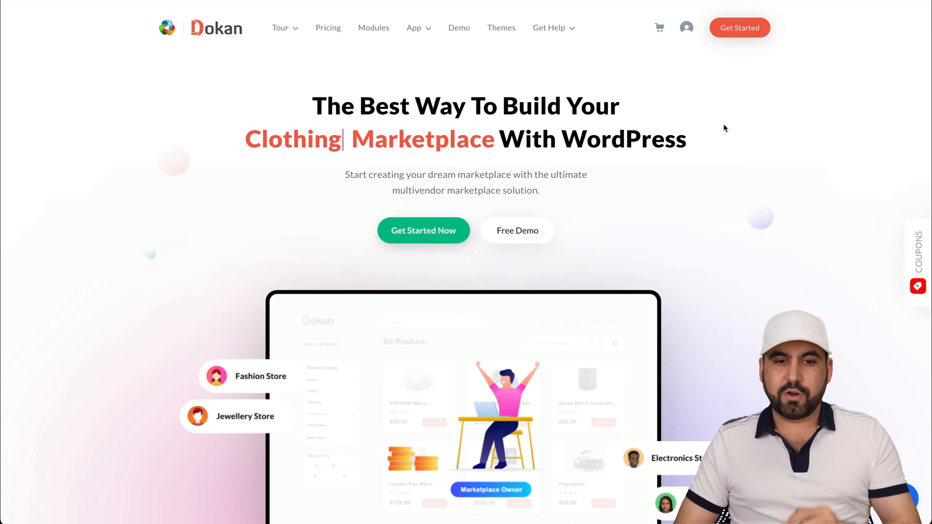
Step: Browse the Premium Dokan Modules grid with cards like Seller Badge, Stripe Express and Request for Quotation
click(373, 27)
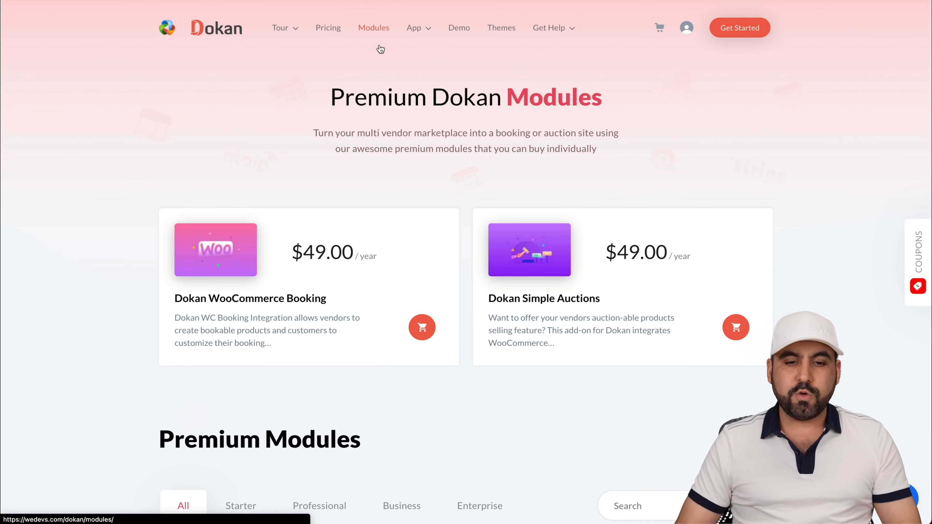
scroll(down, 3)
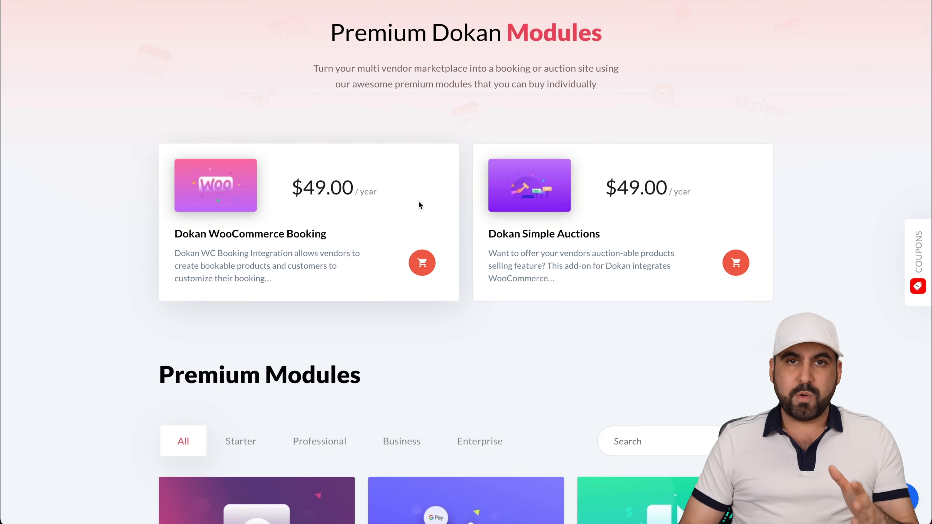
scroll(down, 3)
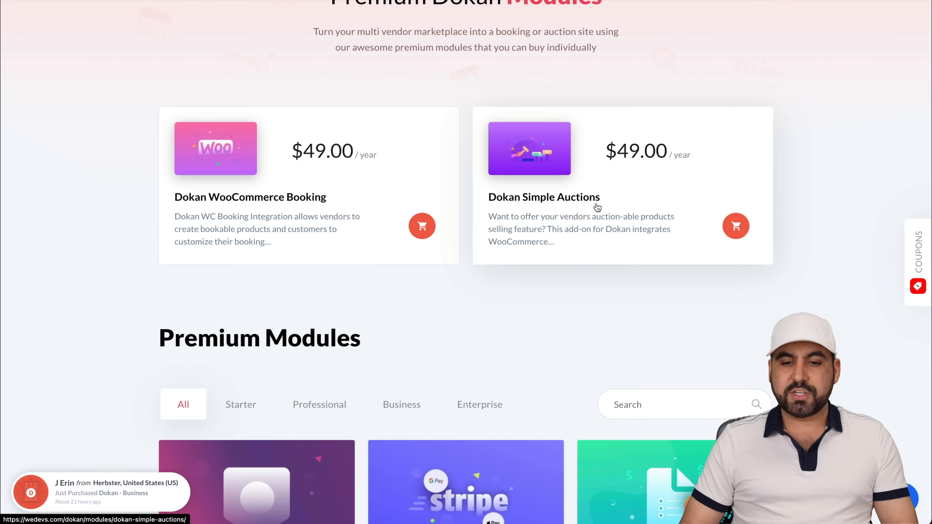
scroll(down, 3)
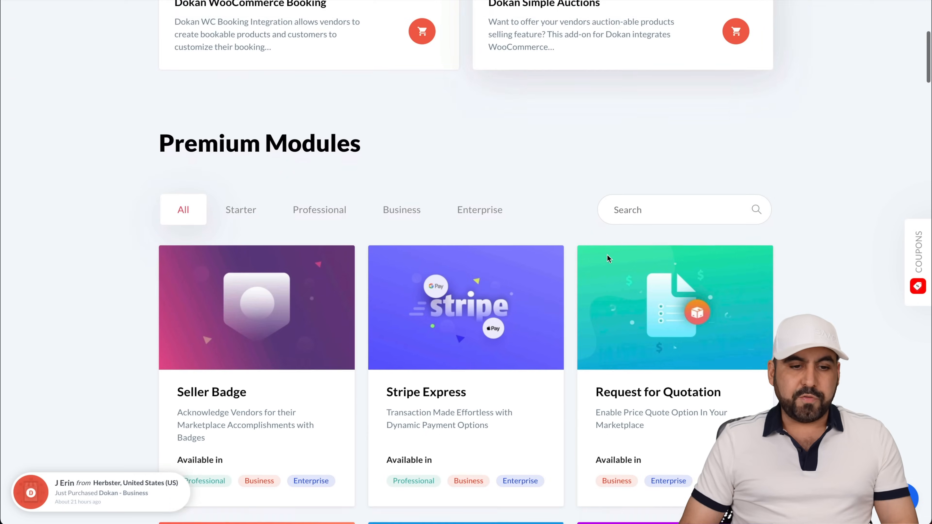
scroll(down, 3)
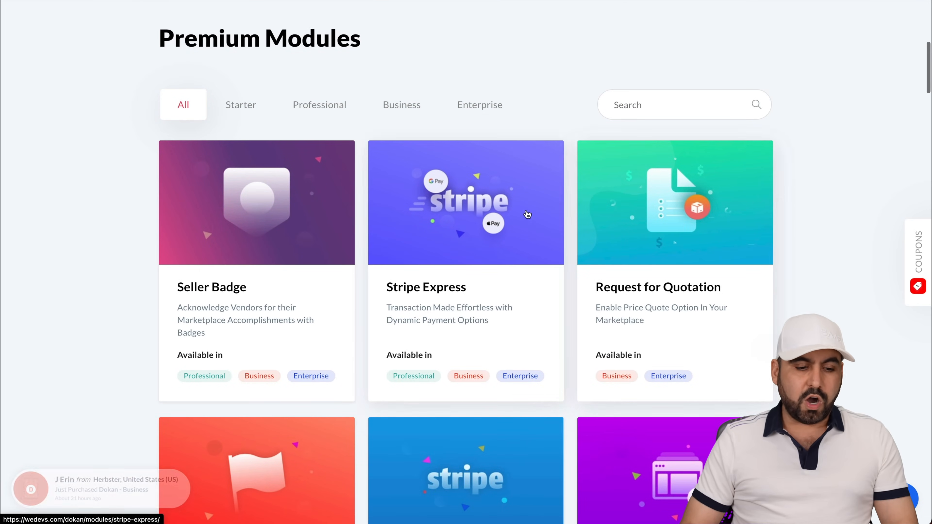
mouse_move(286, 189)
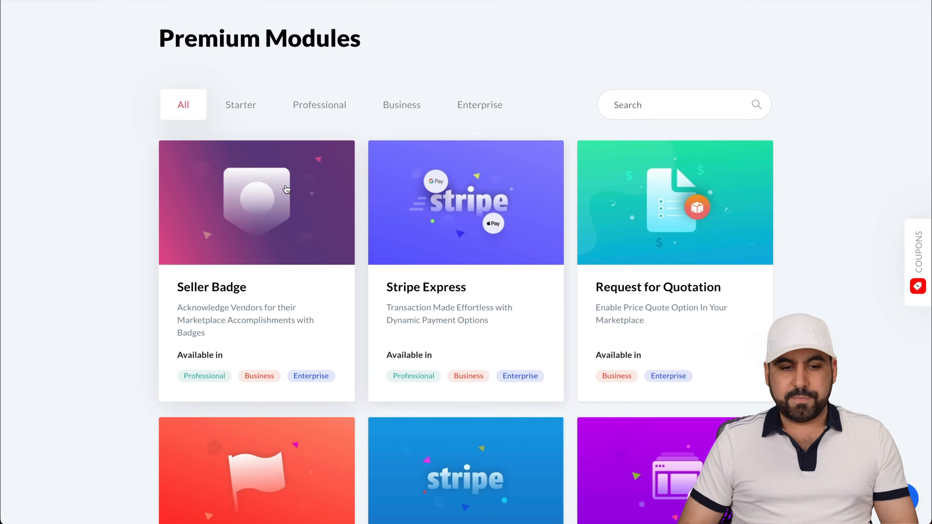
Step: View the Seller Badge module page with its requirements and Professional, Business, Enterprise plans
click(256, 202)
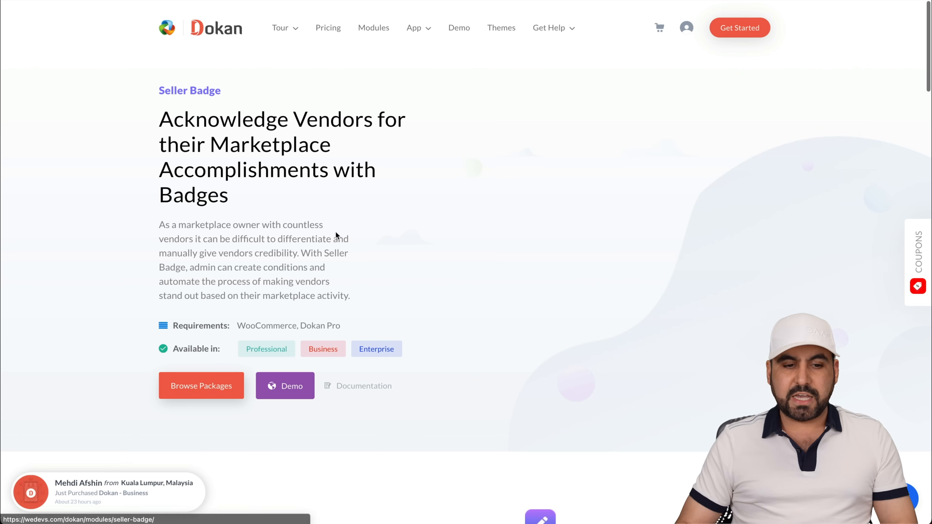
scroll(down, 3)
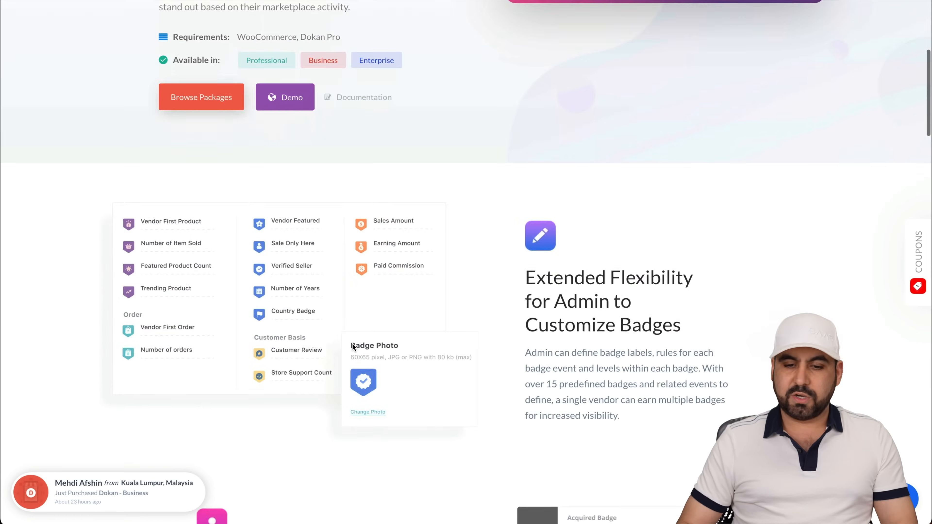
scroll(up, 3)
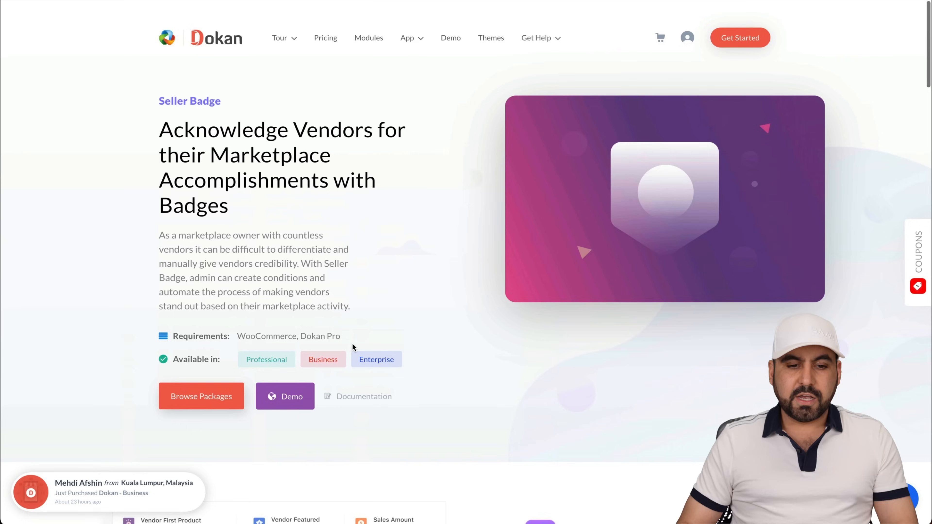
scroll(down, 3)
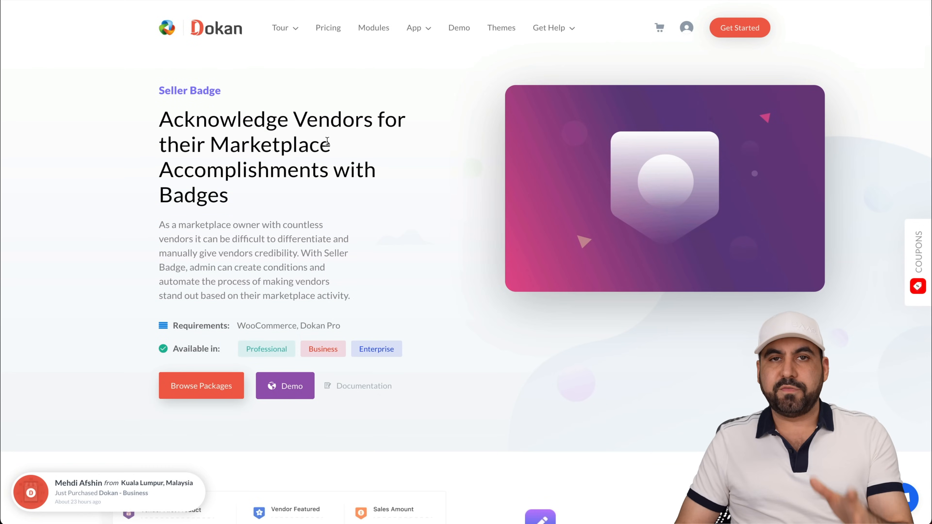
scroll(down, 3)
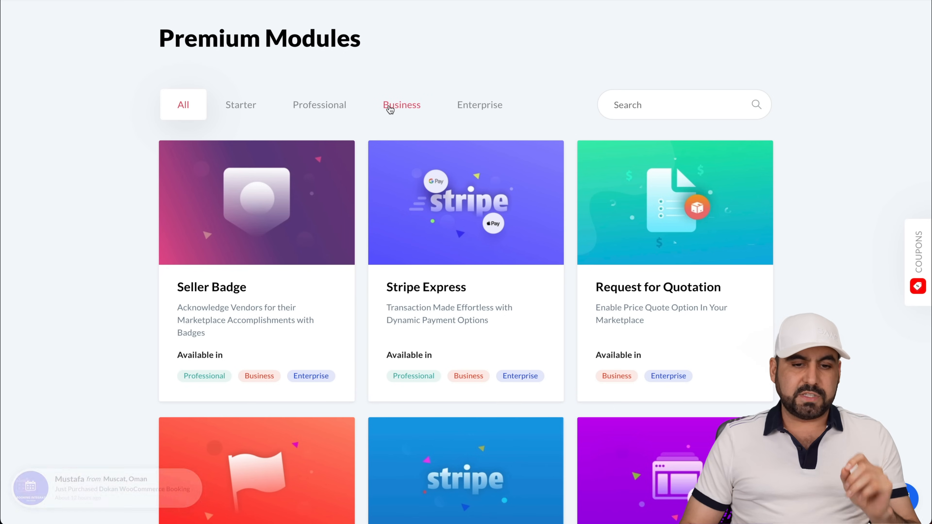
Step: View the Product Advertising module page and the plans that include it
scroll(down, 3)
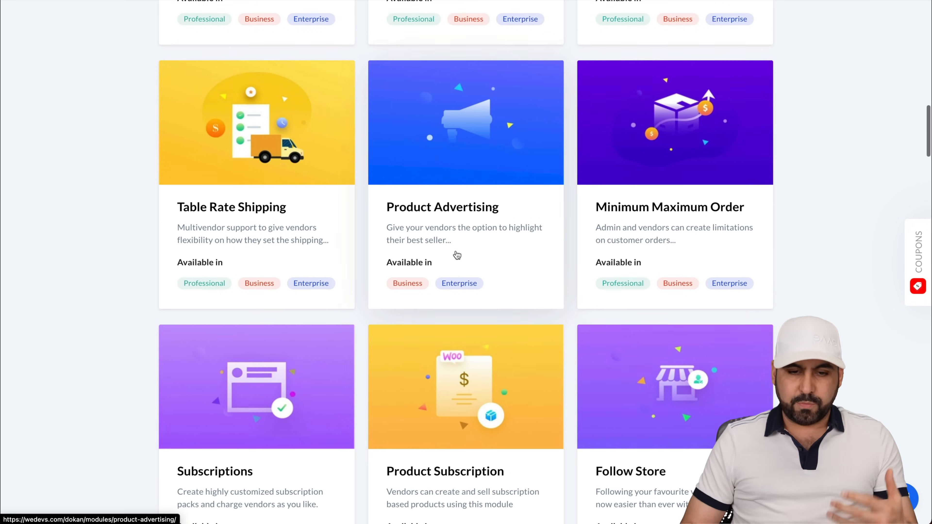
scroll(down, 3)
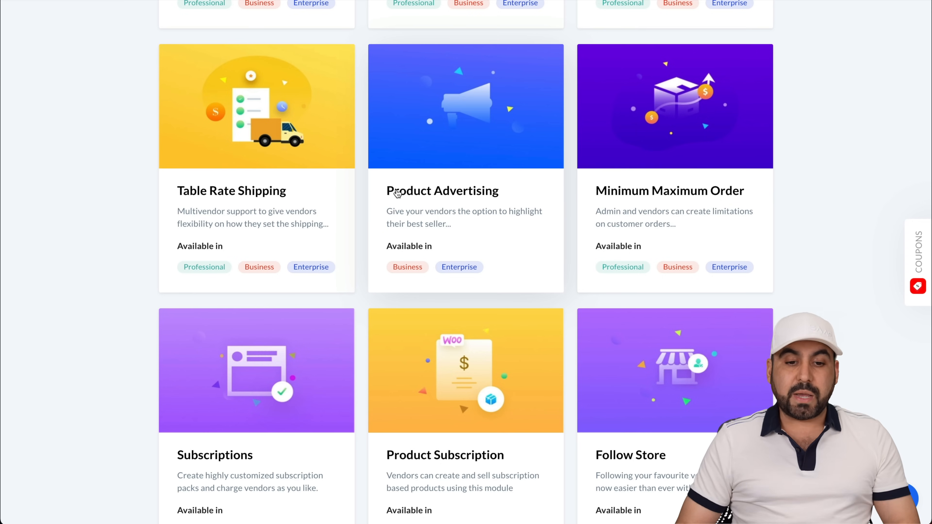
click(442, 190)
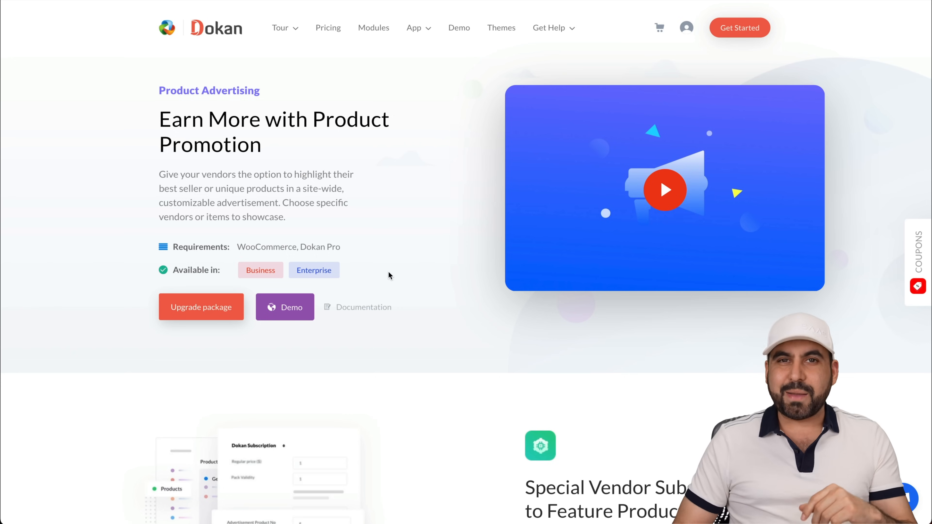
mouse_move(420, 229)
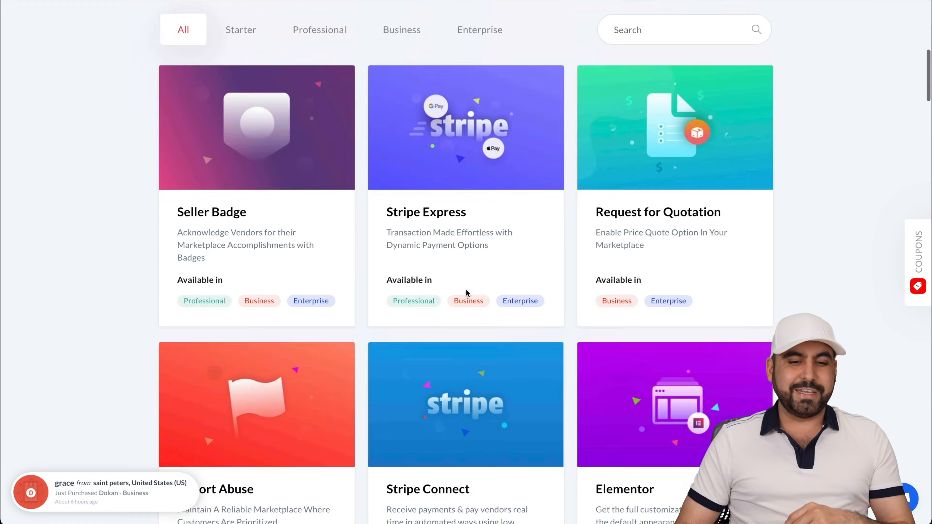
scroll(down, 3)
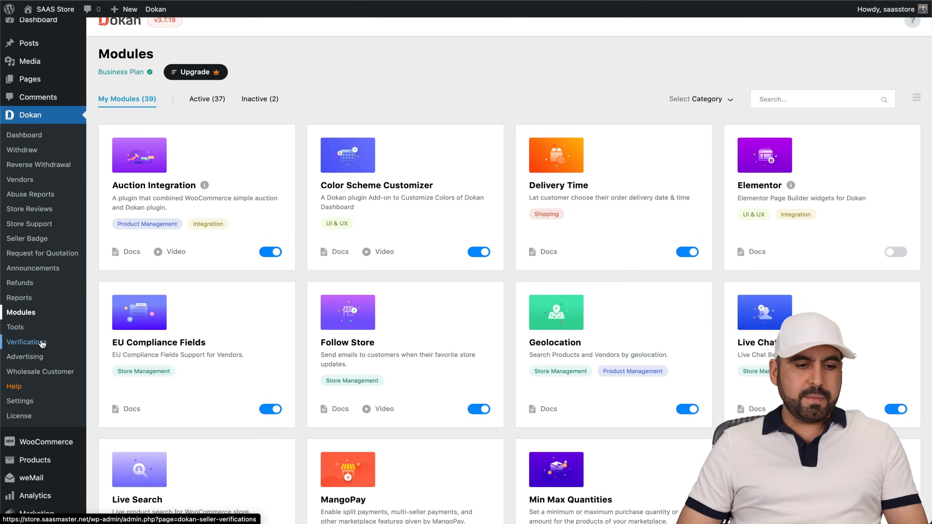
Step: Review the empty Verification Requests and Product Advertising admin pages in Dokan
click(26, 341)
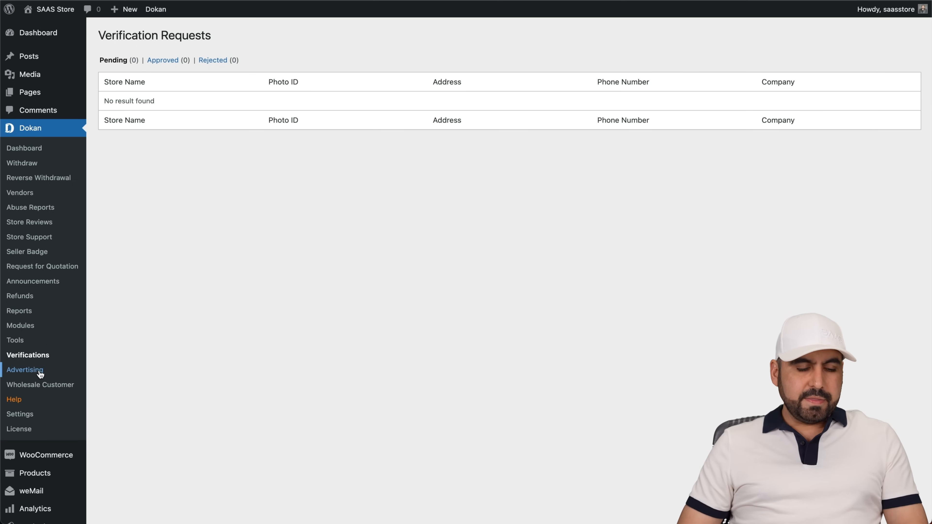
click(25, 369)
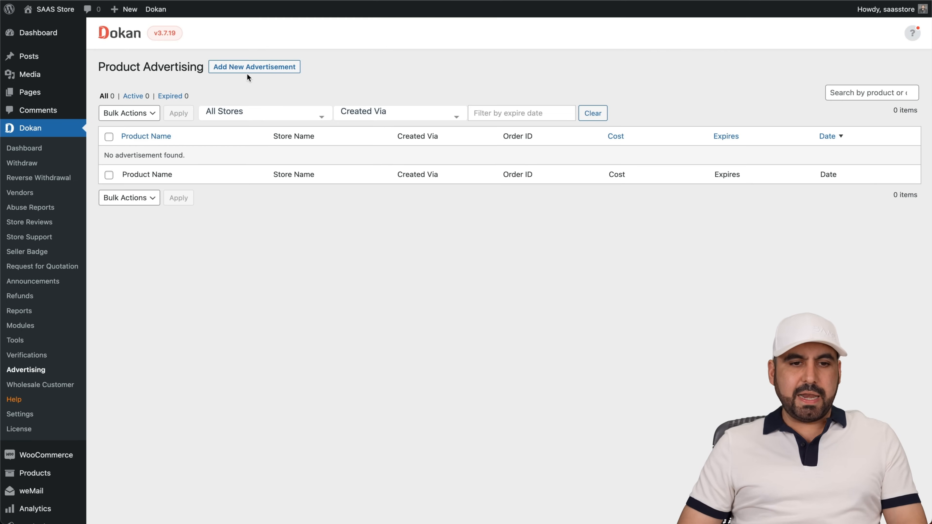
click(254, 66)
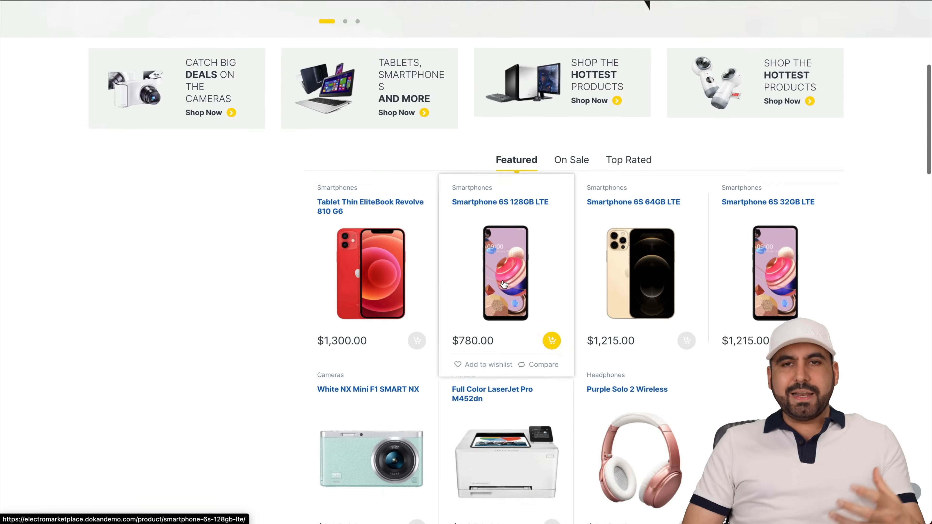
Step: Browse the demo storefront's Featured and Best Deals rows, returning to the smartwatch banner
scroll(down, 3)
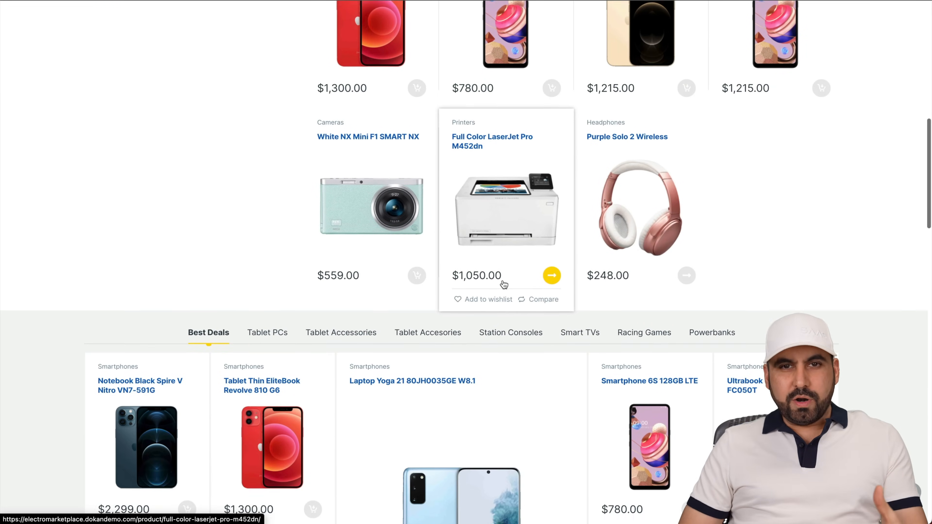
scroll(down, 3)
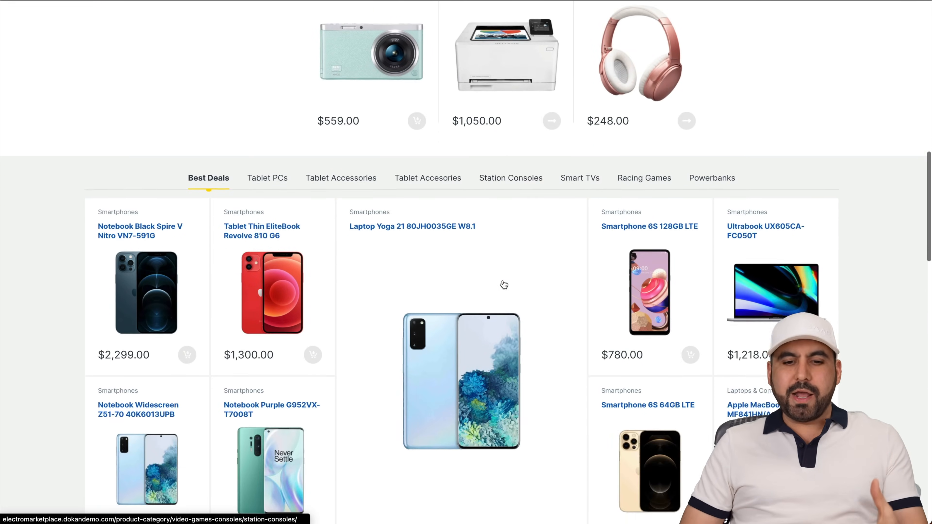
scroll(up, 3)
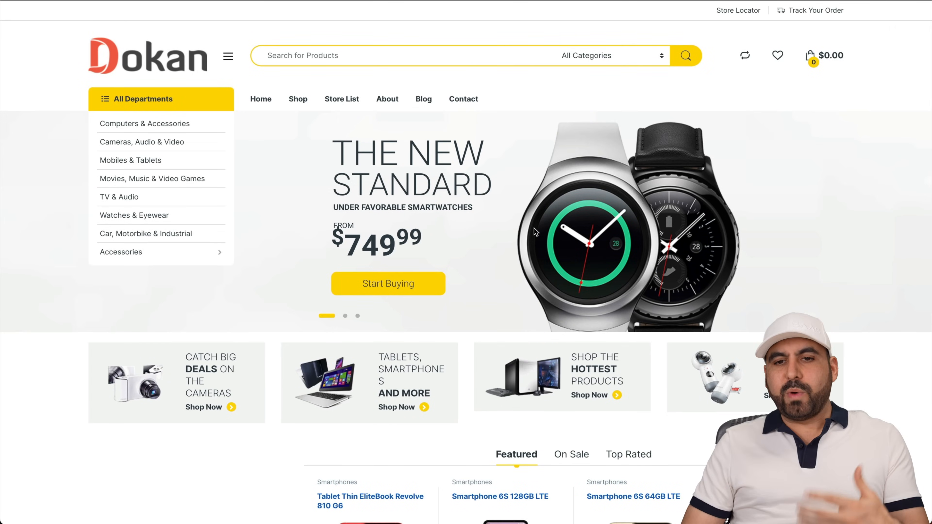